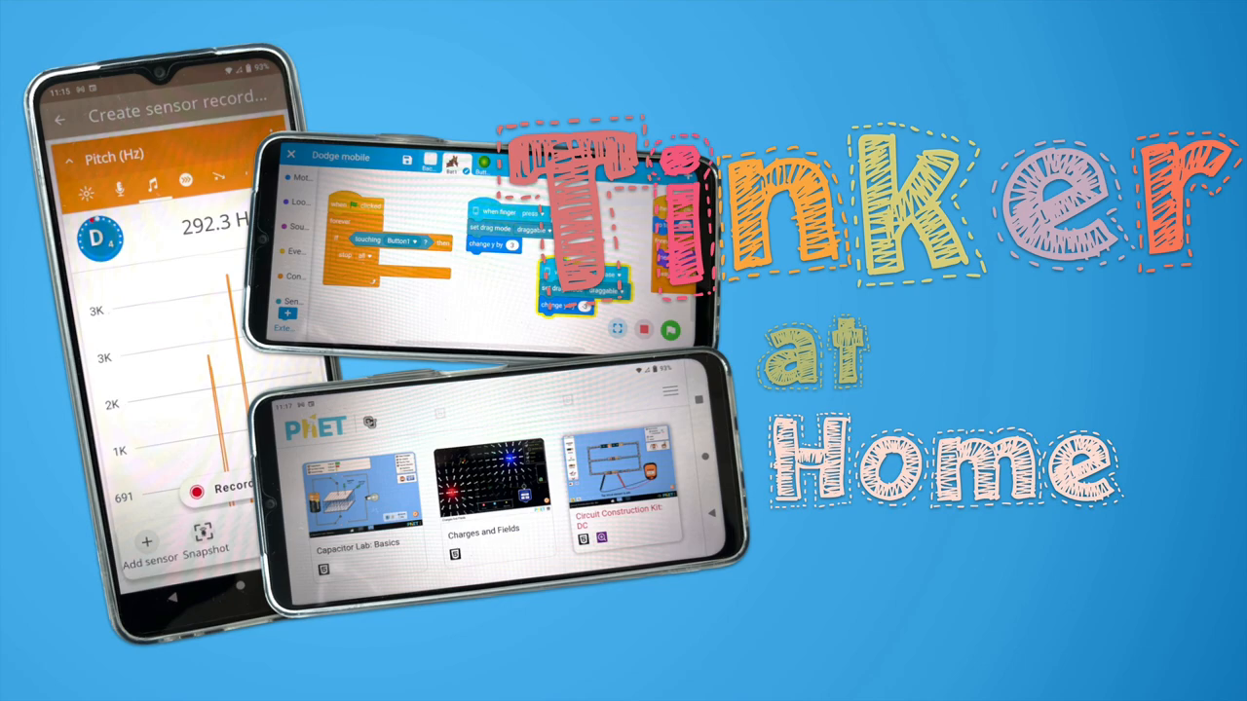
mouse_move(314, 31)
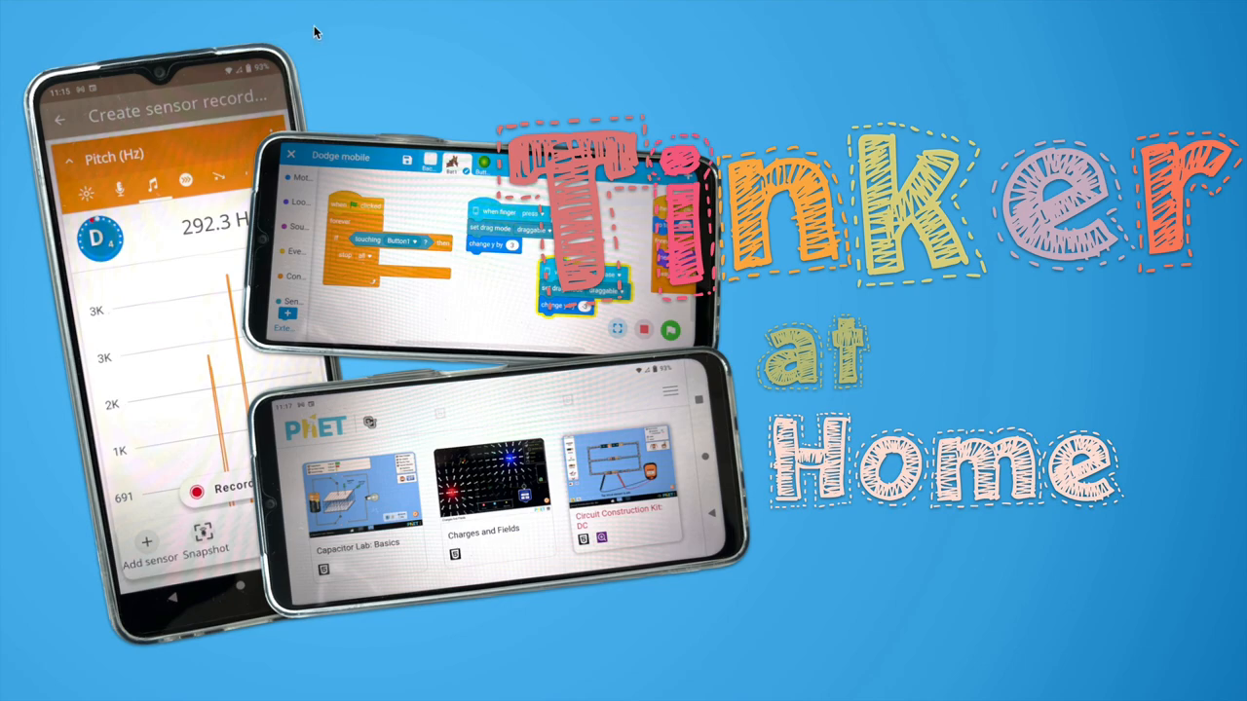
mouse_move(177, 249)
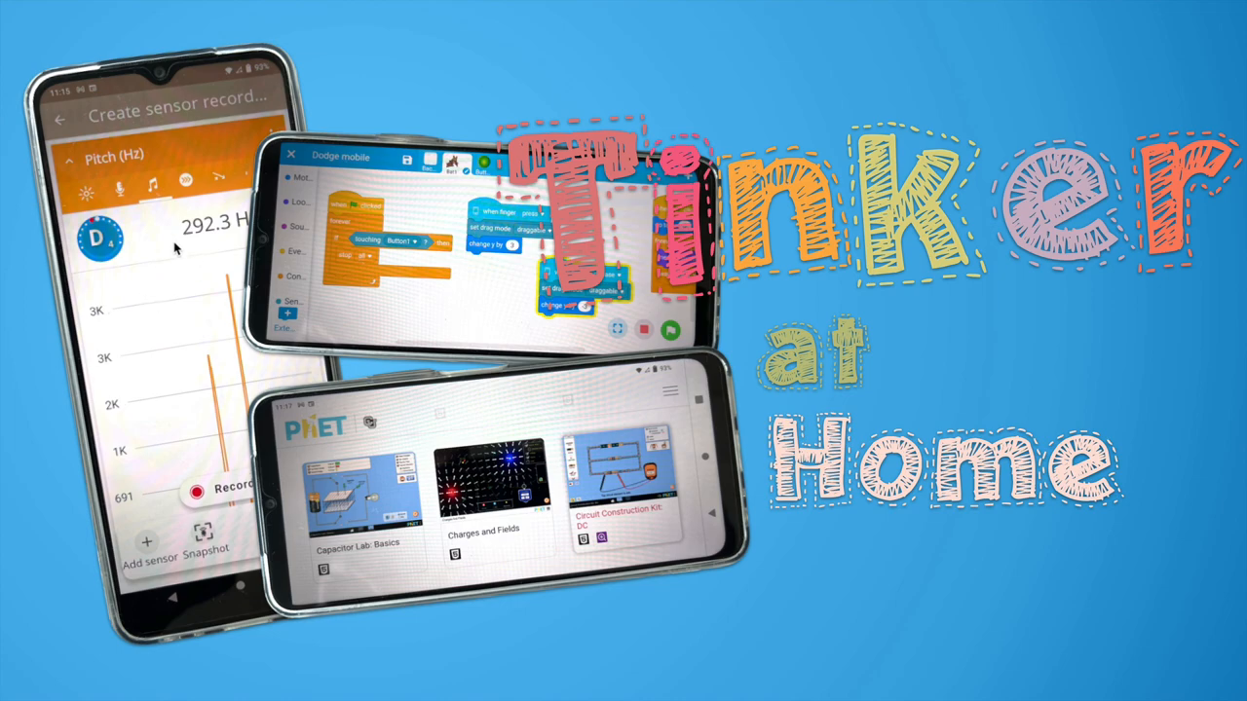
mouse_move(187, 213)
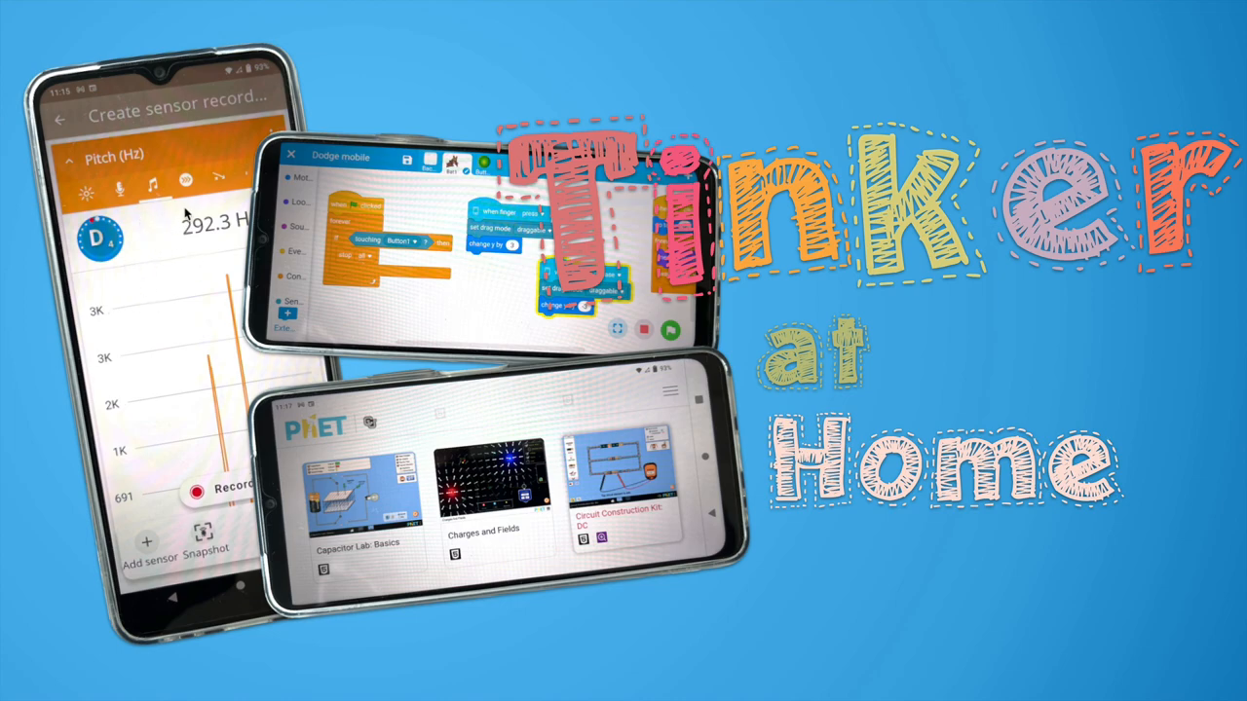
mouse_move(187, 192)
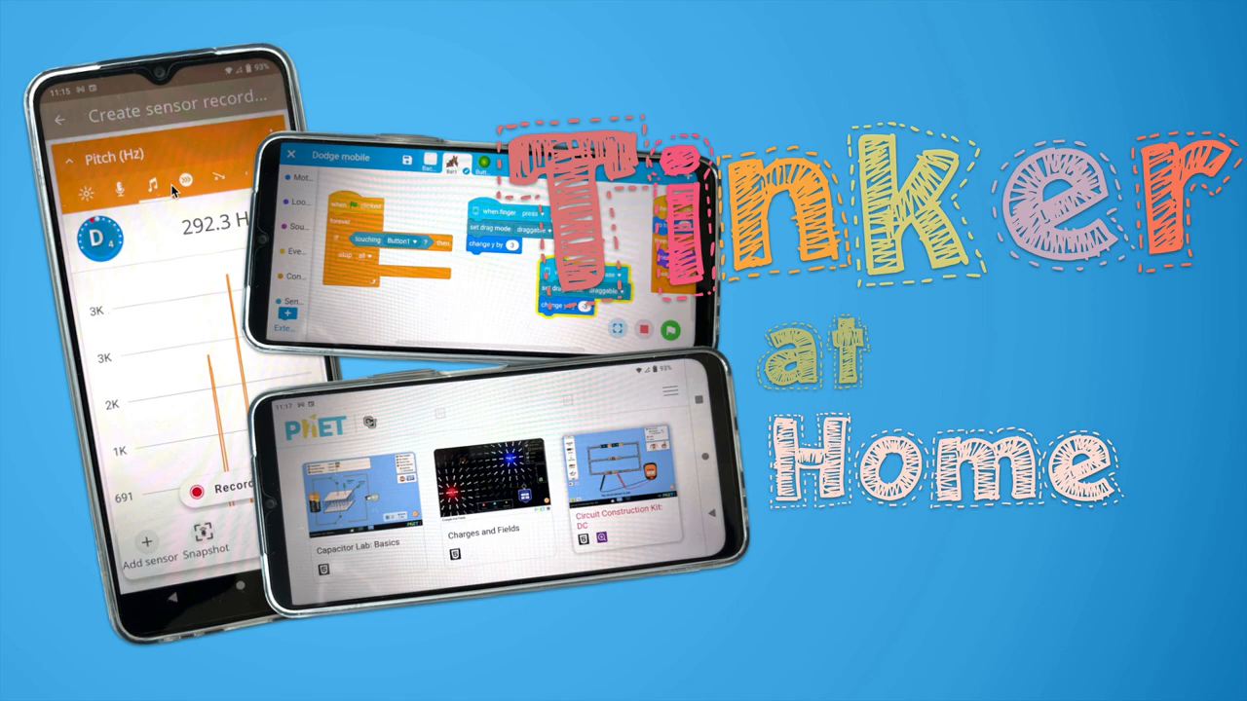
mouse_move(404, 194)
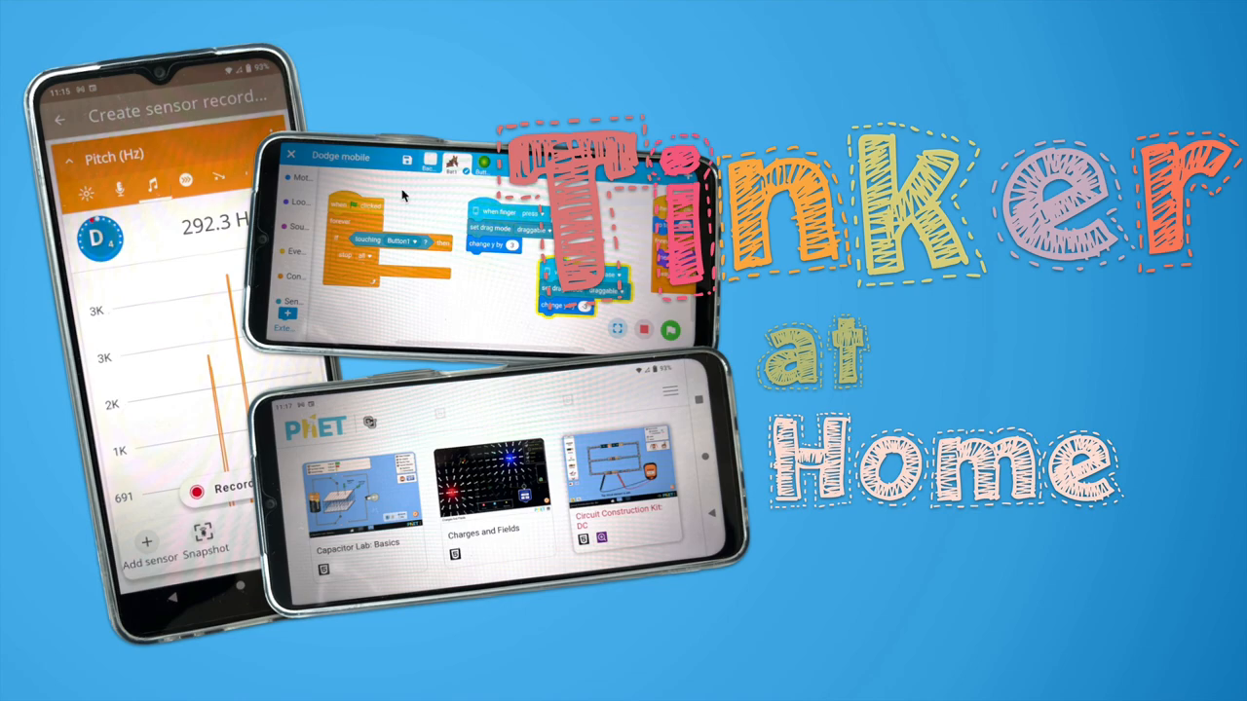
mouse_move(405, 213)
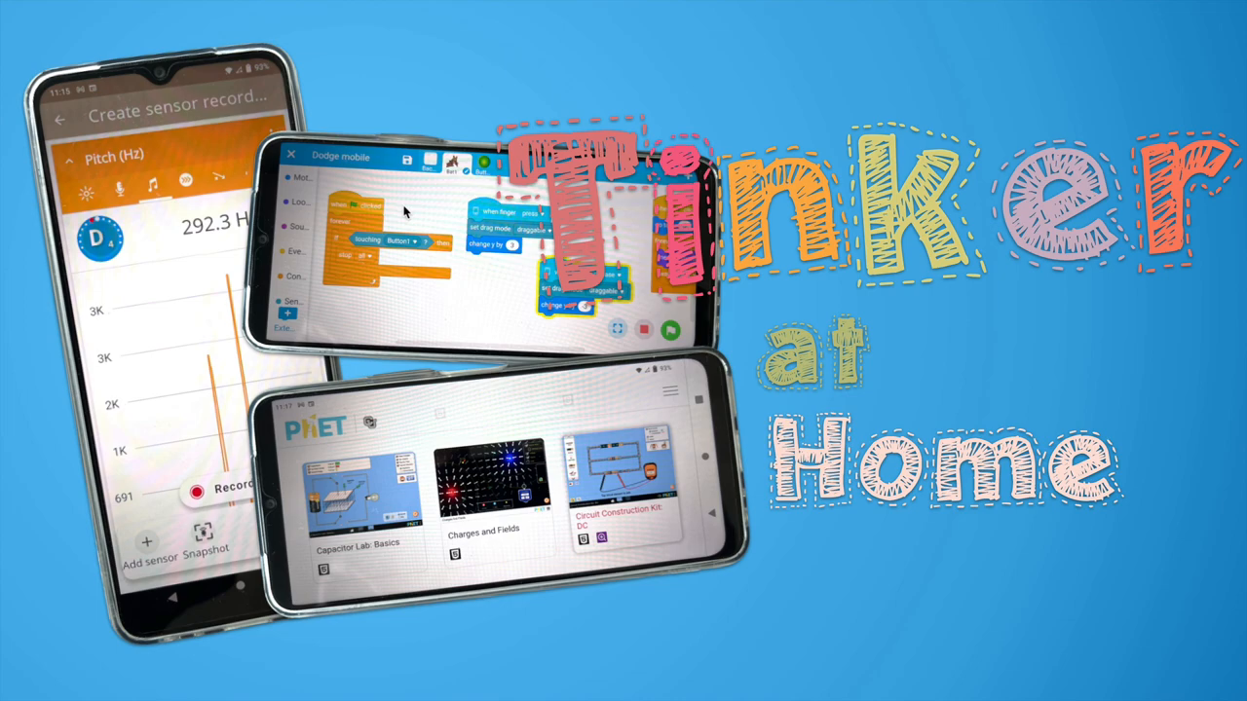
mouse_move(470, 466)
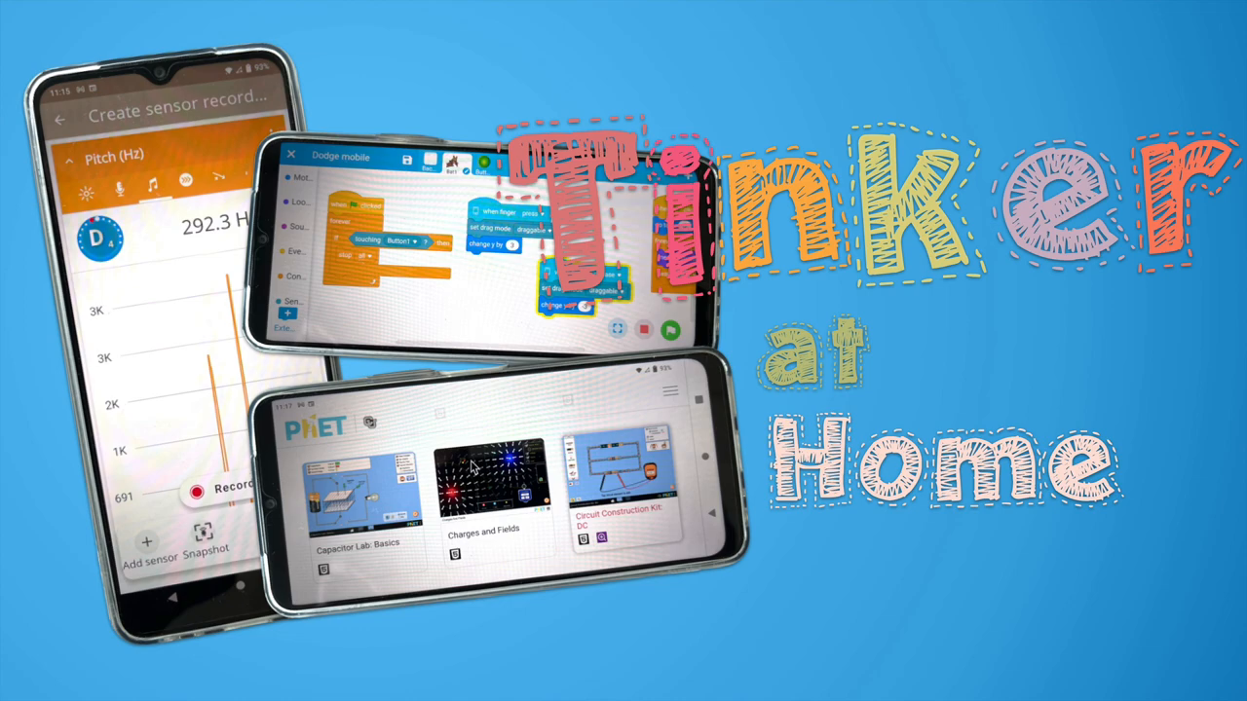
mouse_move(446, 441)
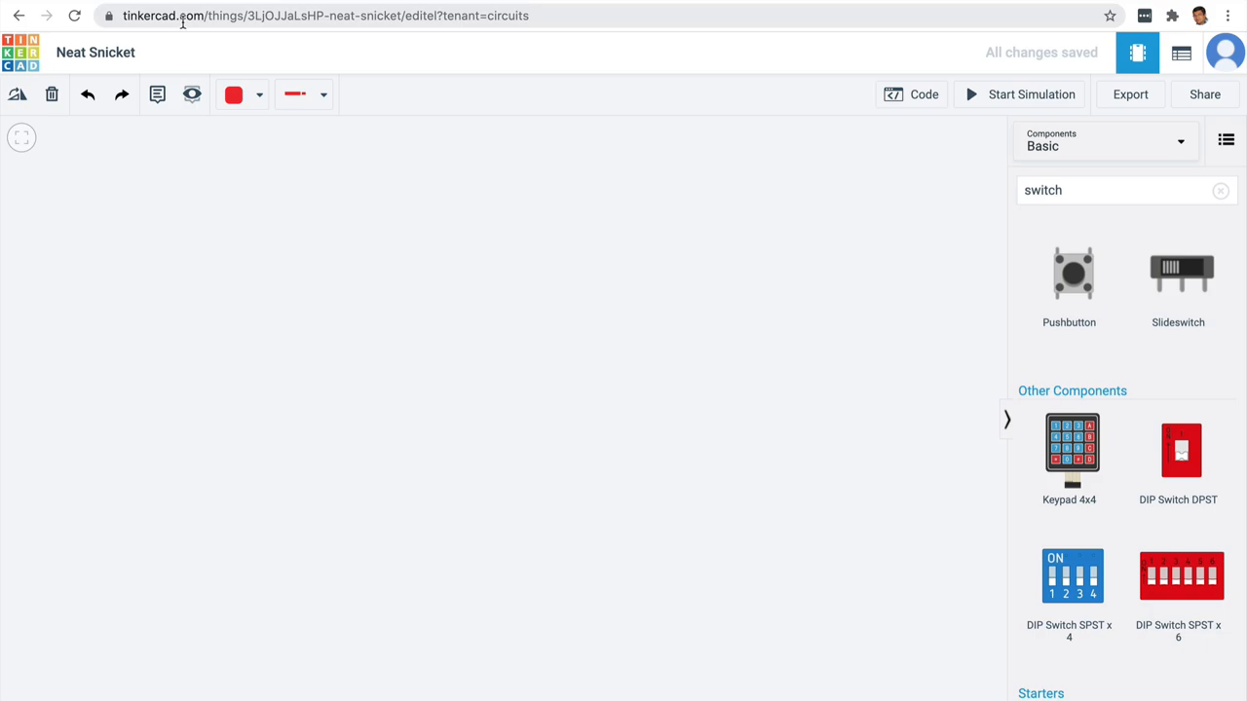
Search 'ba' and 'bulb' to add a 1.5V battery, light bulb and slide switch.
left_click(1104, 190)
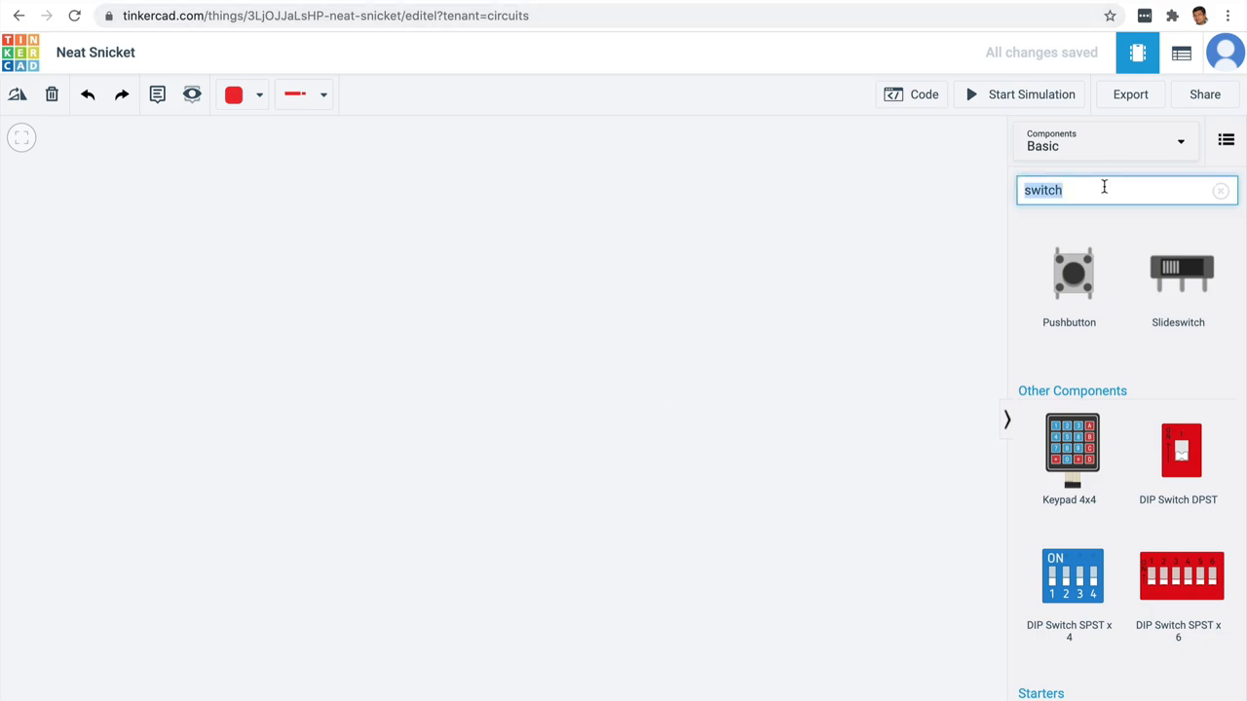
type("battery")
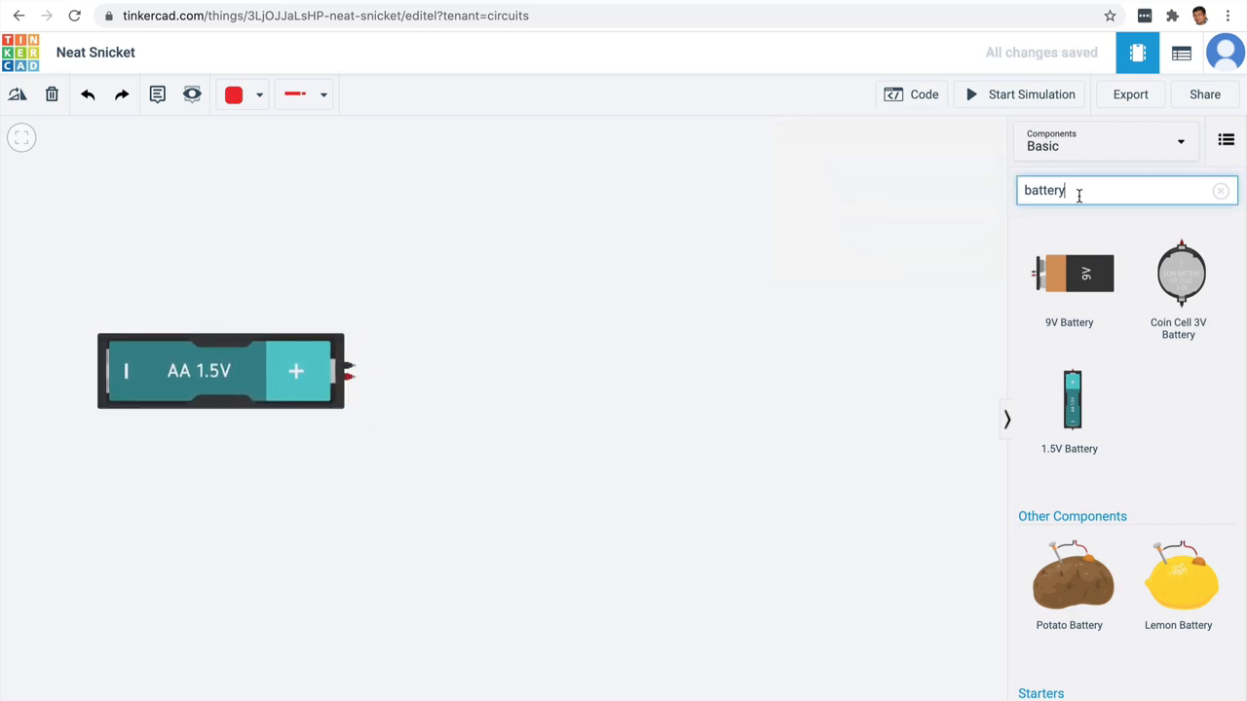
type("bulb")
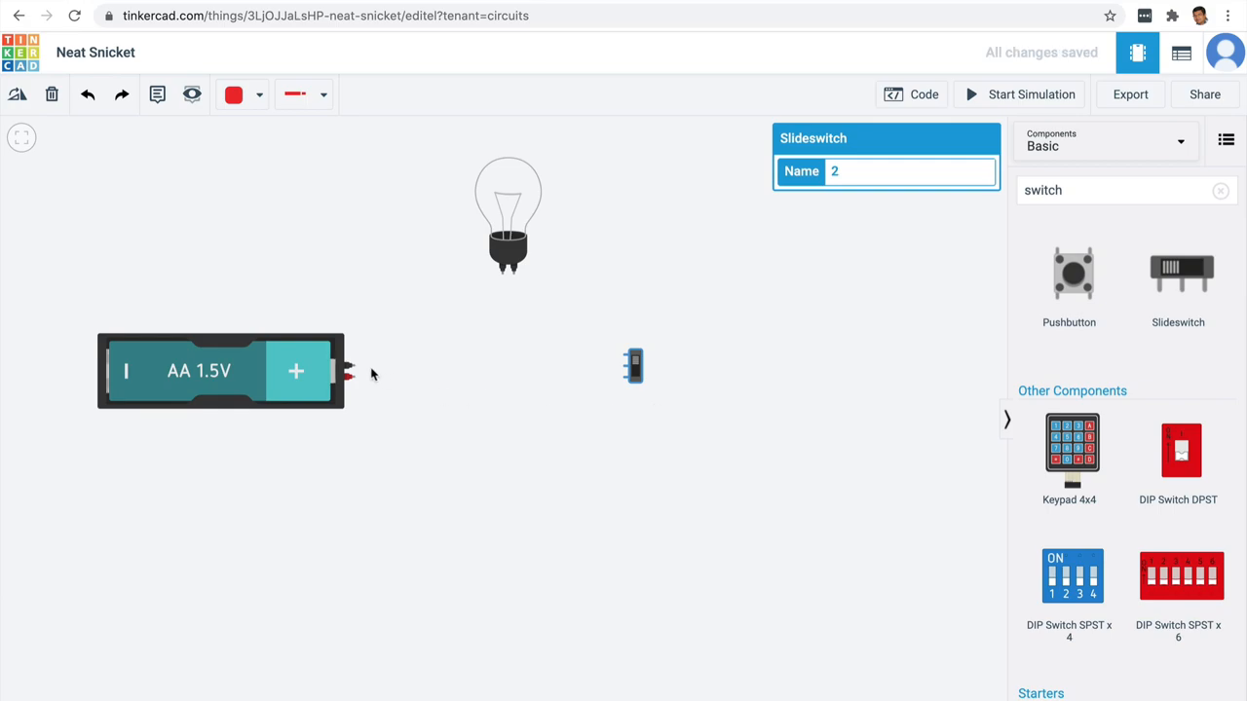
Wire battery red lead to the switch, black lead to the bulb, and bulb to the switch.
left_click_drag(344, 372, 465, 366)
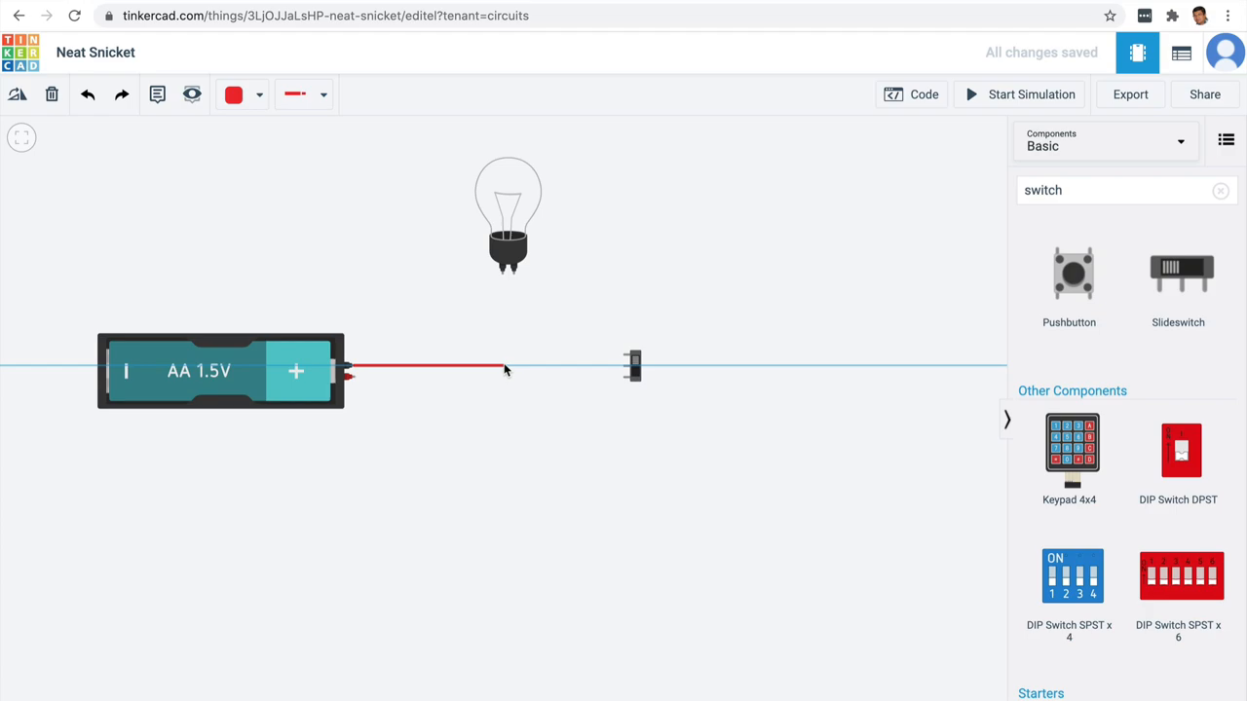
left_click_drag(503, 368, 503, 273)
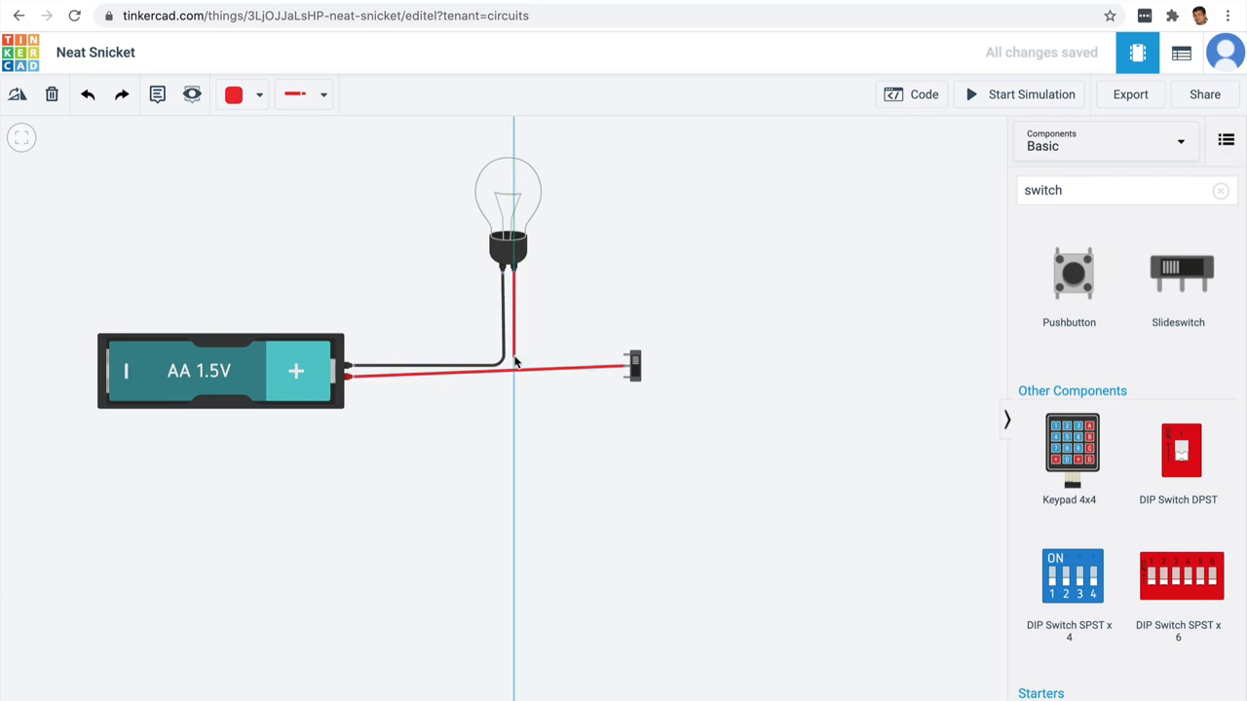
left_click_drag(516, 365, 623, 355)
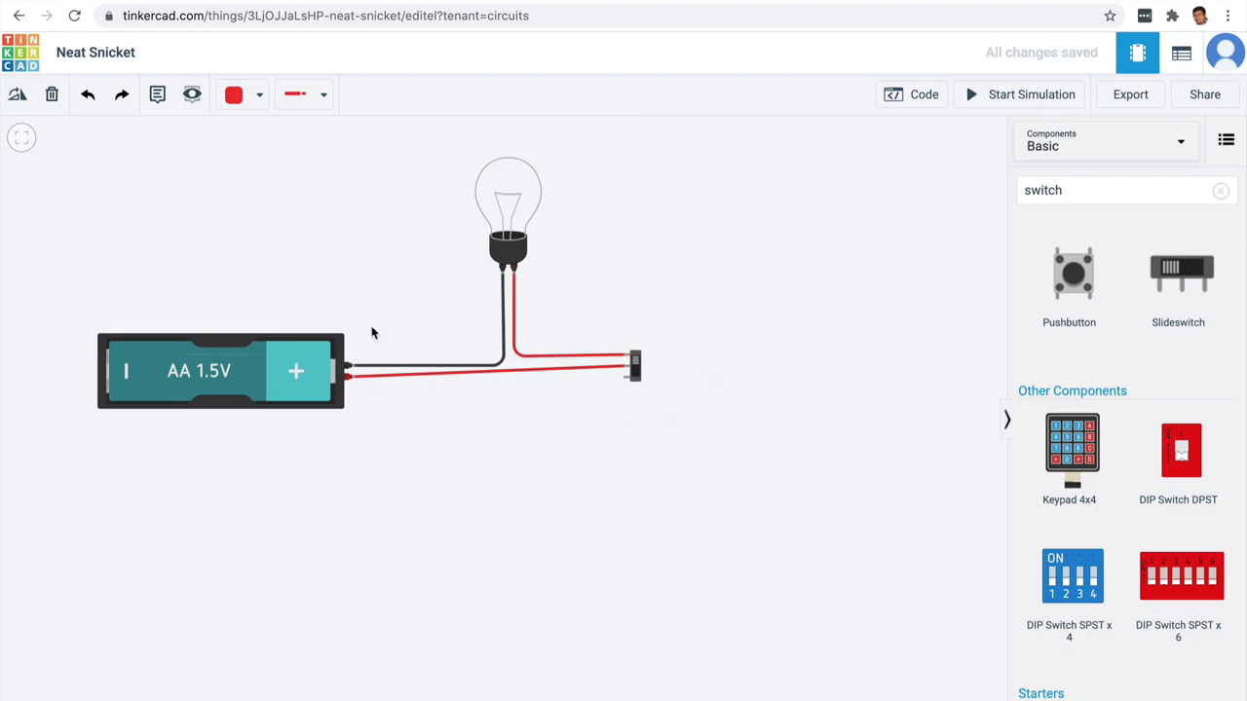
Run the simulation so the bulb lights, then flip the slide switch off.
left_click(1019, 93)
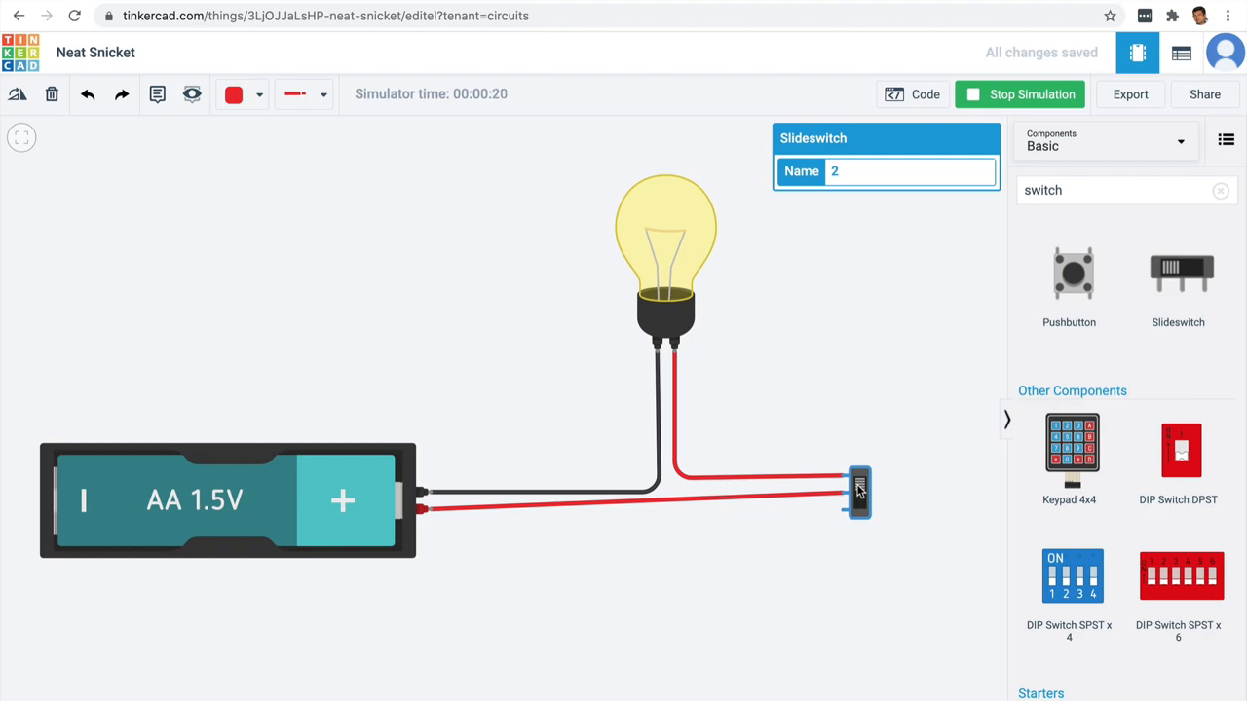
mouse_move(487, 202)
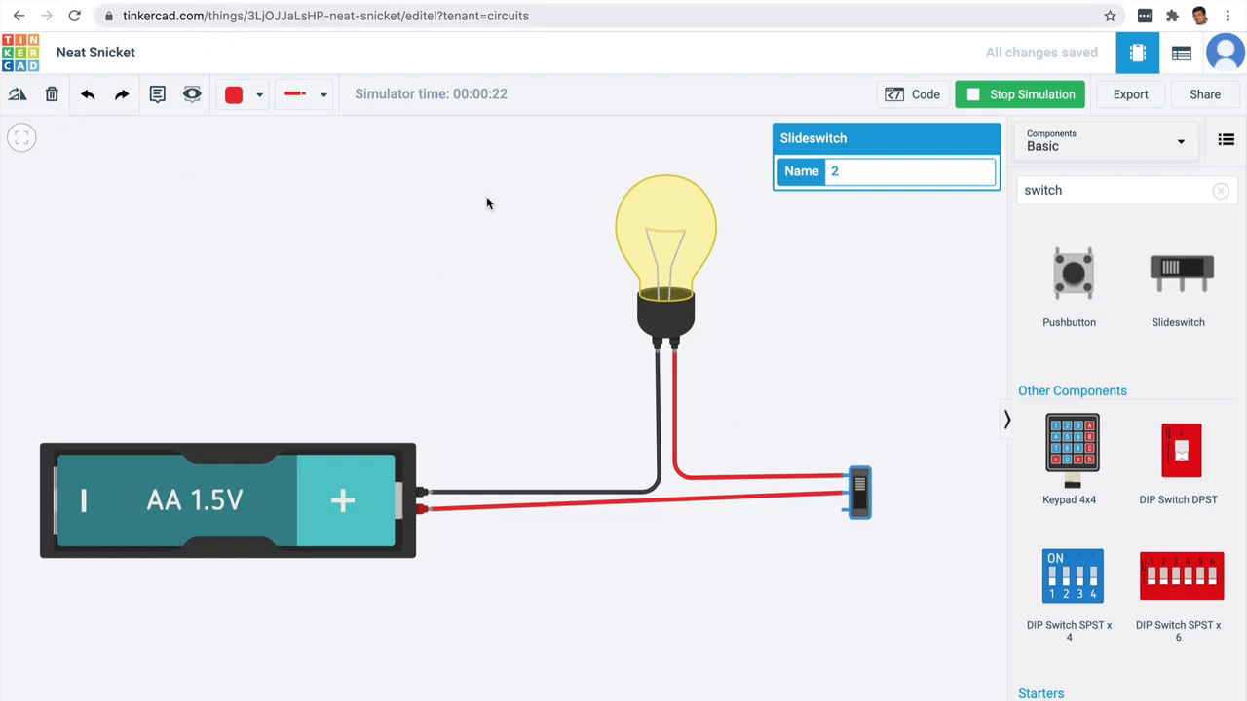
left_click(857, 492)
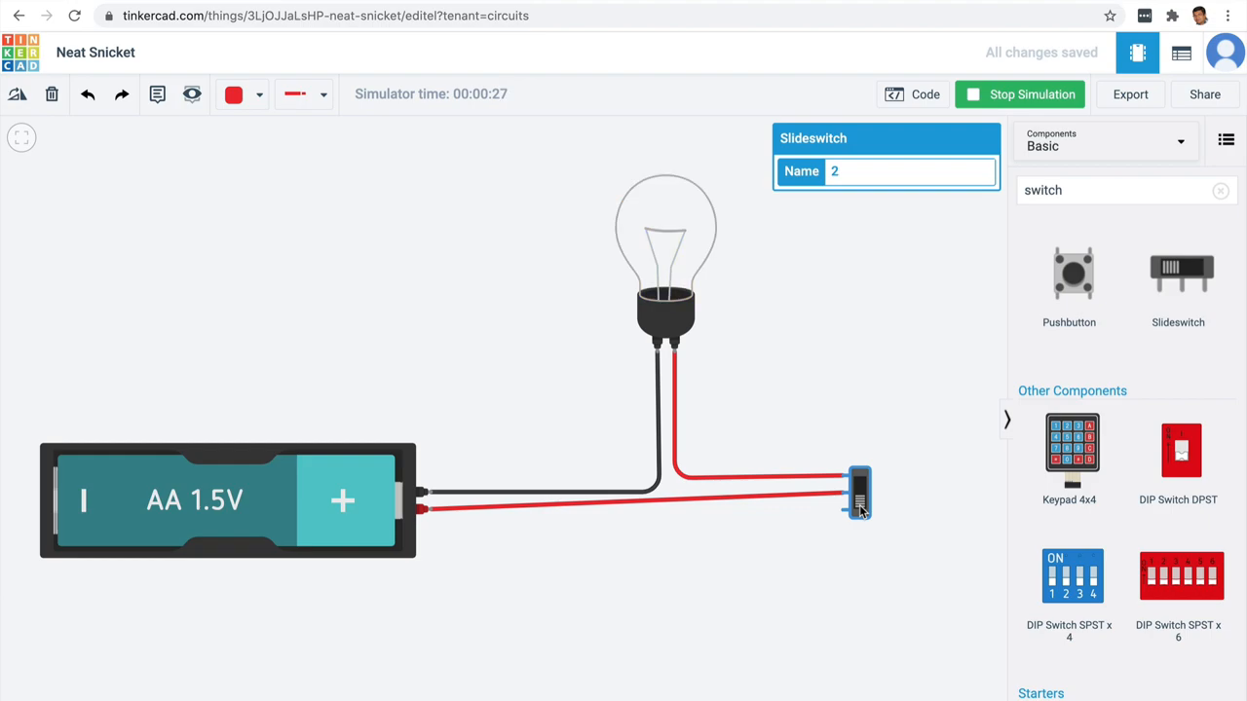
mouse_move(445, 76)
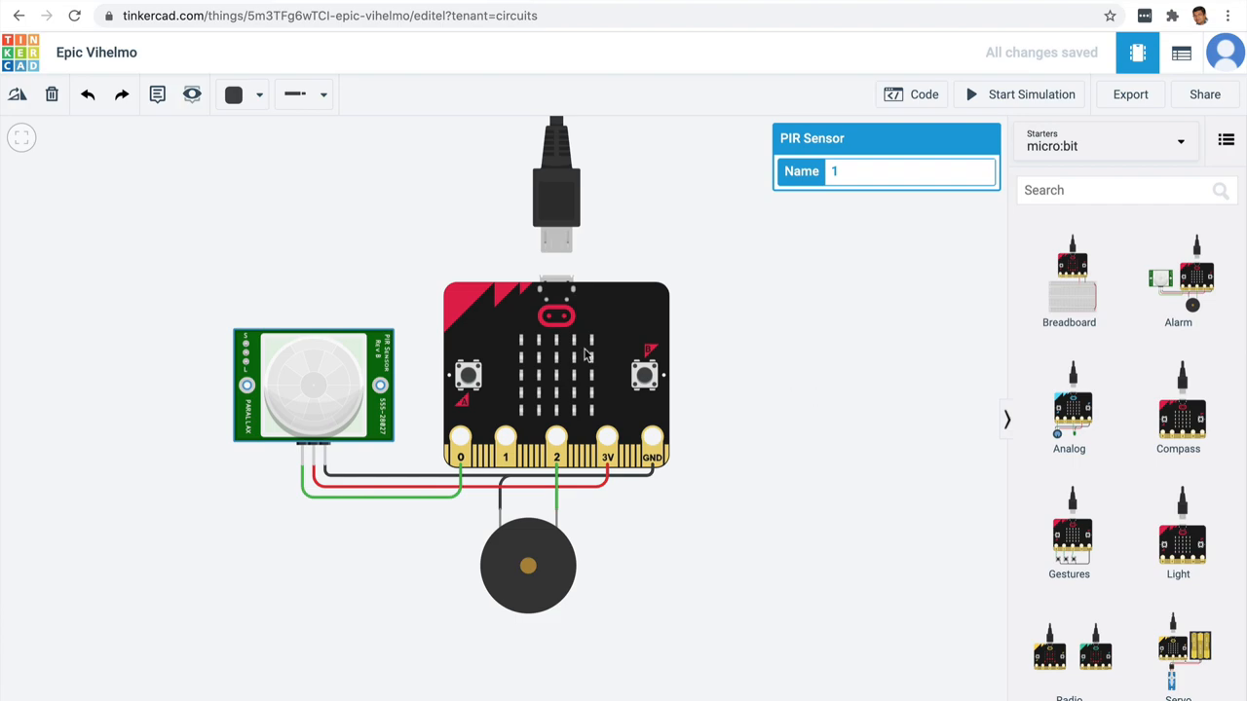
mouse_move(524, 379)
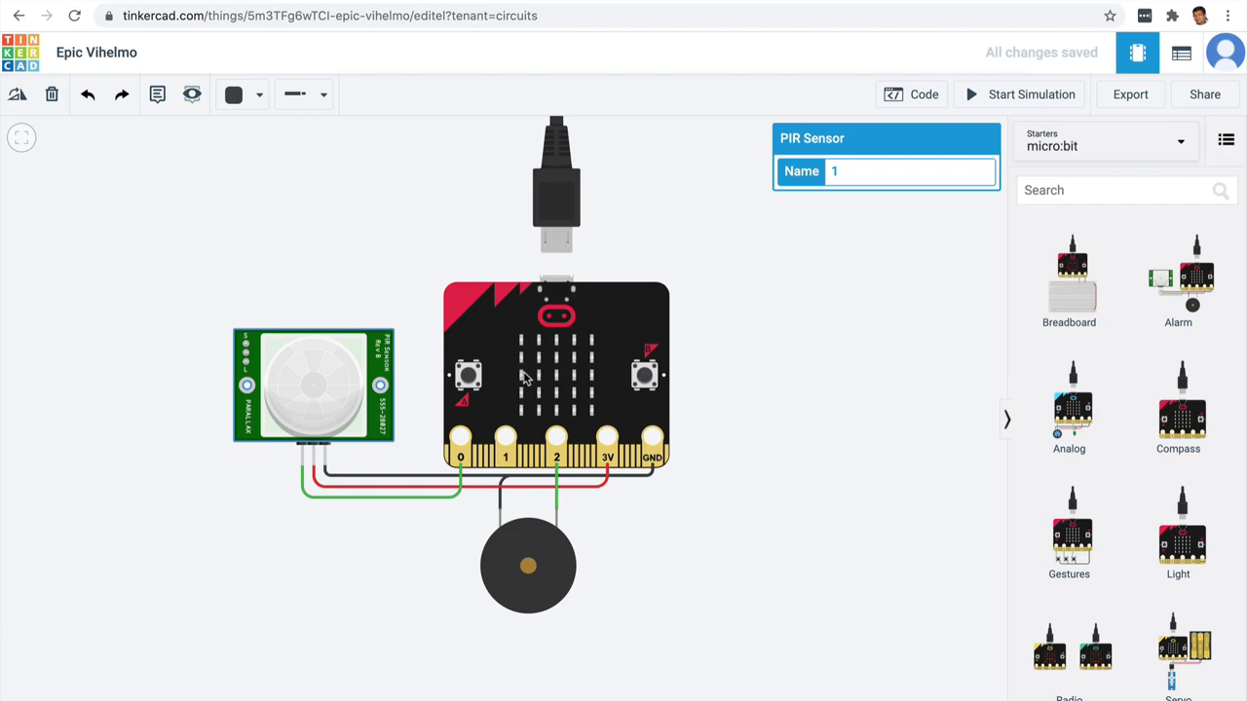
mouse_move(300, 370)
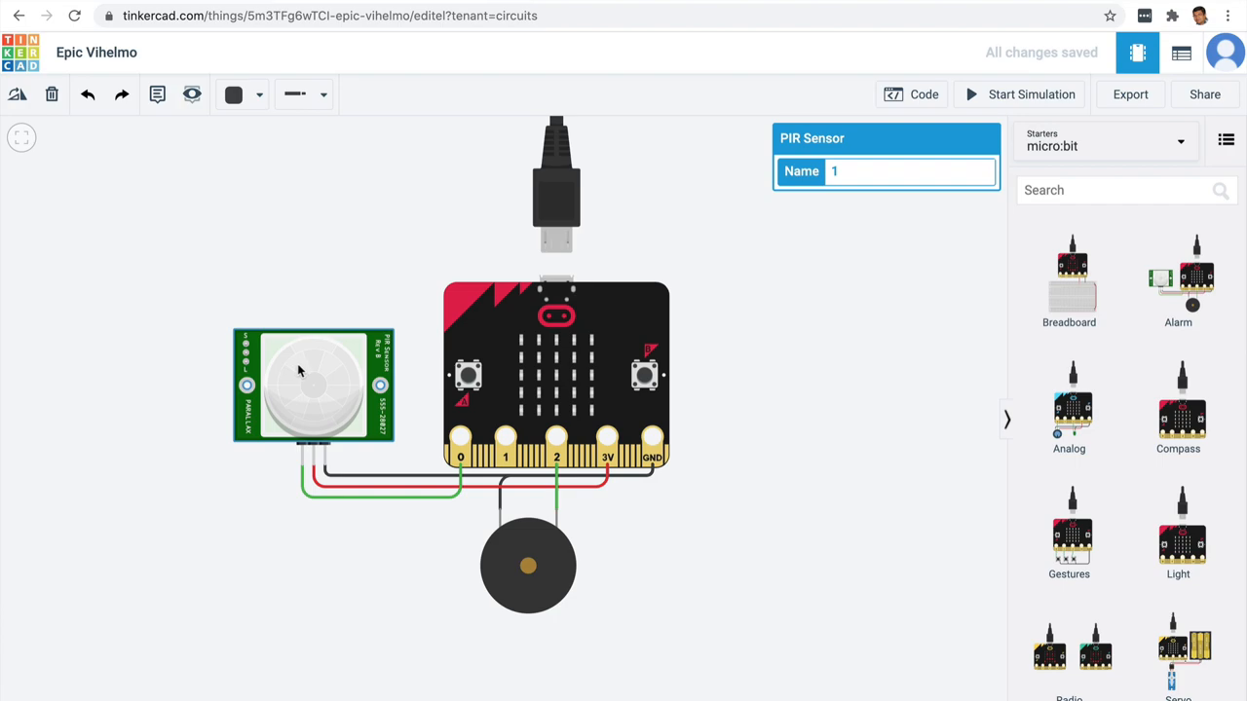
mouse_move(331, 385)
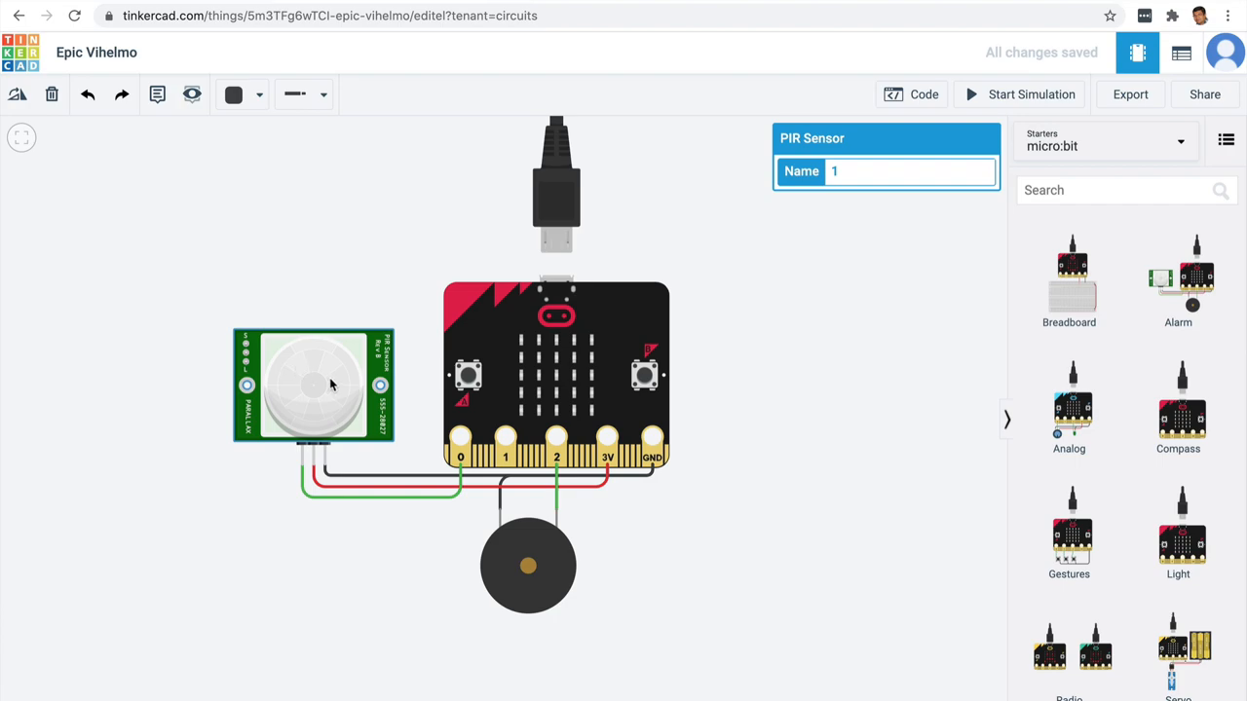
mouse_move(461, 536)
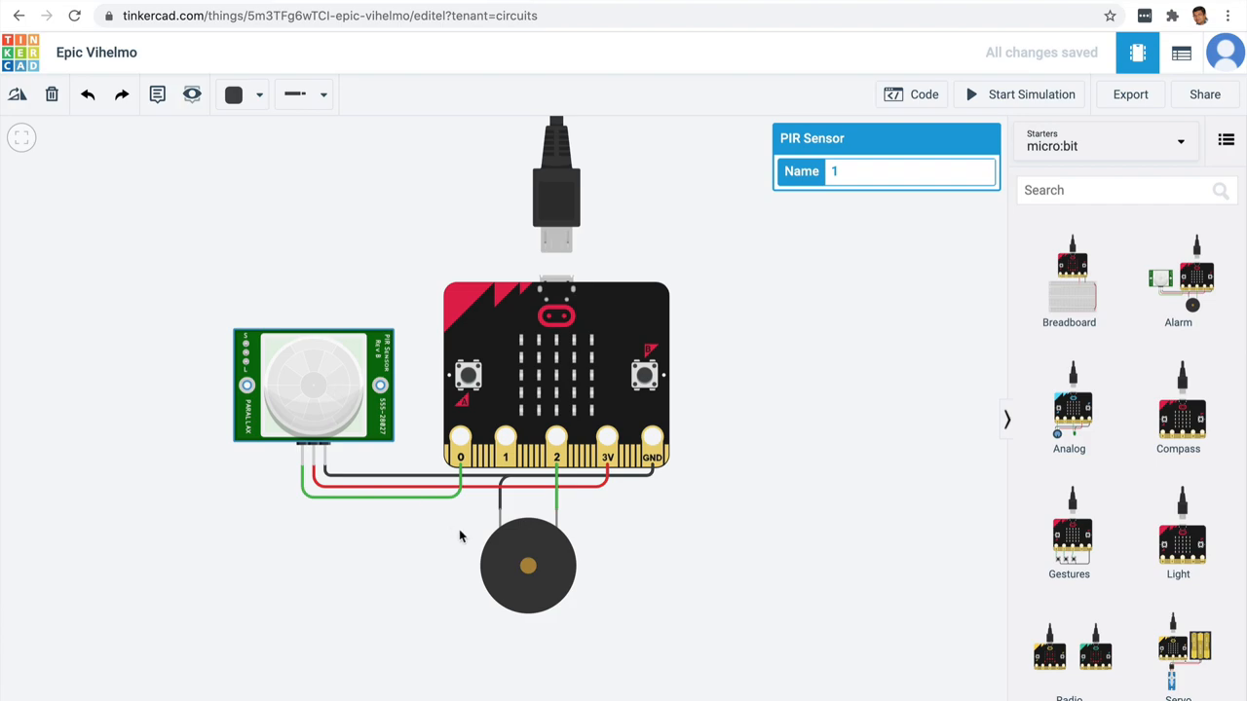
mouse_move(548, 549)
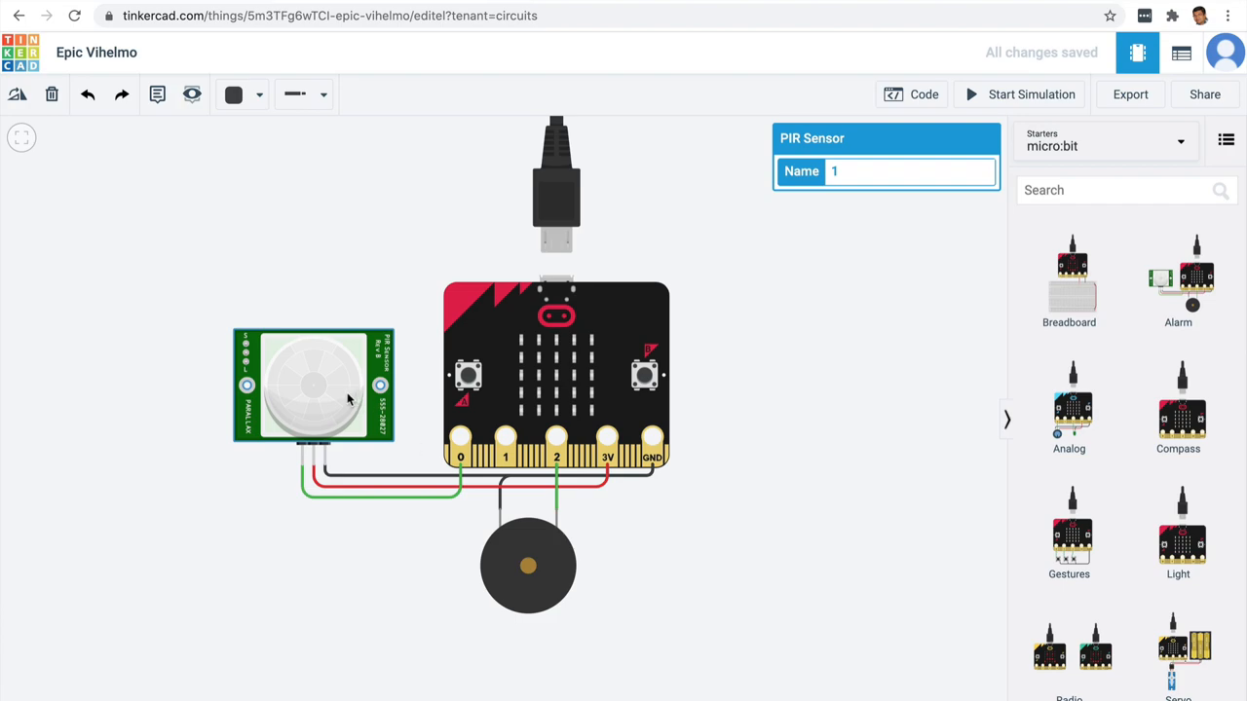
mouse_move(284, 267)
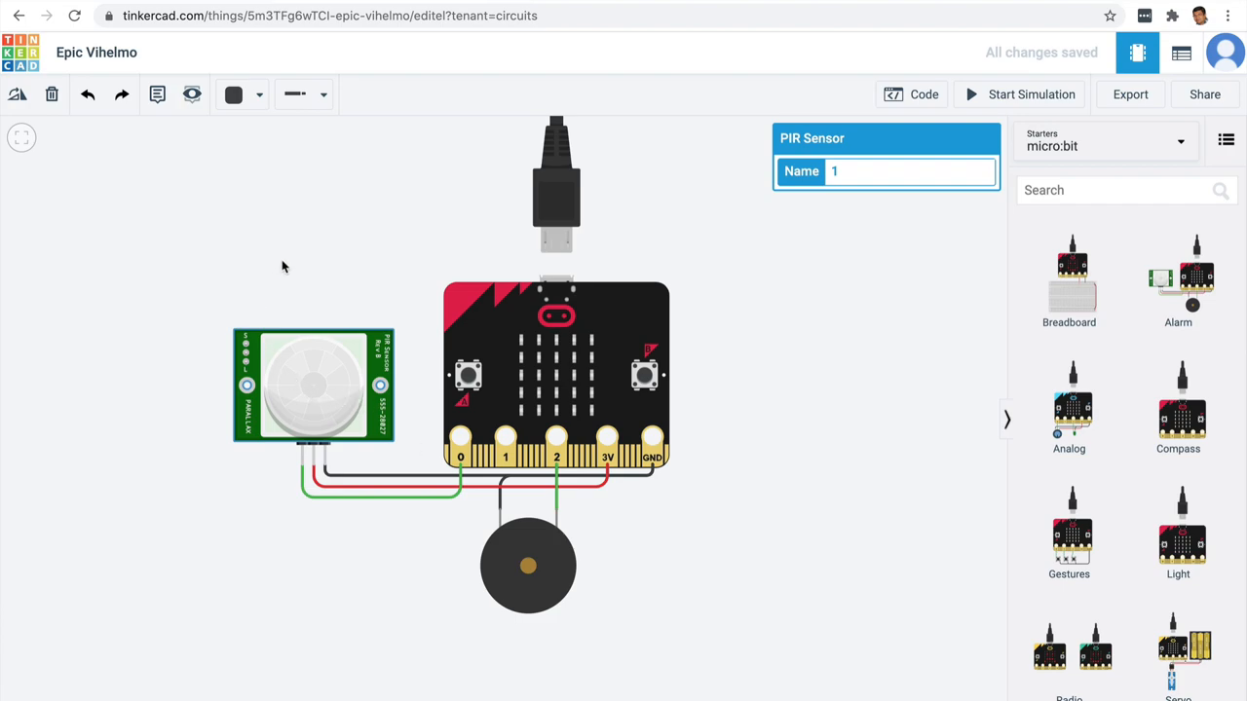
mouse_move(340, 435)
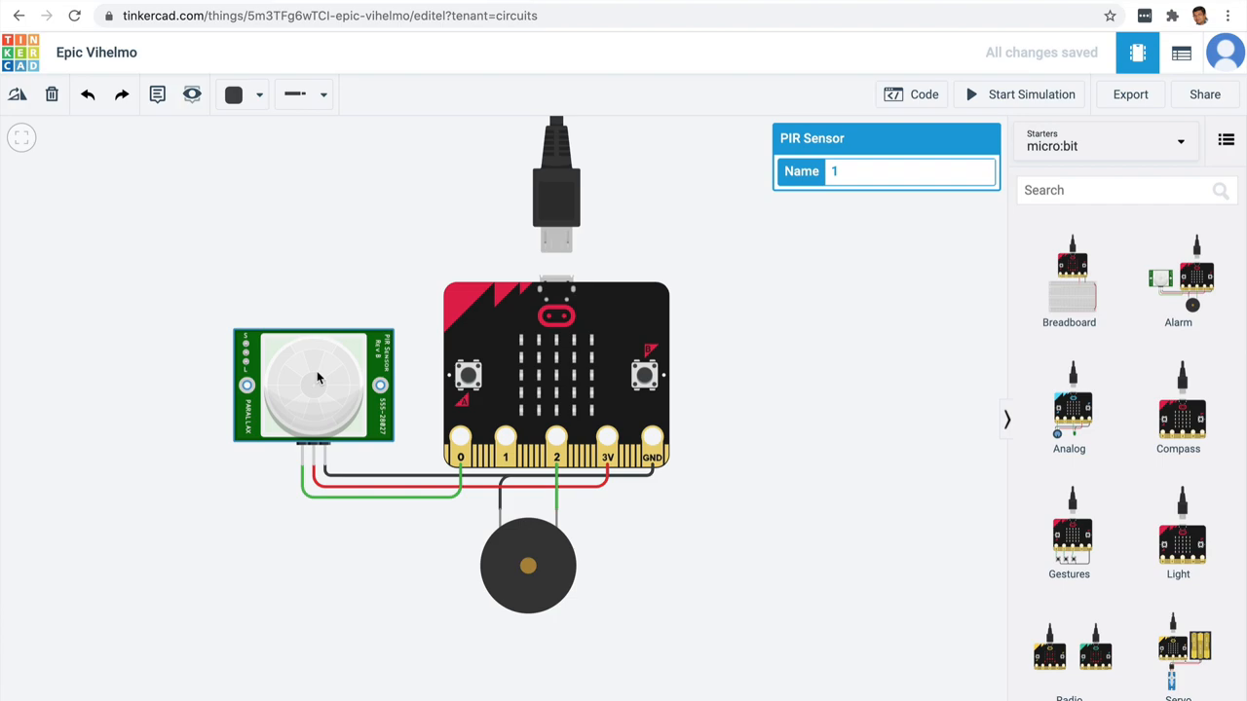
mouse_move(932, 412)
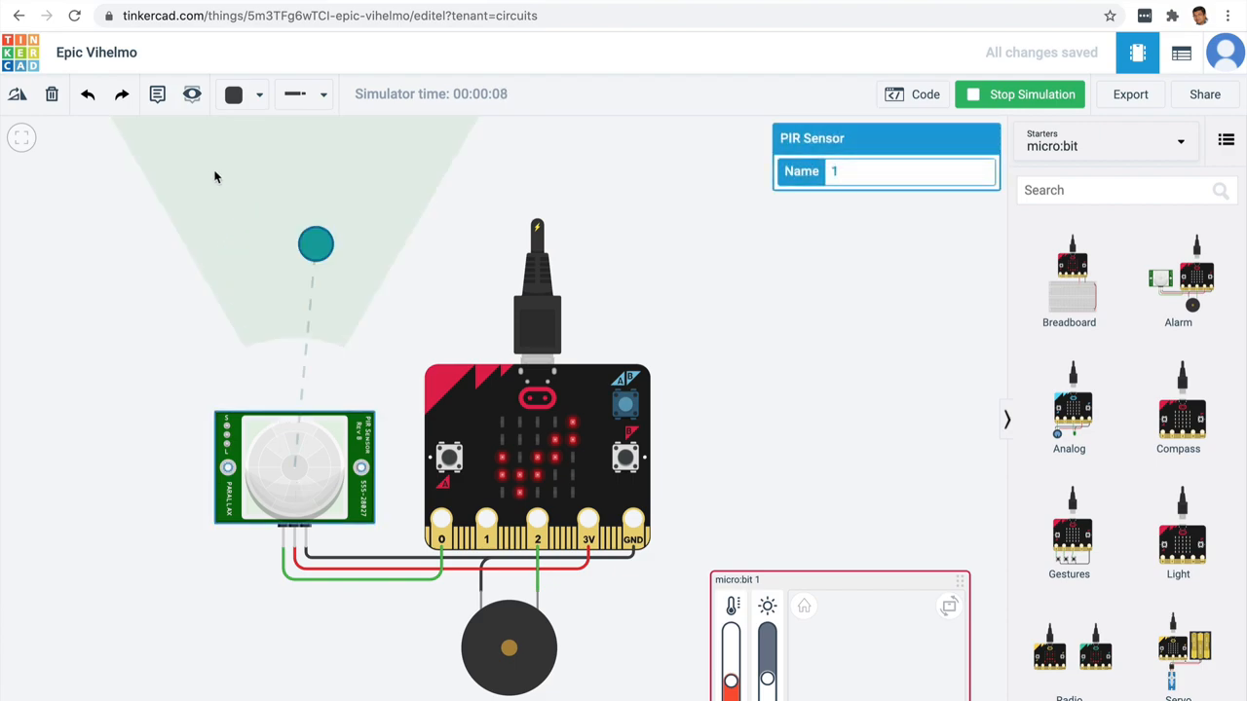
mouse_move(328, 308)
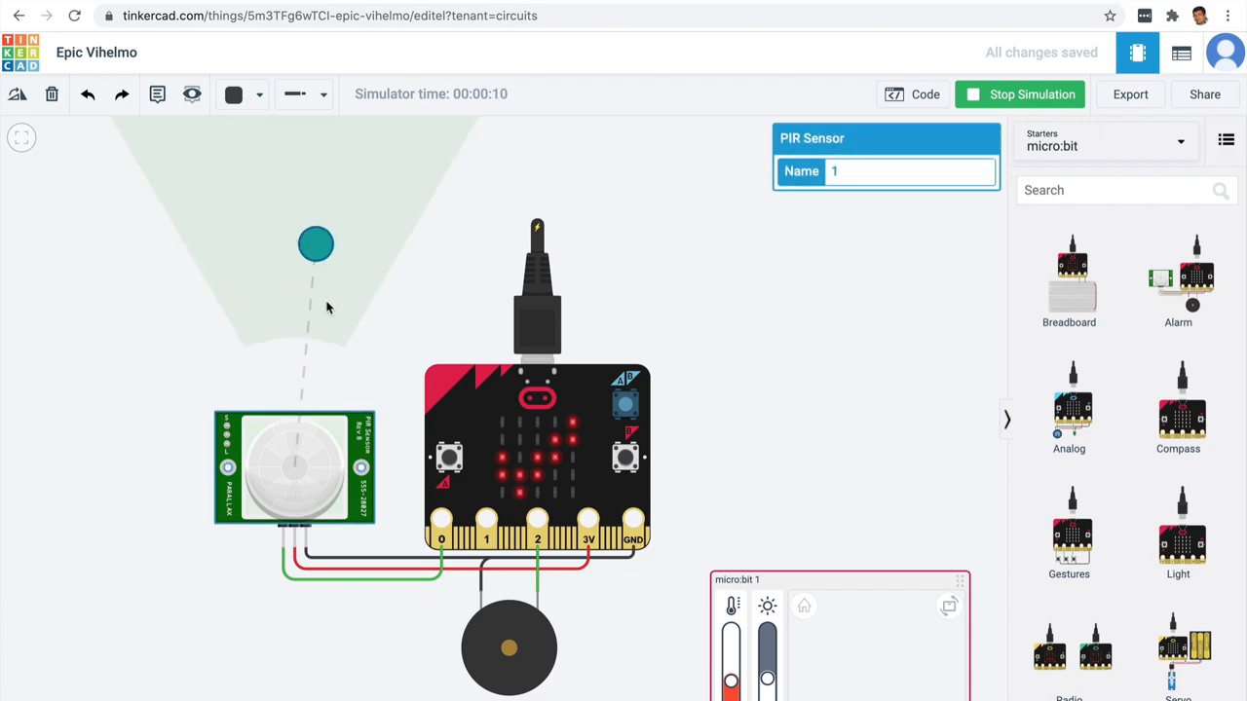
mouse_move(314, 282)
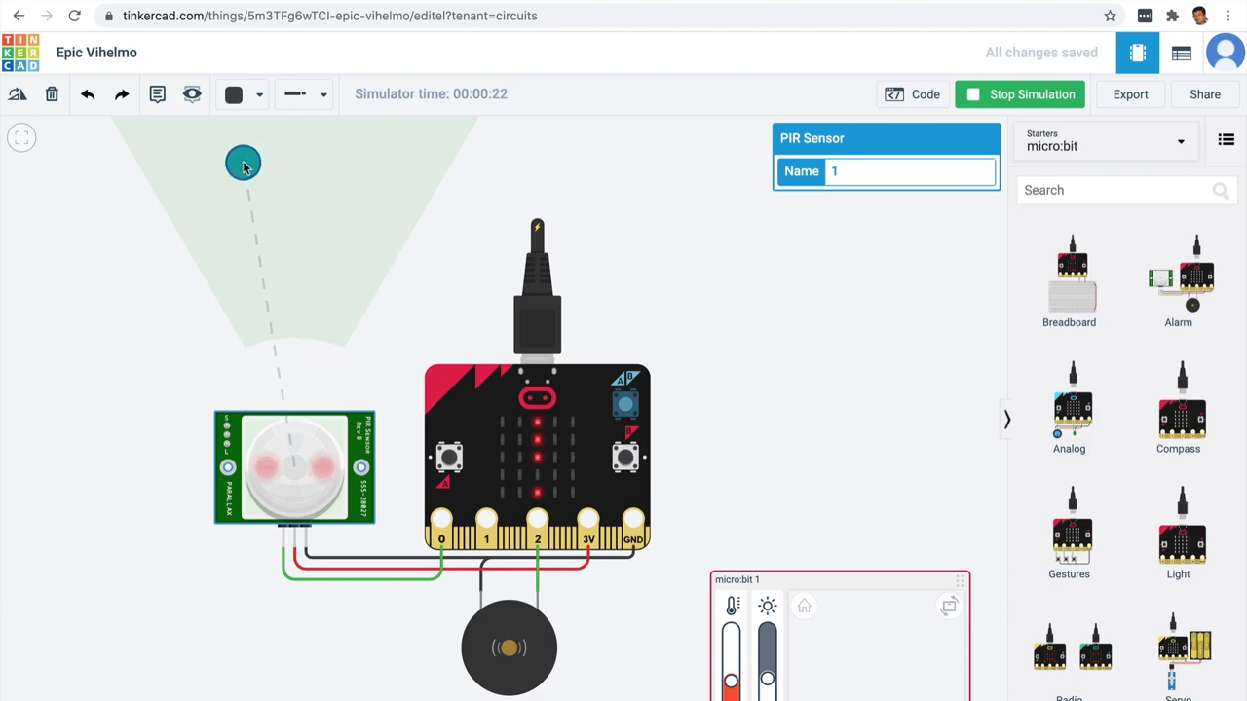
Drag the teal motion object into the PIR sensor's green detection cone.
left_click_drag(243, 161, 277, 291)
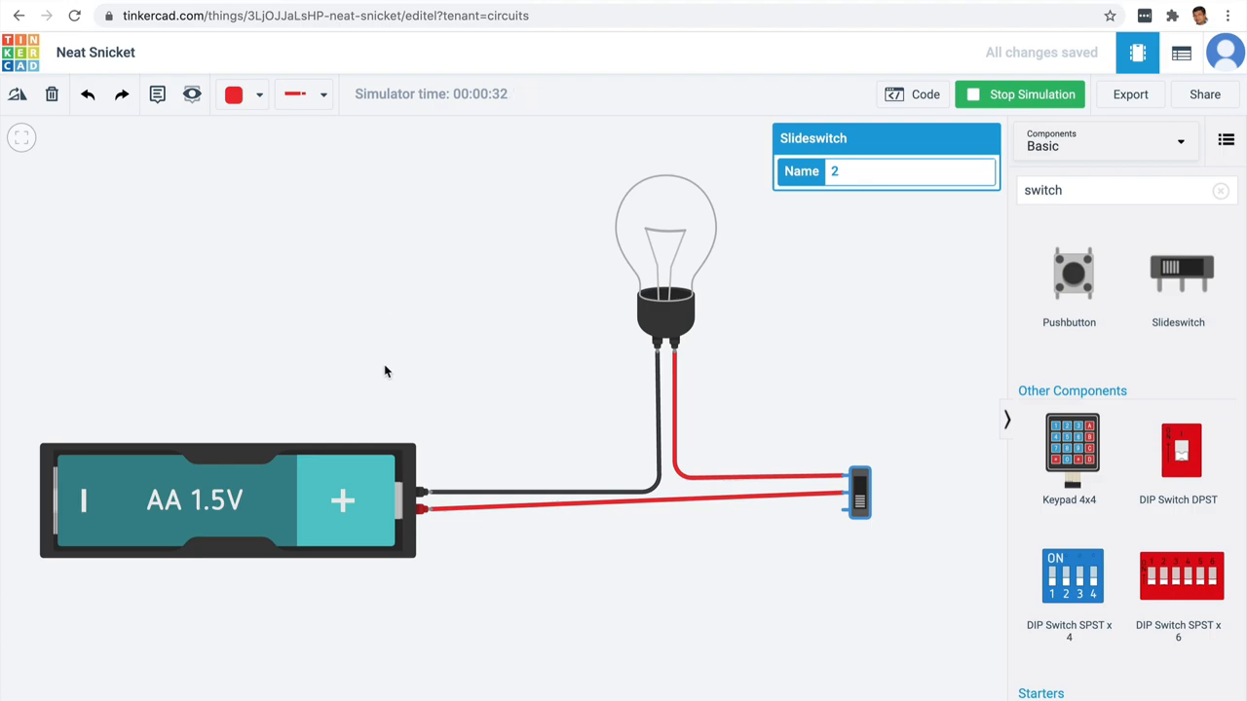
mouse_move(916, 477)
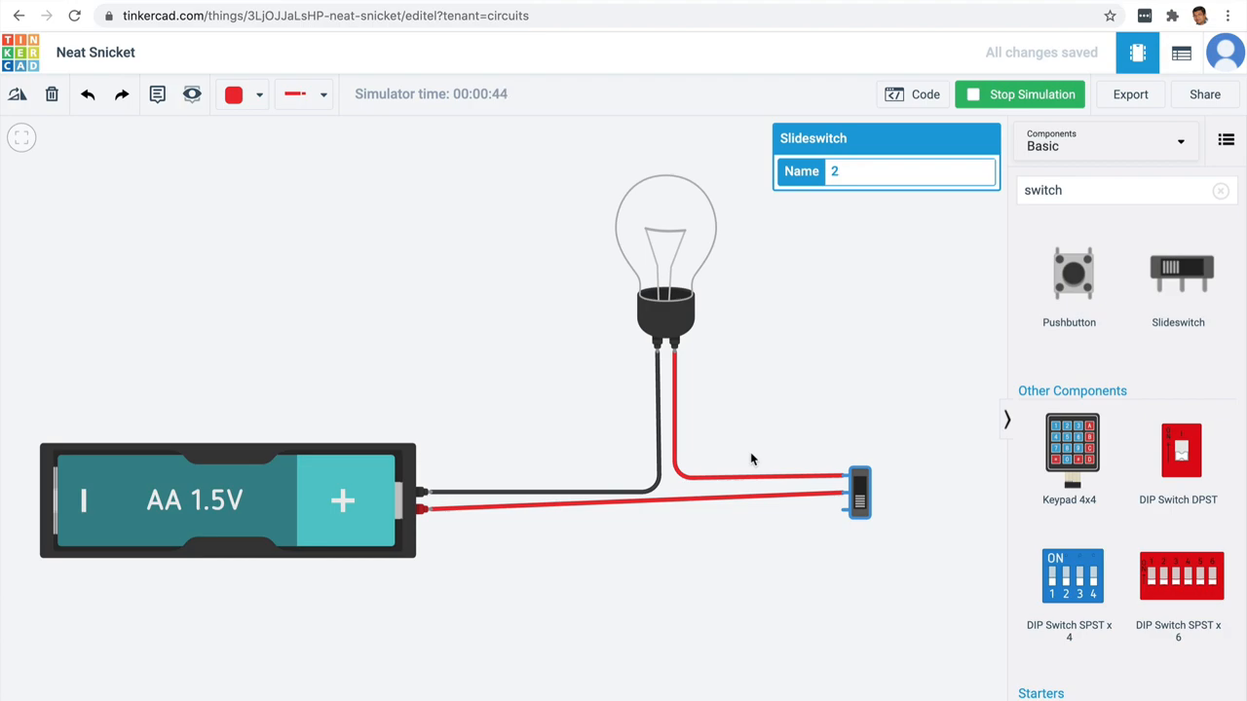
Toggle the slide switch on to light the bulb, off to darken it, then once more.
left_click(858, 492)
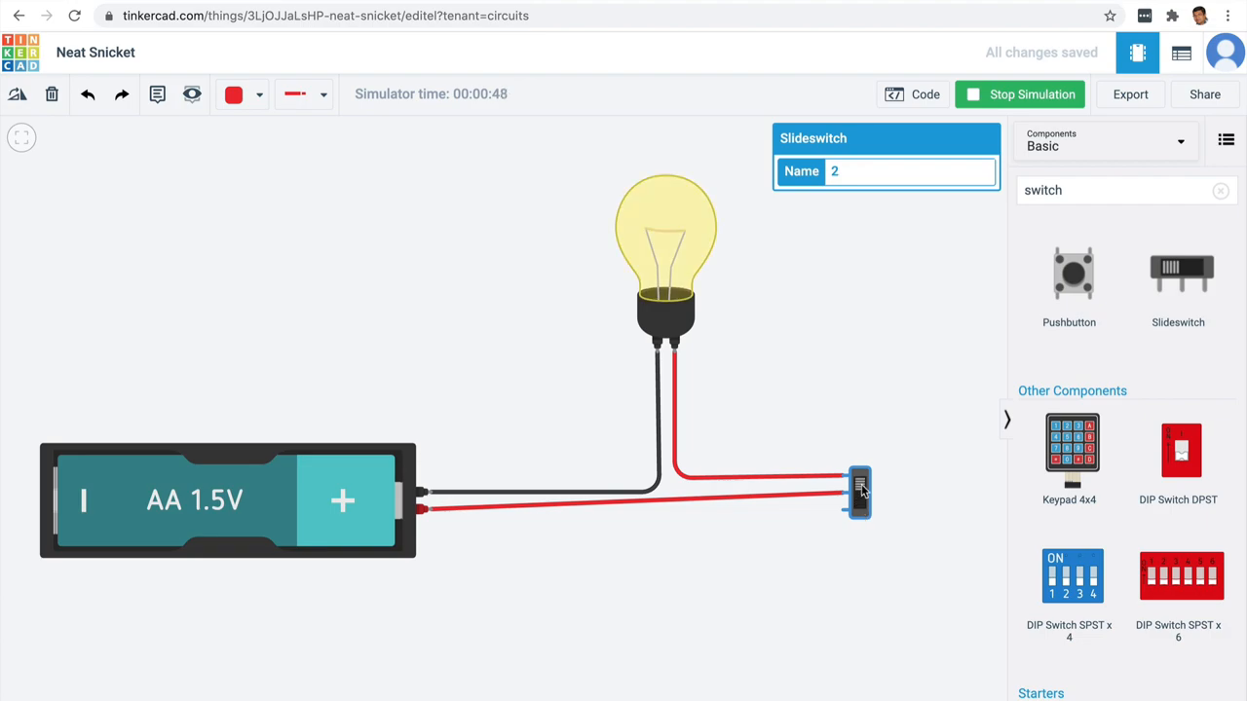
mouse_move(863, 507)
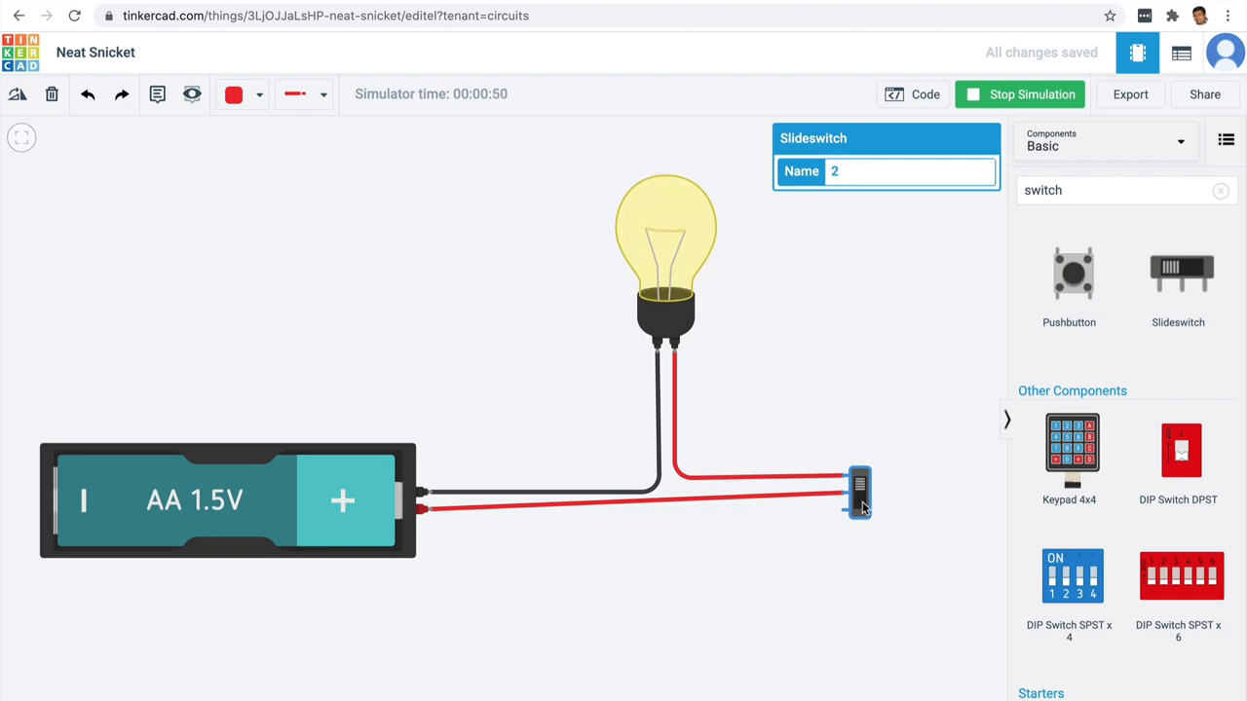
left_click(859, 492)
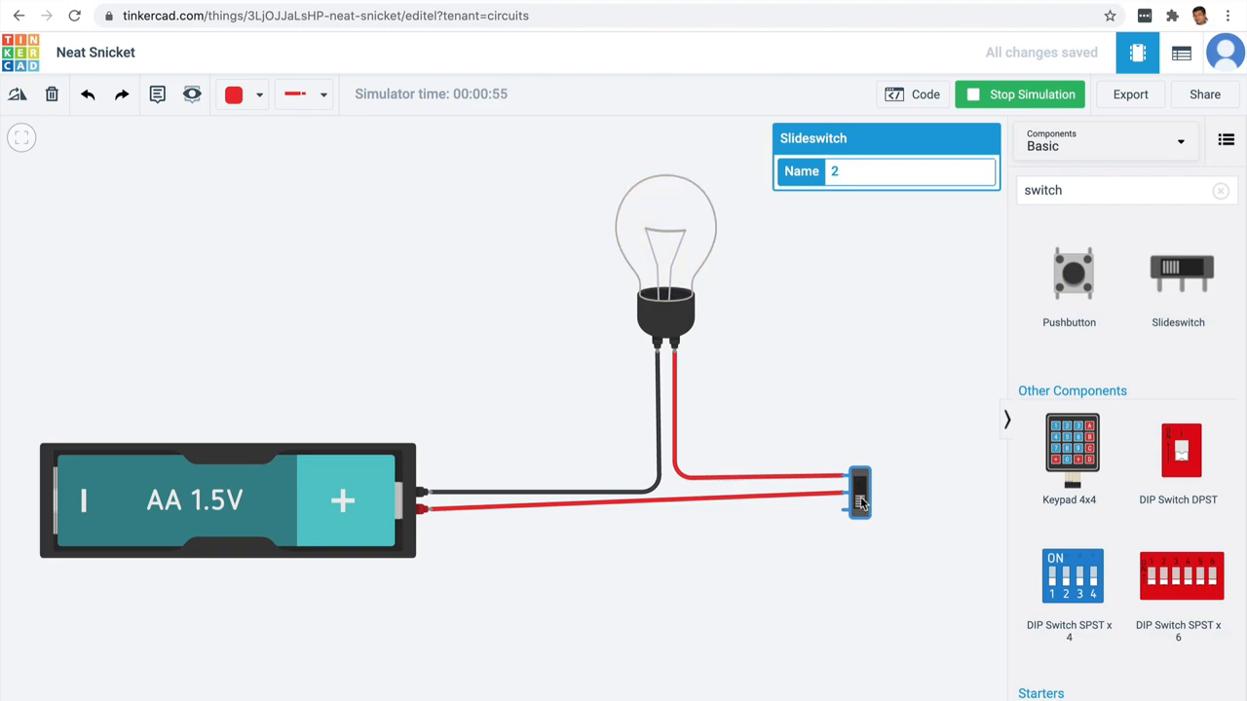
left_click(860, 492)
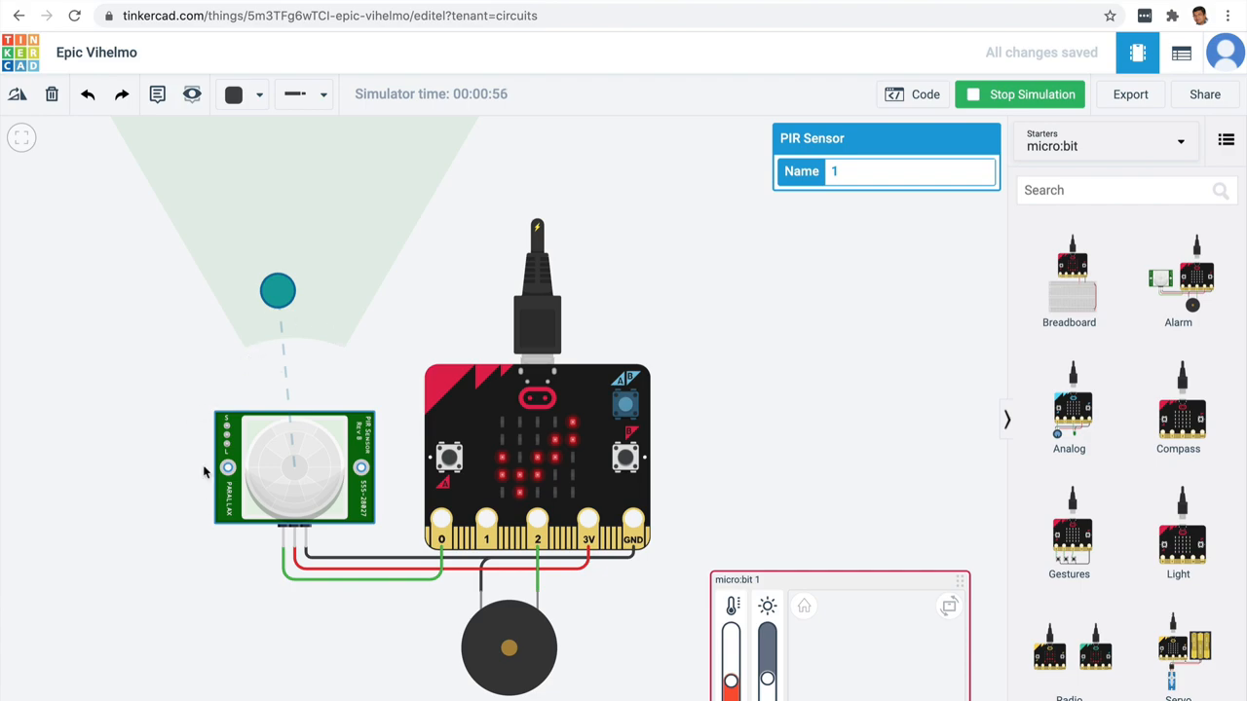
mouse_move(547, 633)
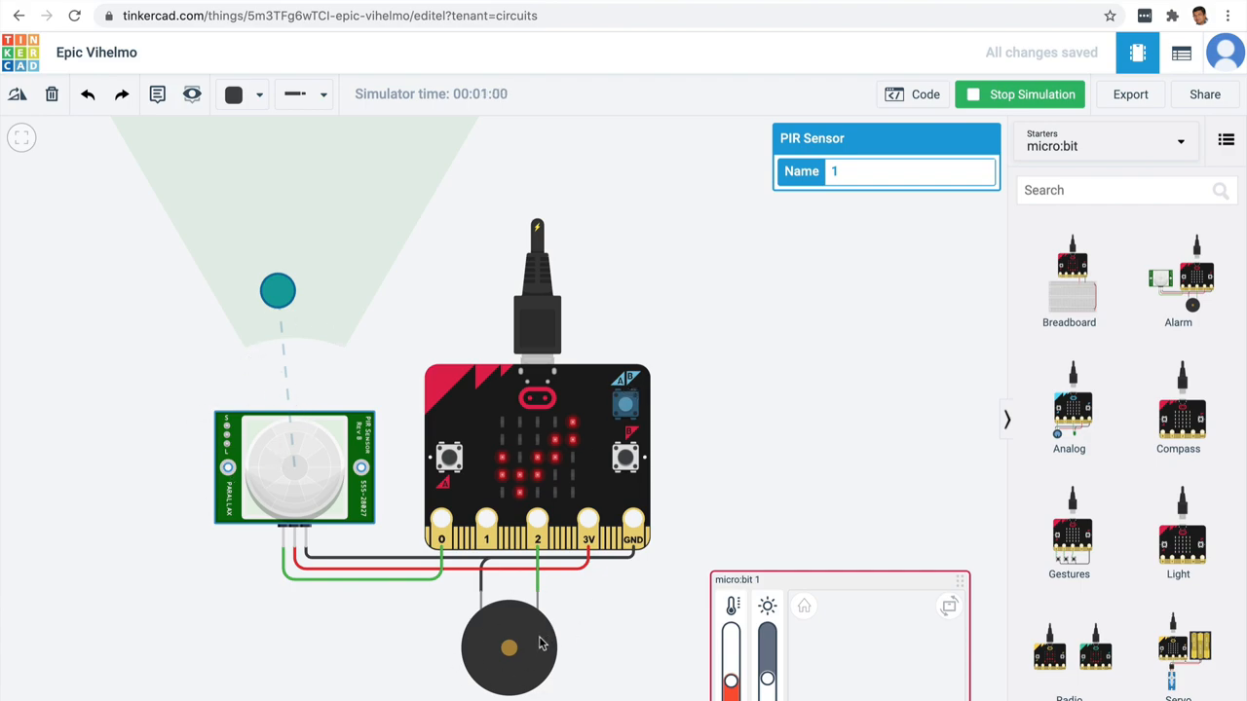
mouse_move(446, 435)
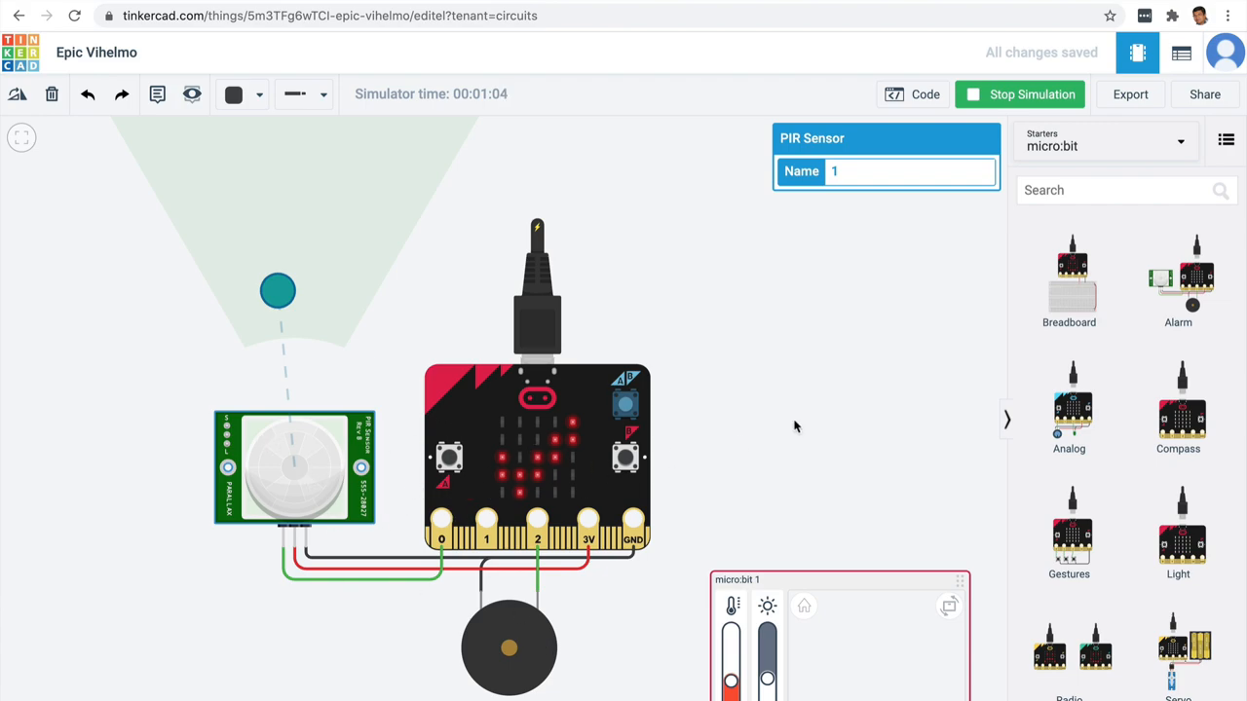
mouse_move(234, 289)
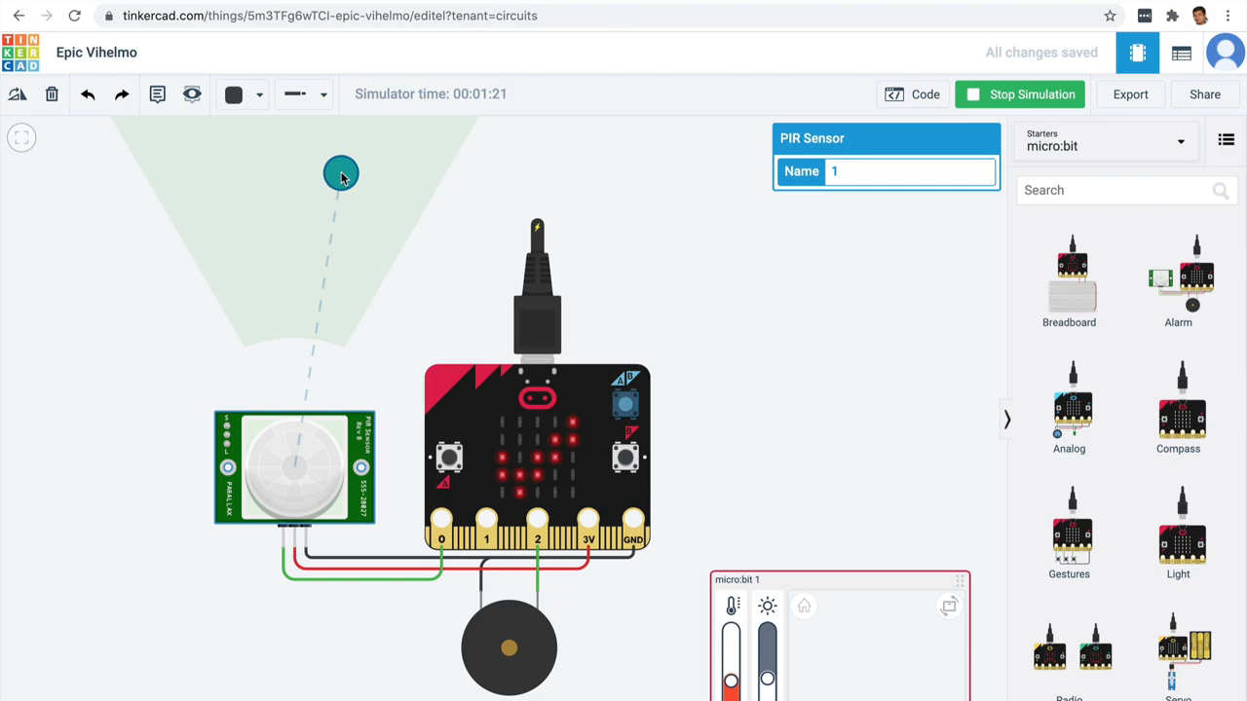
mouse_move(516, 636)
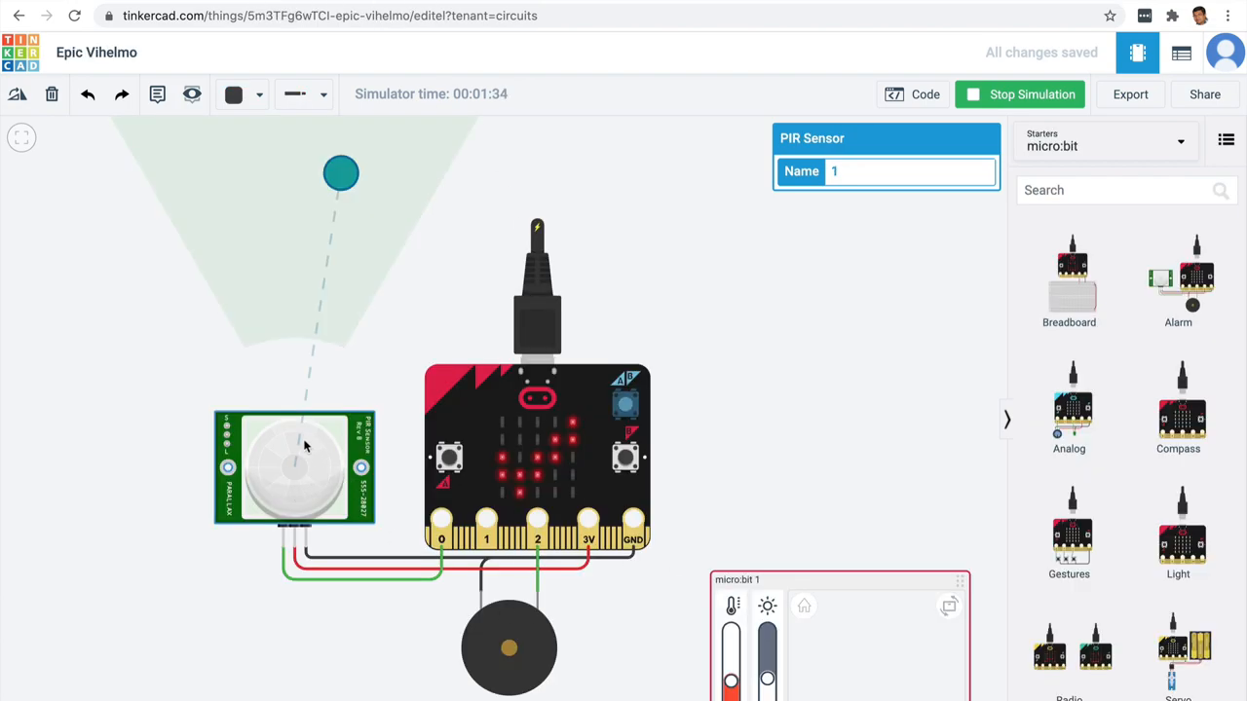
Search 'sensor' and place an IR sensor just above the micro:bit.
type("sensor")
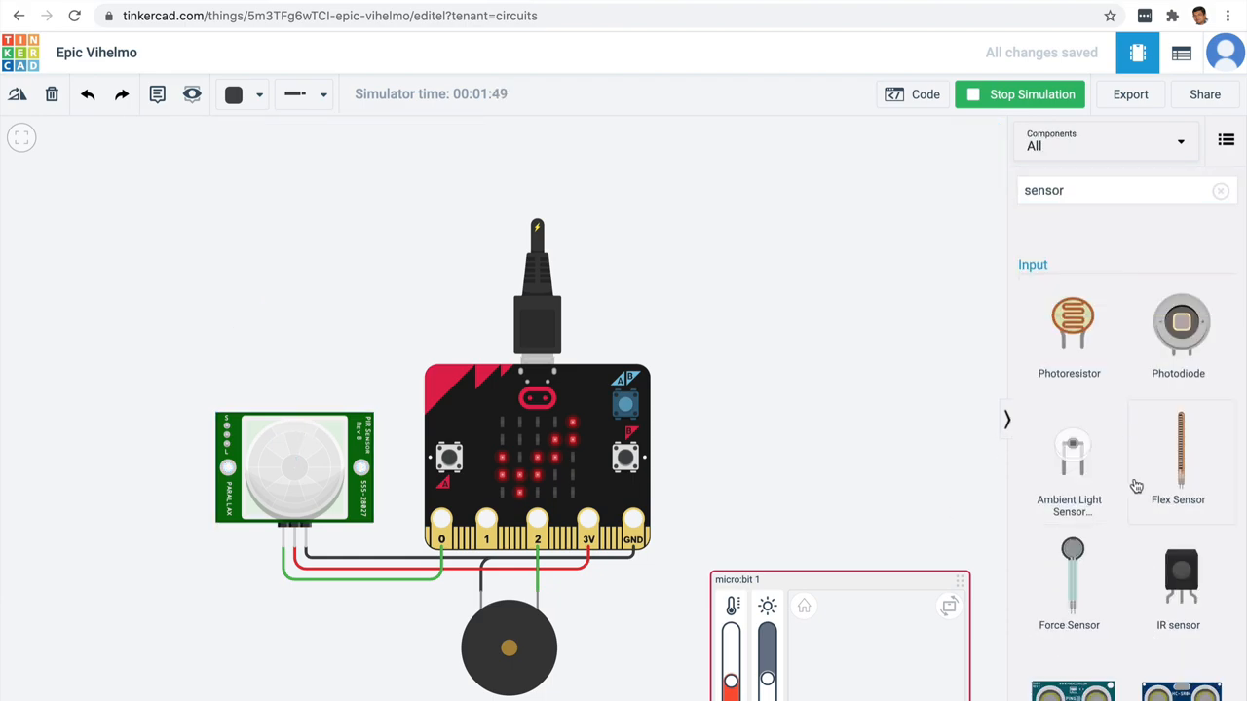
mouse_move(916, 293)
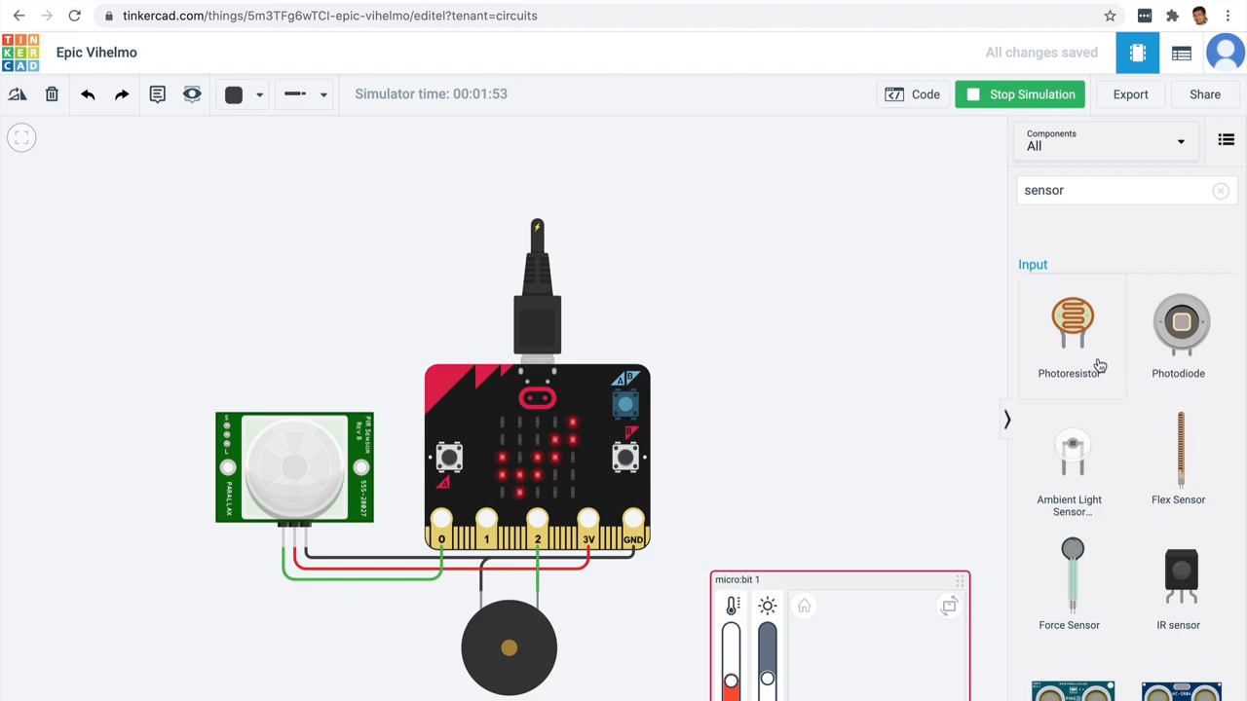
mouse_move(1168, 467)
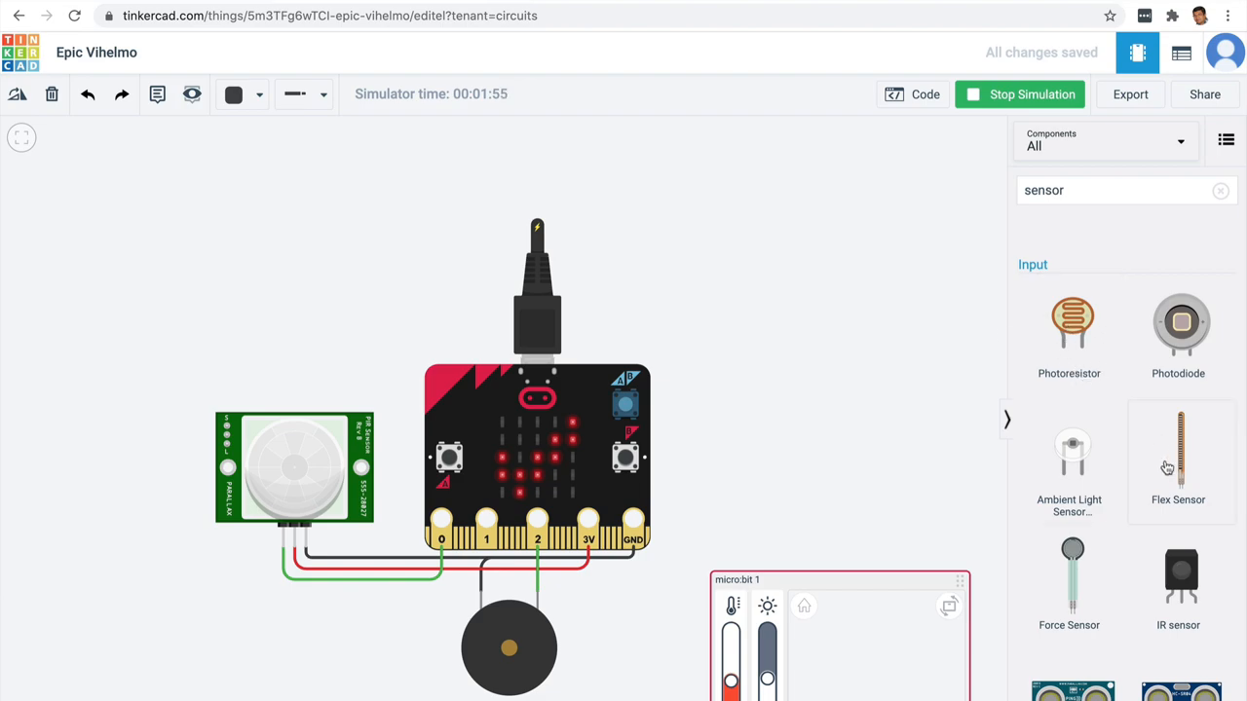
left_click(1020, 95)
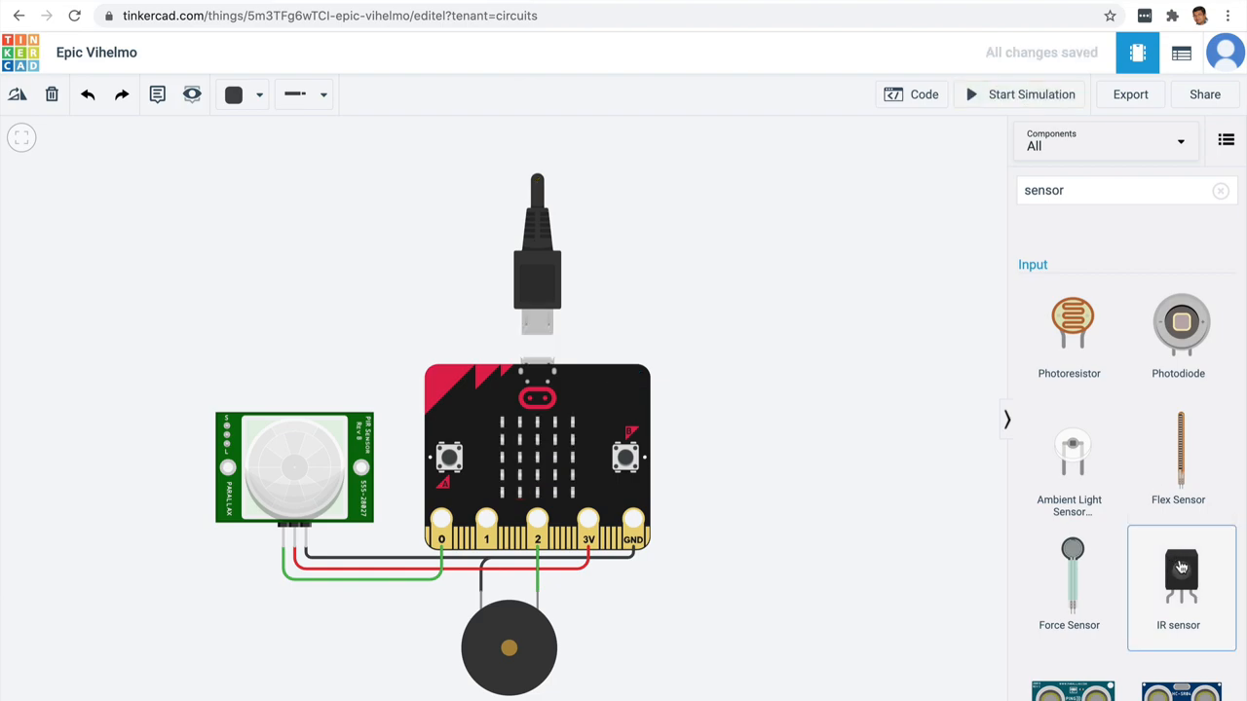
scroll("down", 3)
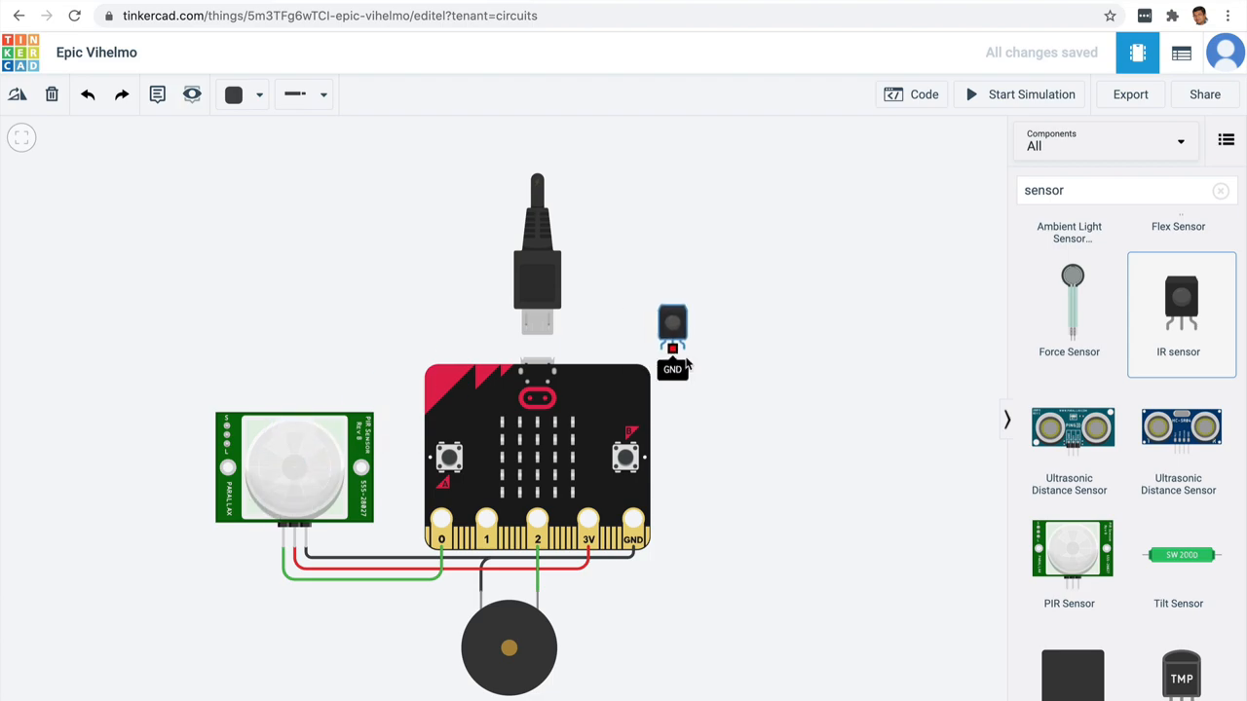
left_click_drag(672, 331, 737, 380)
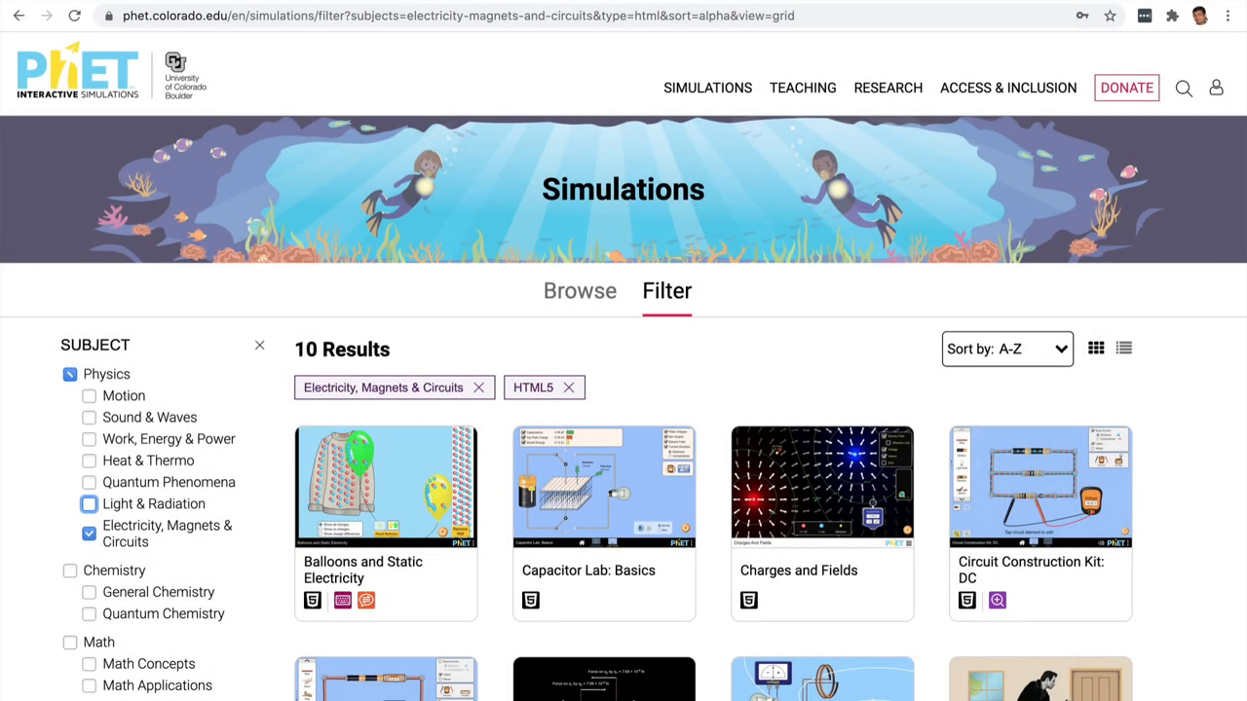
mouse_move(270, 35)
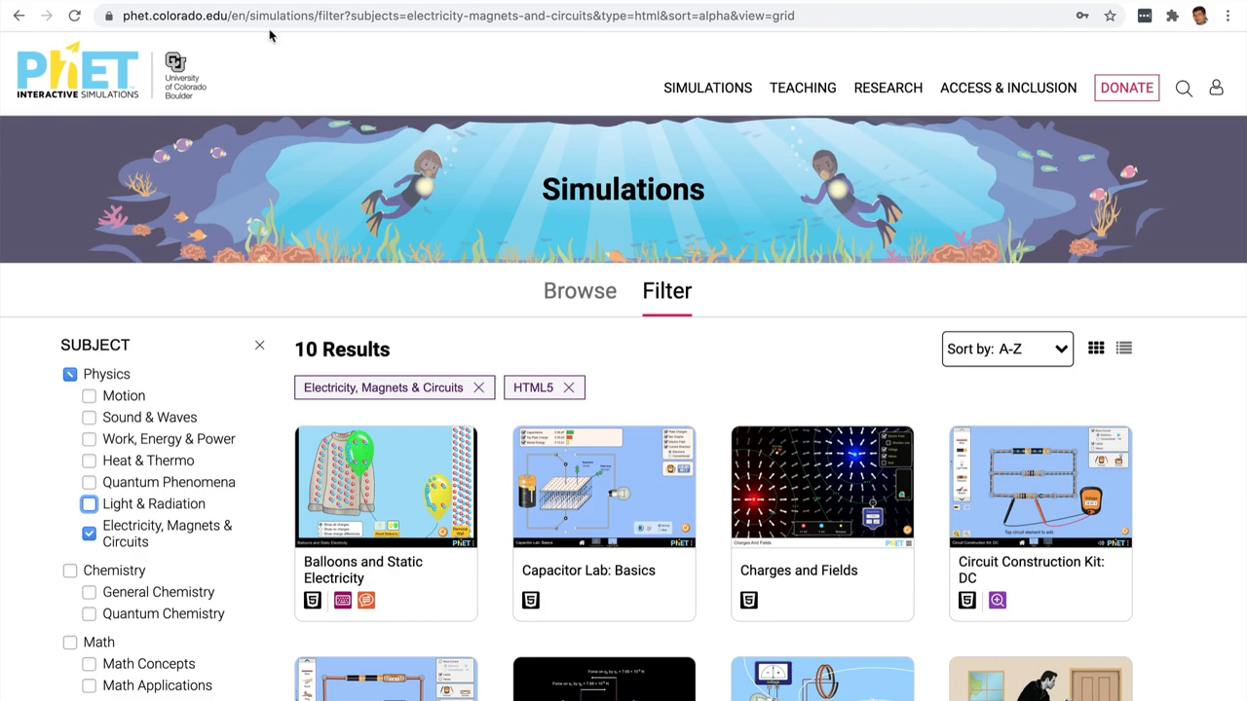
mouse_move(791, 420)
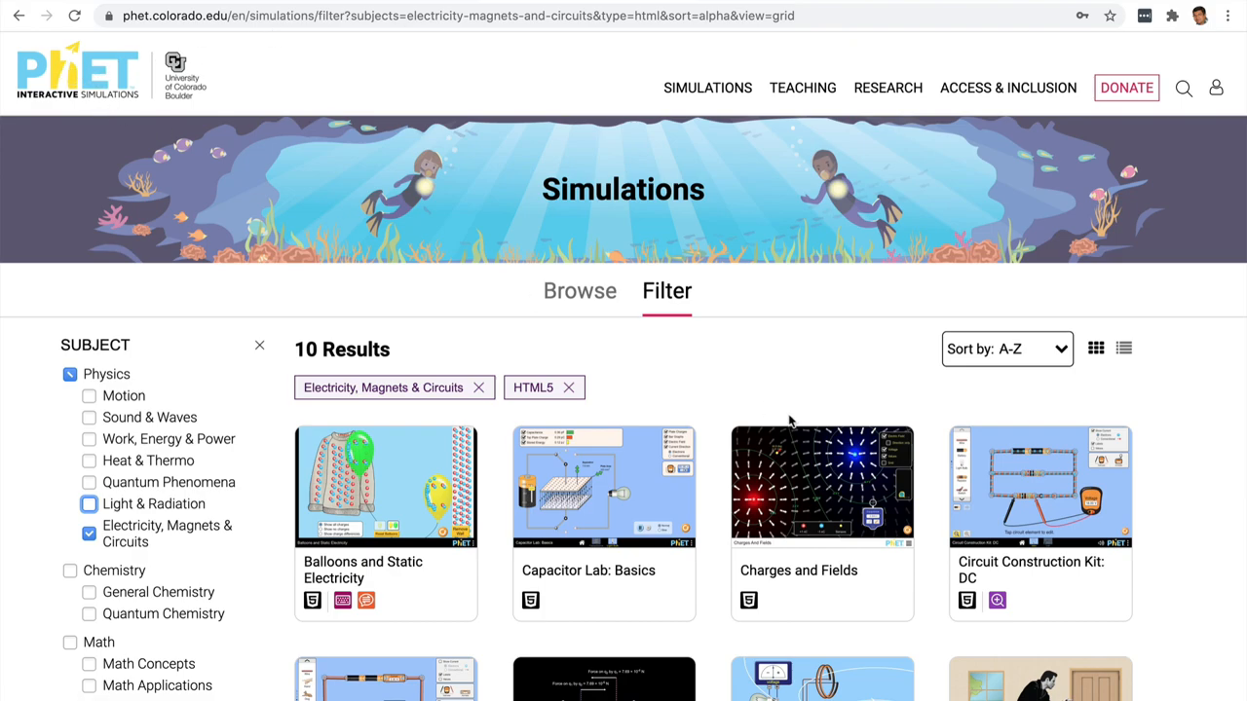
Scroll through the ten HTML5 Electricity, Magnets & Circuits simulation results.
scroll("down", 3)
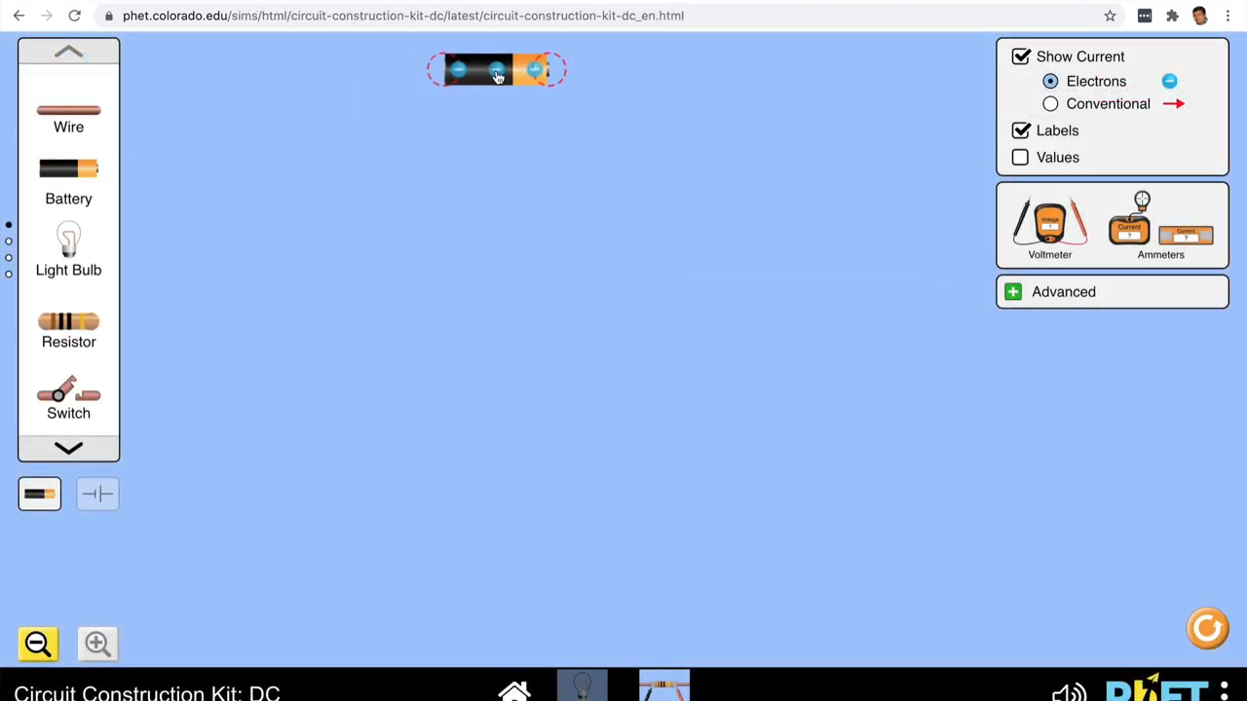
Wire the battery terminals to the bulb to close the loop, then select the battery.
left_click_drag(534, 68, 563, 209)
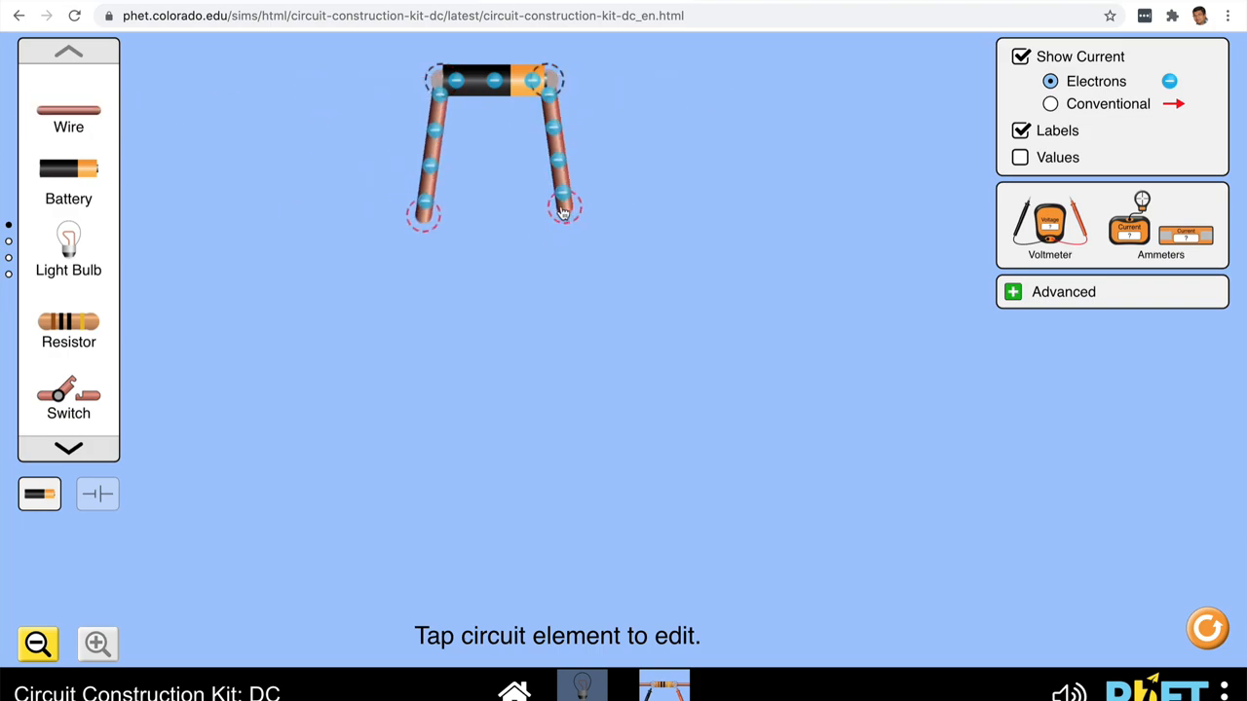
left_click_drag(565, 212, 519, 292)
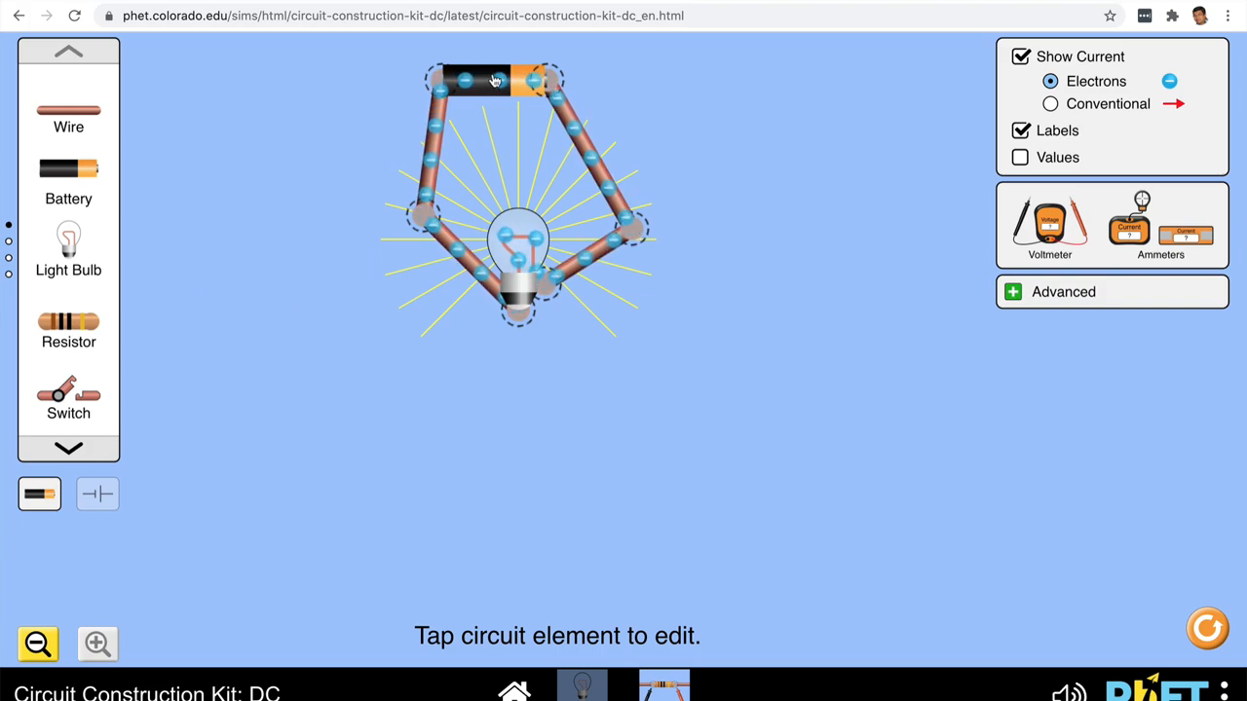
left_click(492, 77)
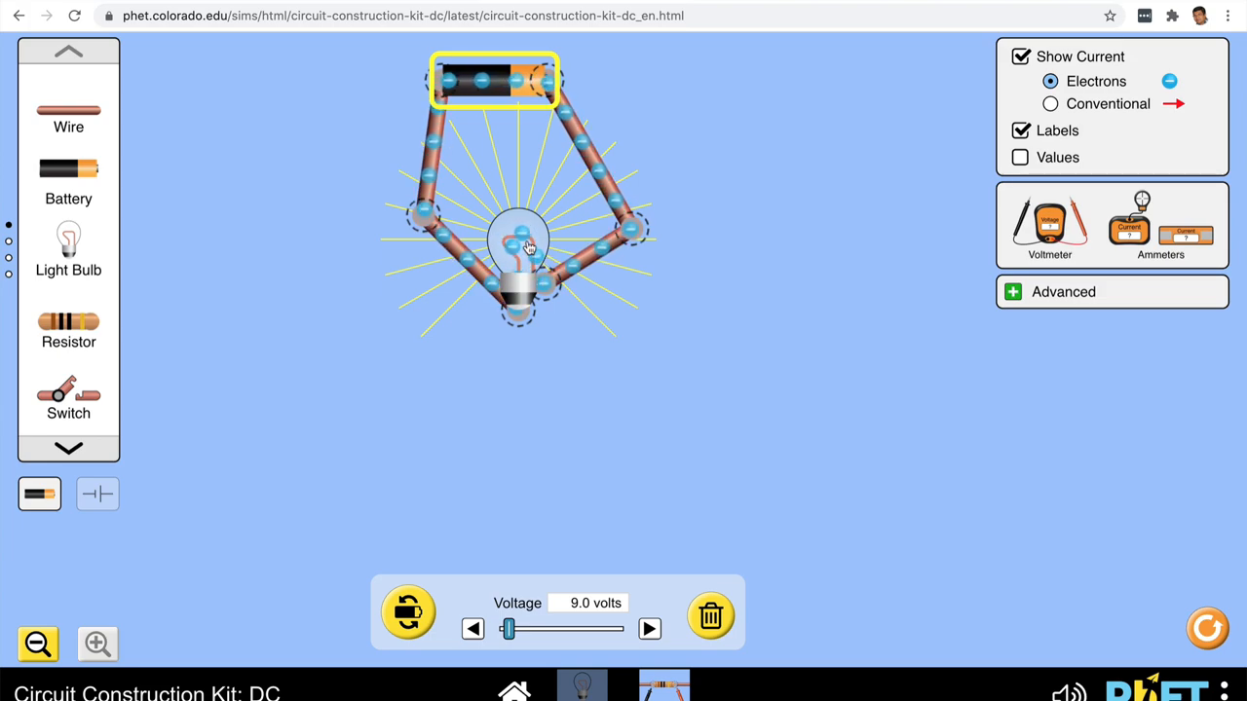
Raise the battery voltage to 34 V and the bulb resistance to about 89 ohms.
left_click_drag(509, 629, 529, 629)
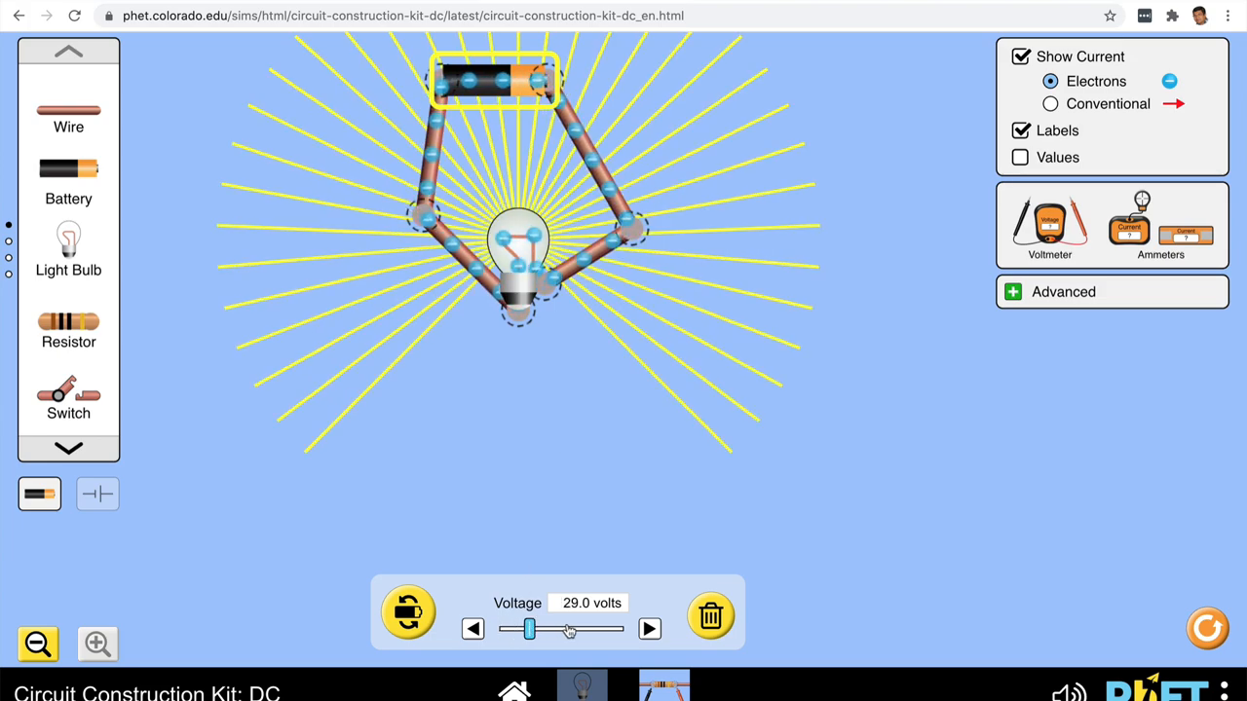
left_click_drag(530, 628, 534, 628)
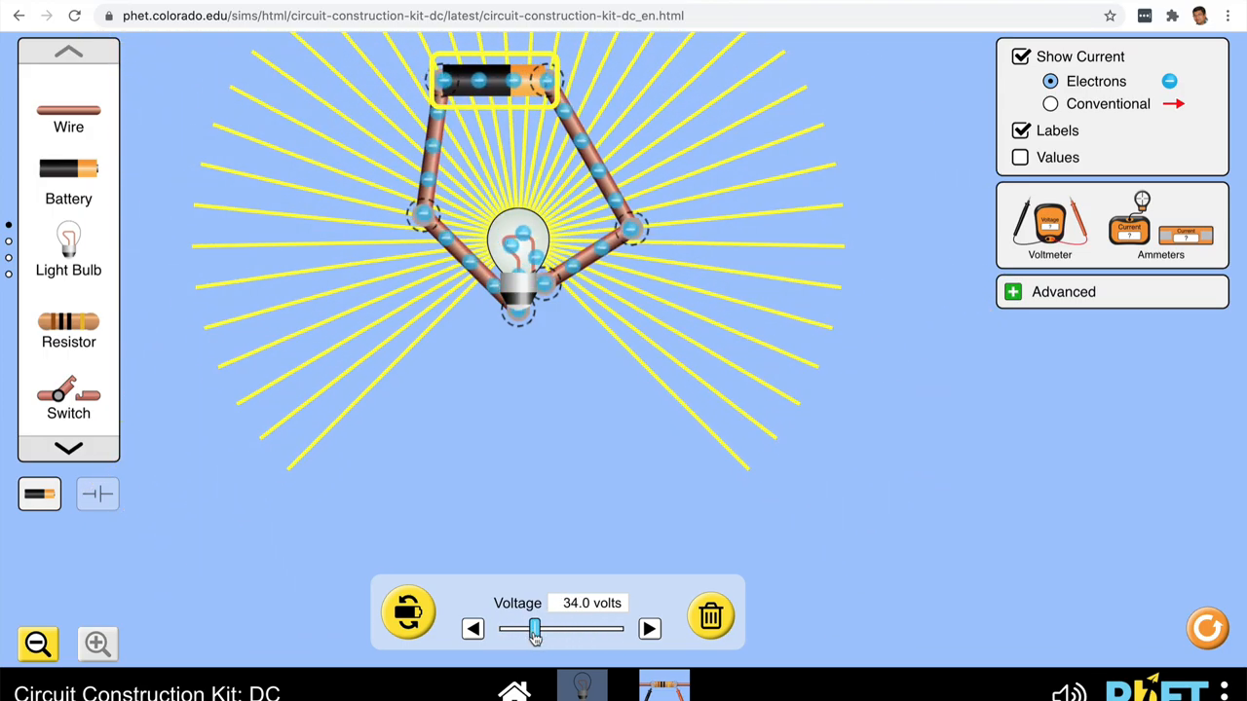
left_click(516, 243)
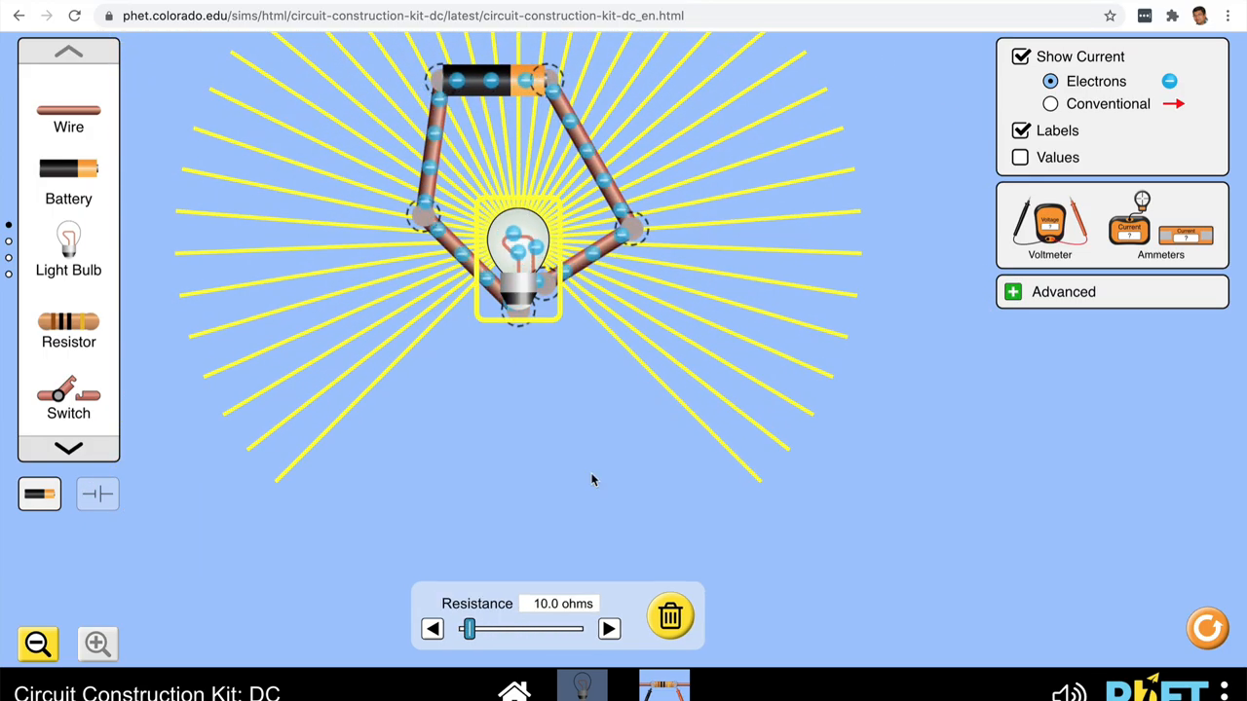
left_click_drag(467, 629, 526, 628)
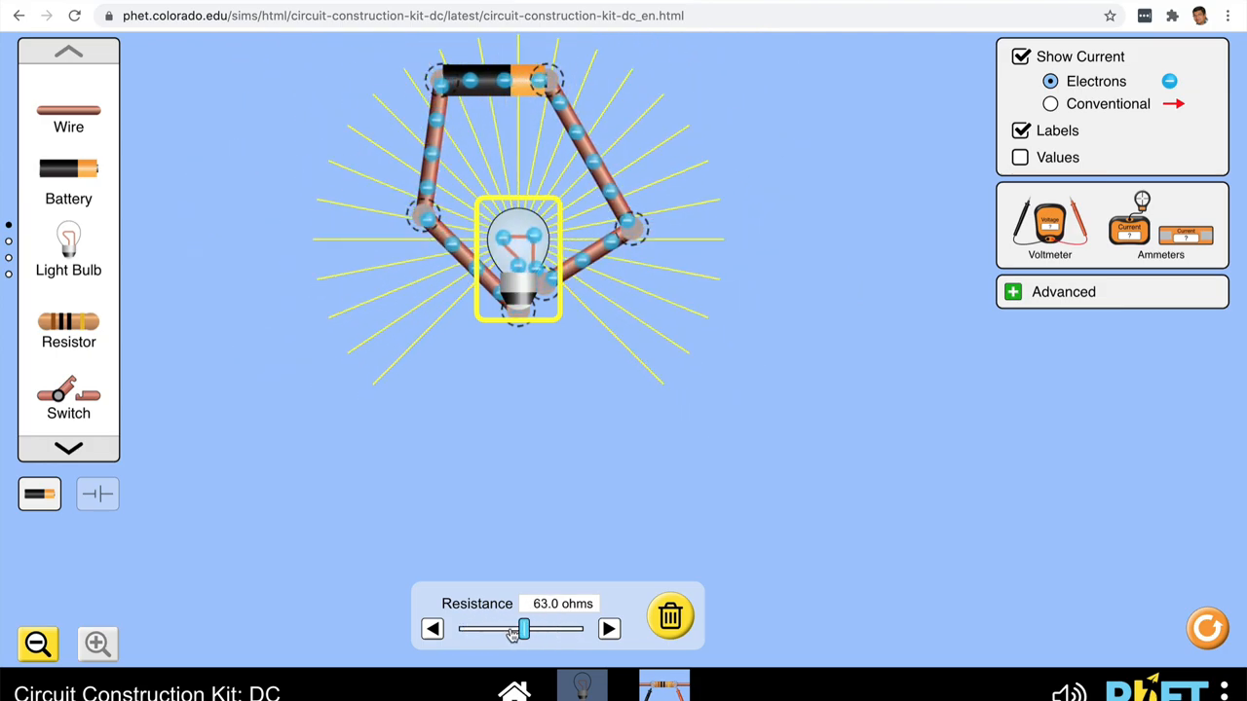
left_click_drag(515, 629, 553, 629)
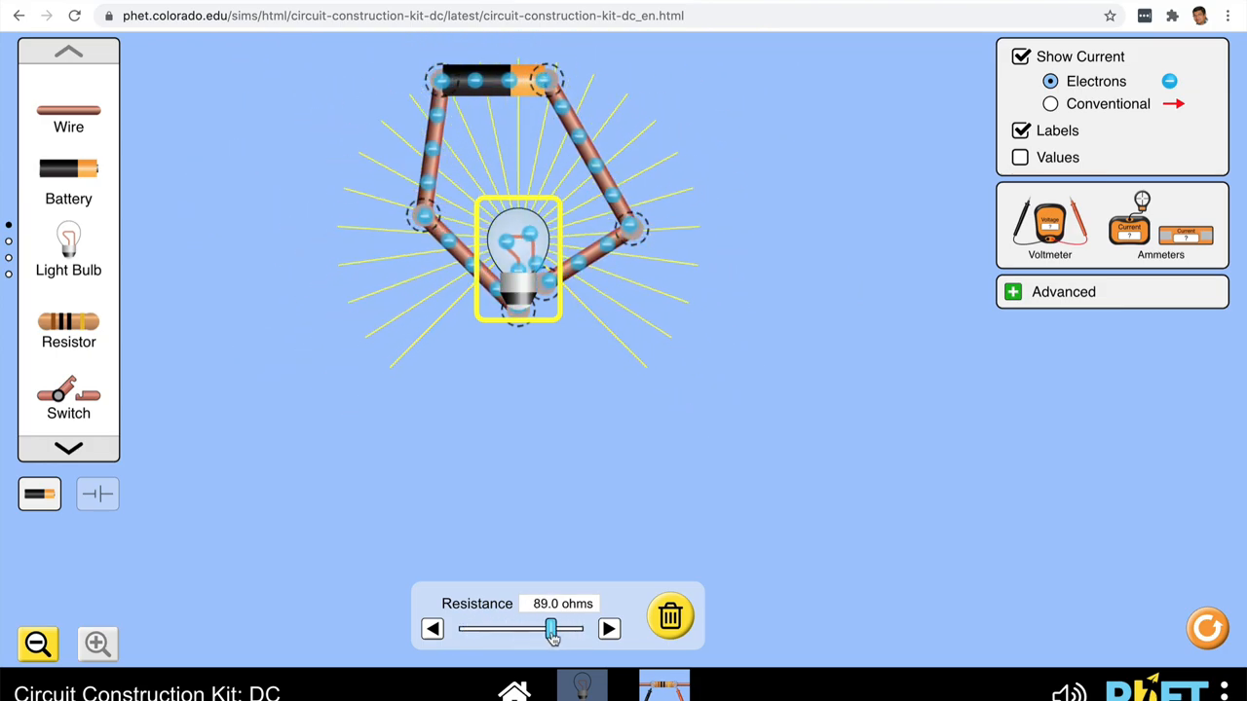
left_click_drag(553, 628, 526, 628)
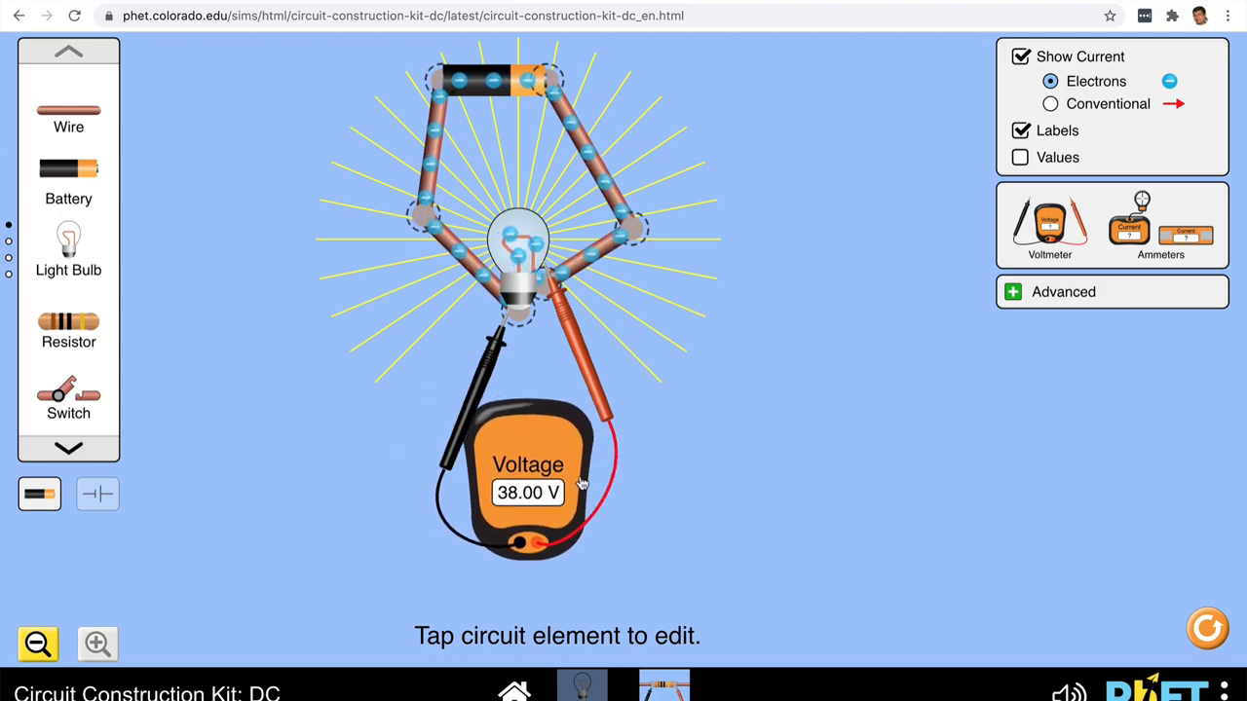
Bring an ammeter out beside the circuit and move it into position.
left_click_drag(1129, 224, 729, 360)
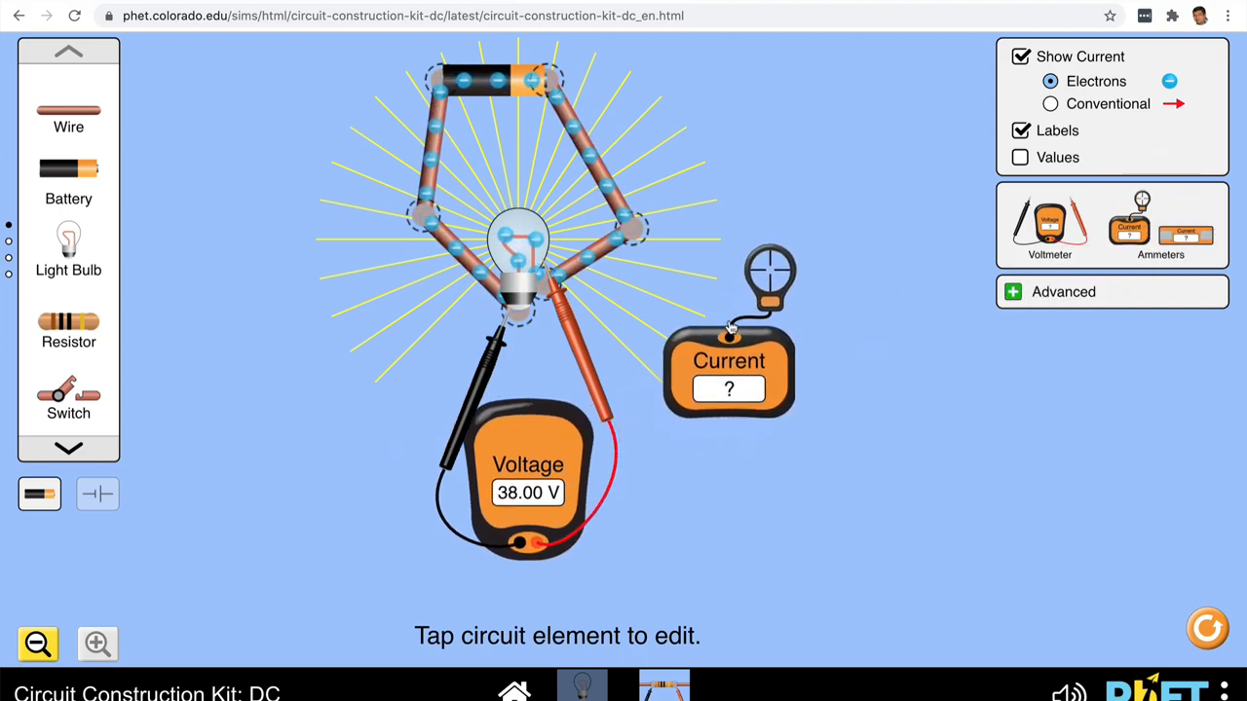
left_click_drag(770, 283, 594, 258)
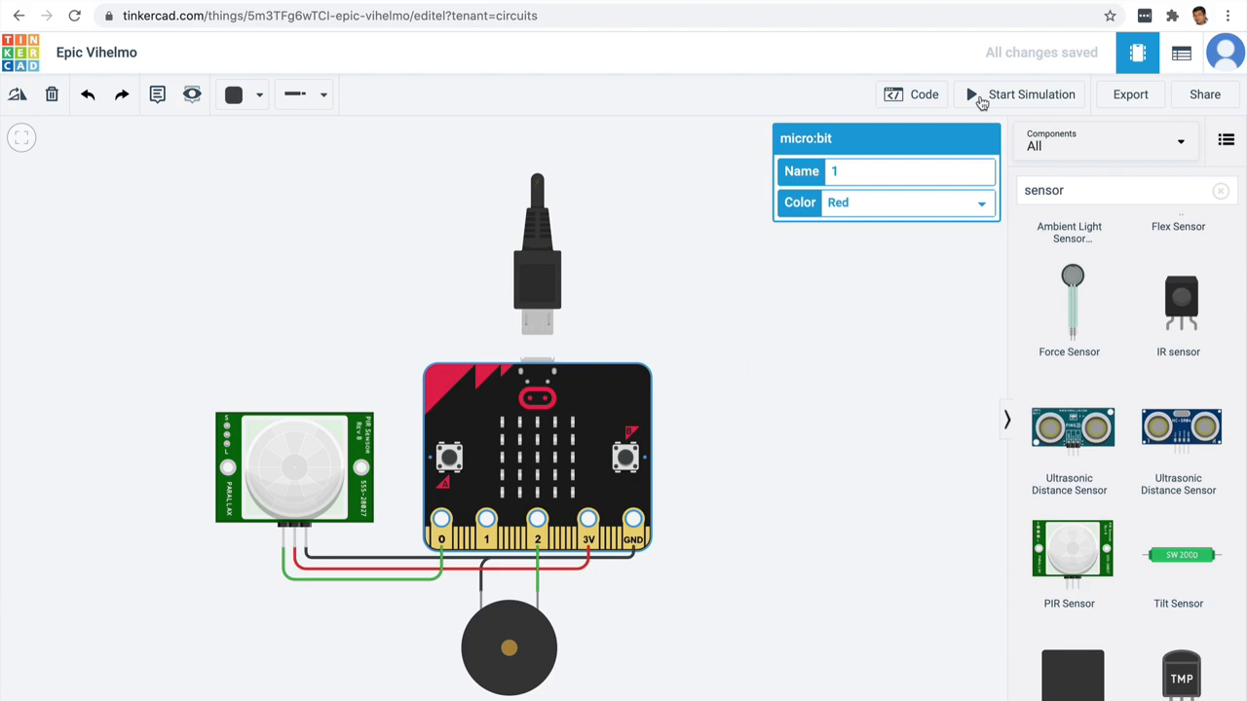
Show the micro:bit's block code beside the PIR sensor and buzzer circuit.
left_click(911, 93)
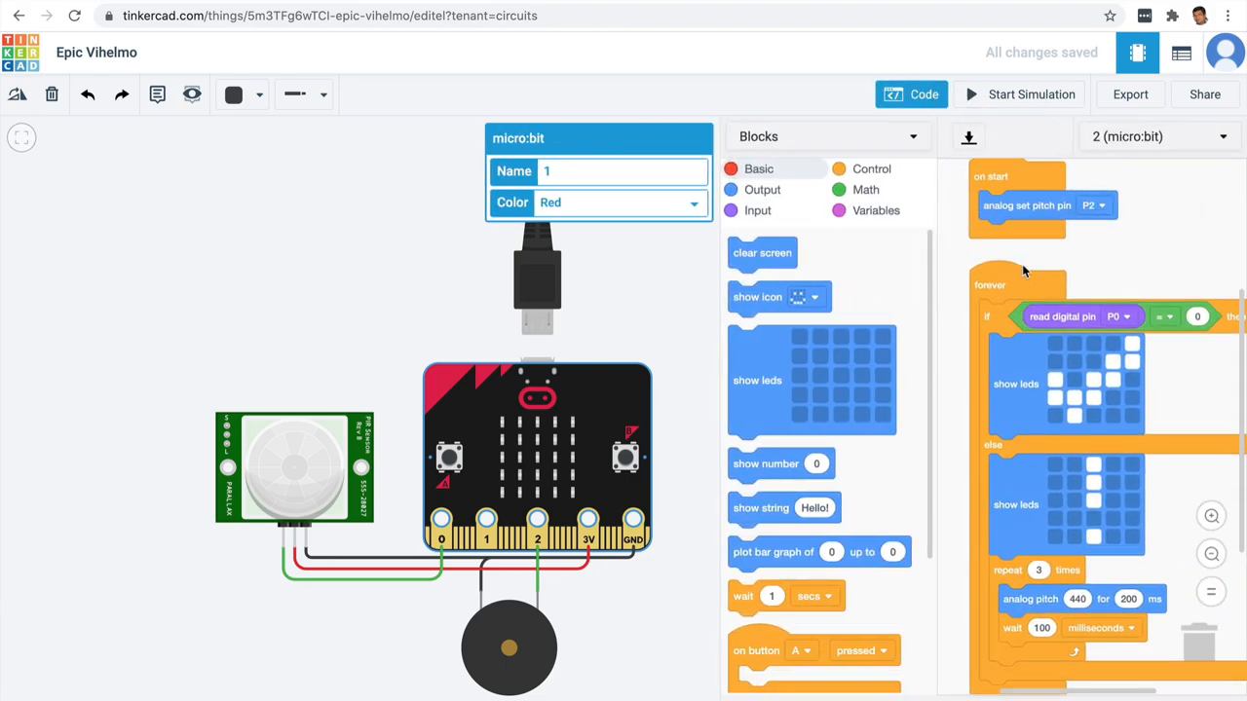
mouse_move(327, 402)
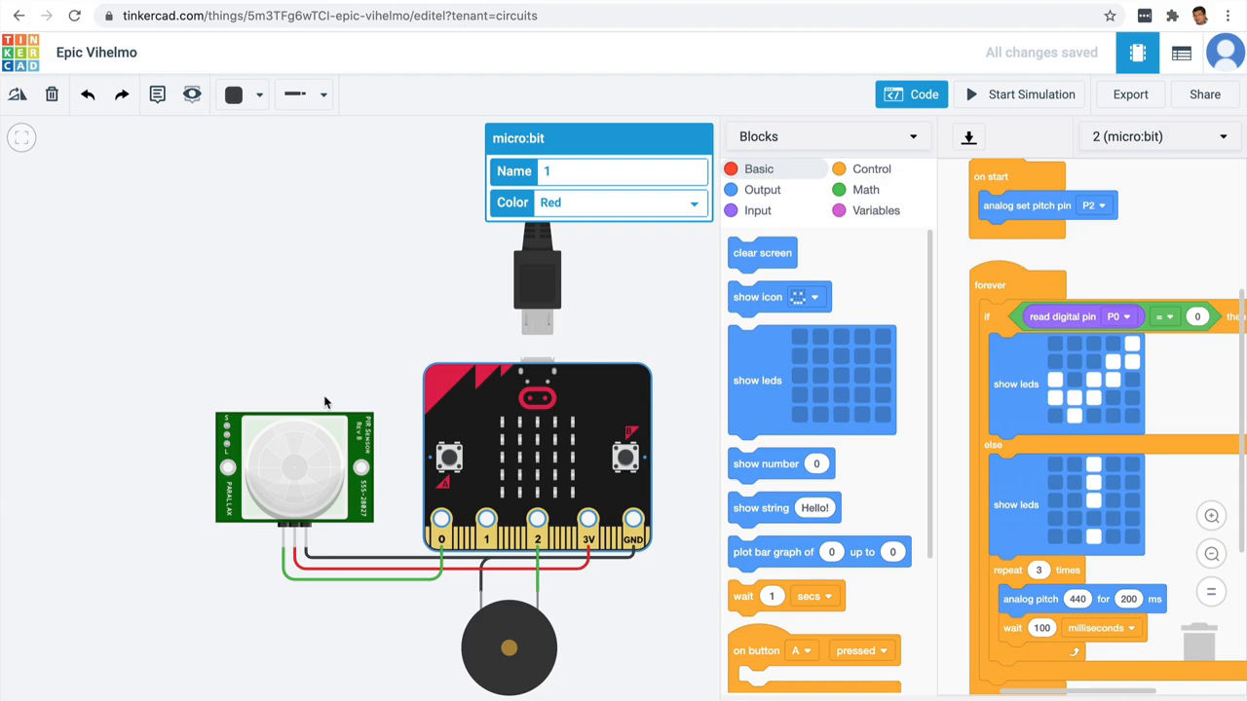
mouse_move(274, 455)
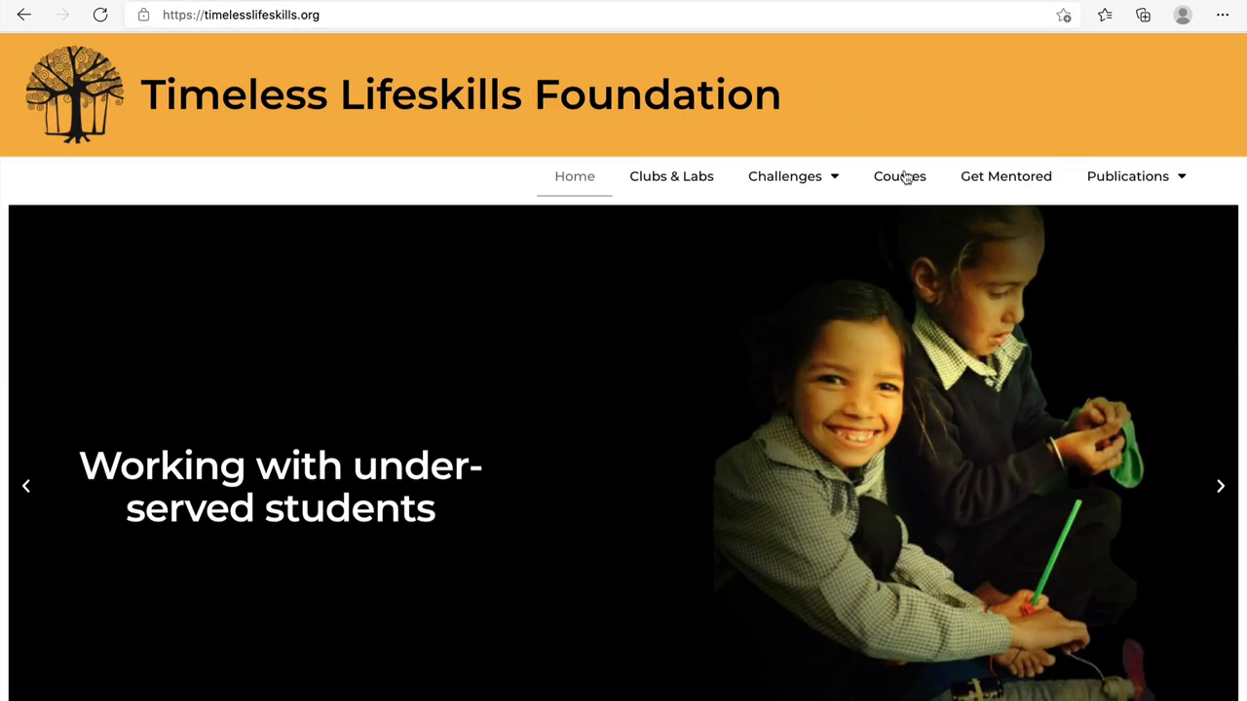
Open the Electricity Quiz – Basic lesson from the Tinker @ Home course.
left_click(898, 176)
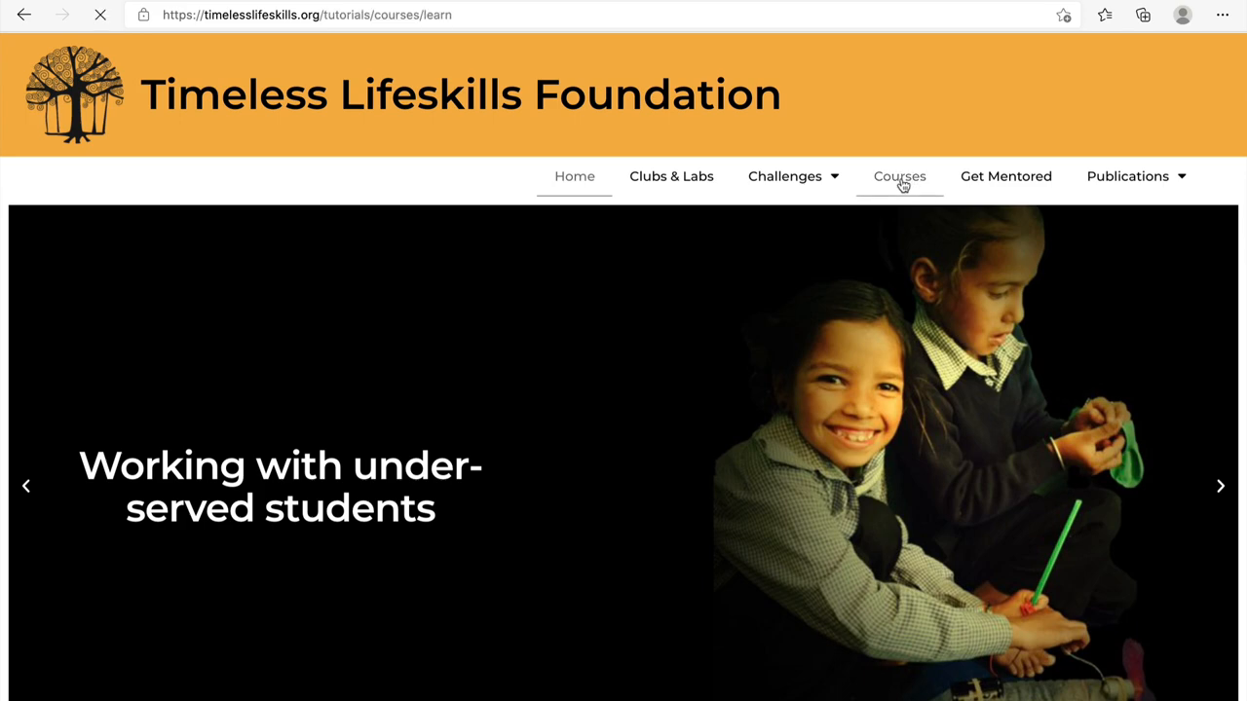
left_click(899, 177)
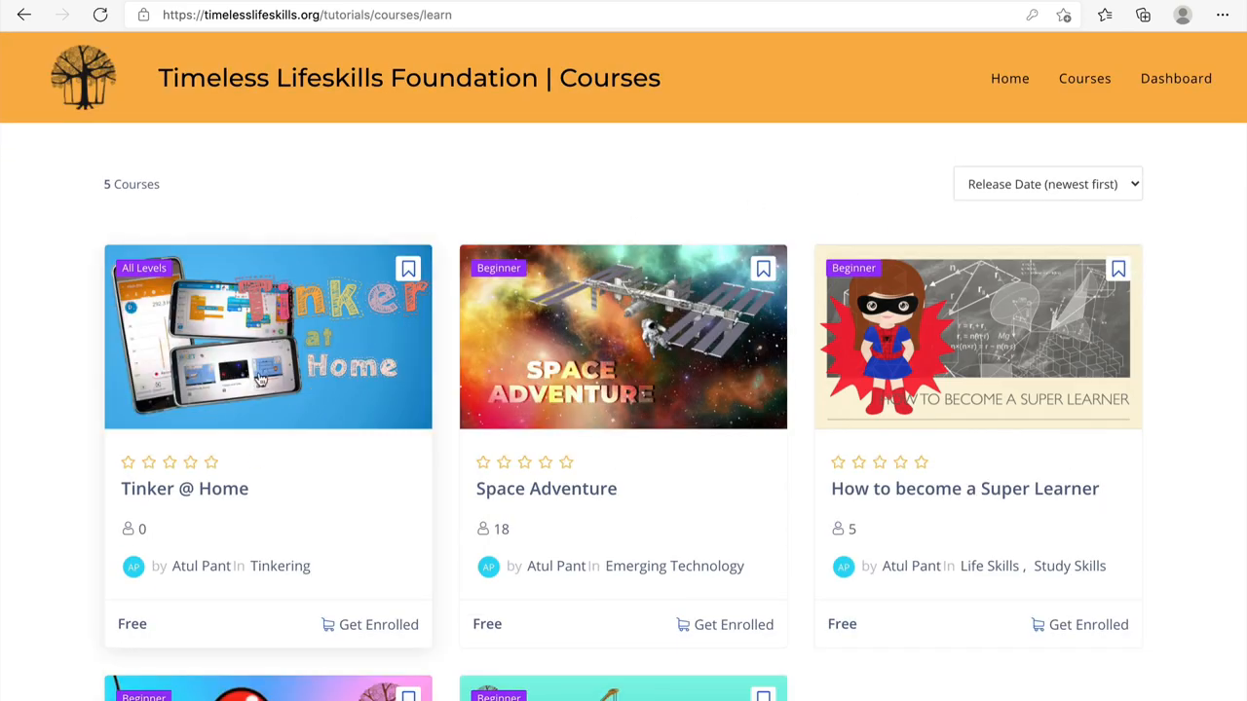
left_click(268, 336)
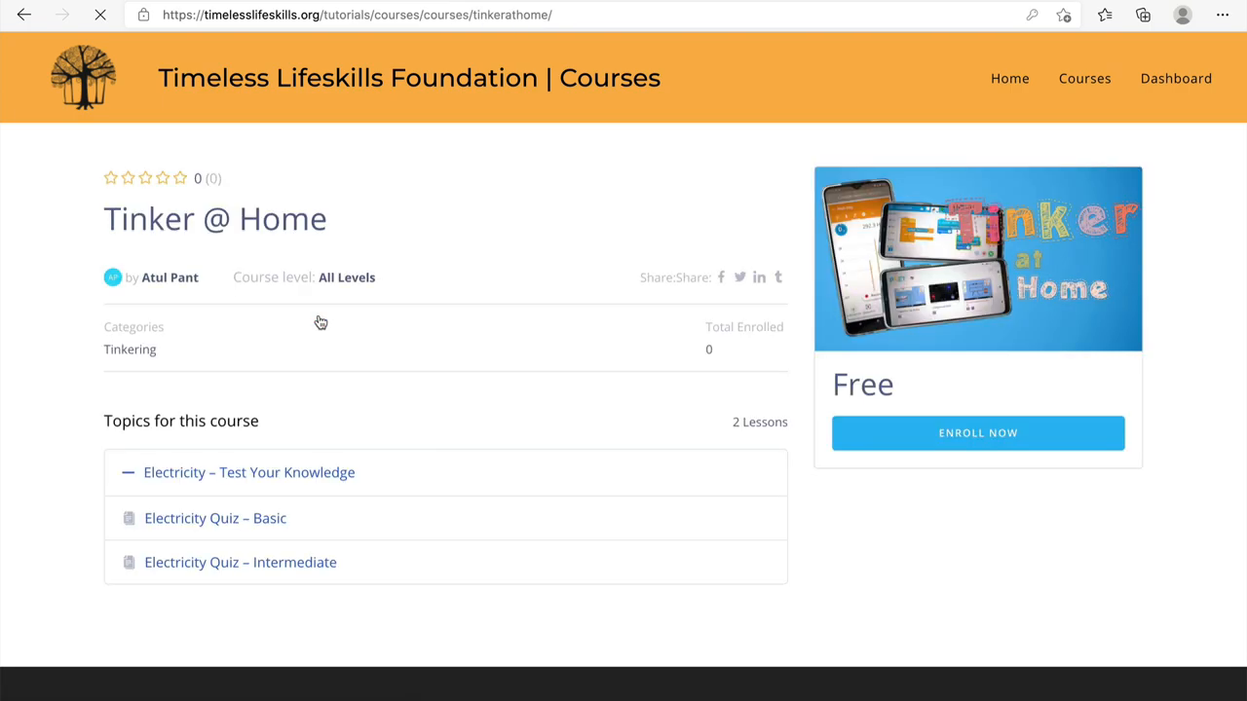
mouse_move(446, 498)
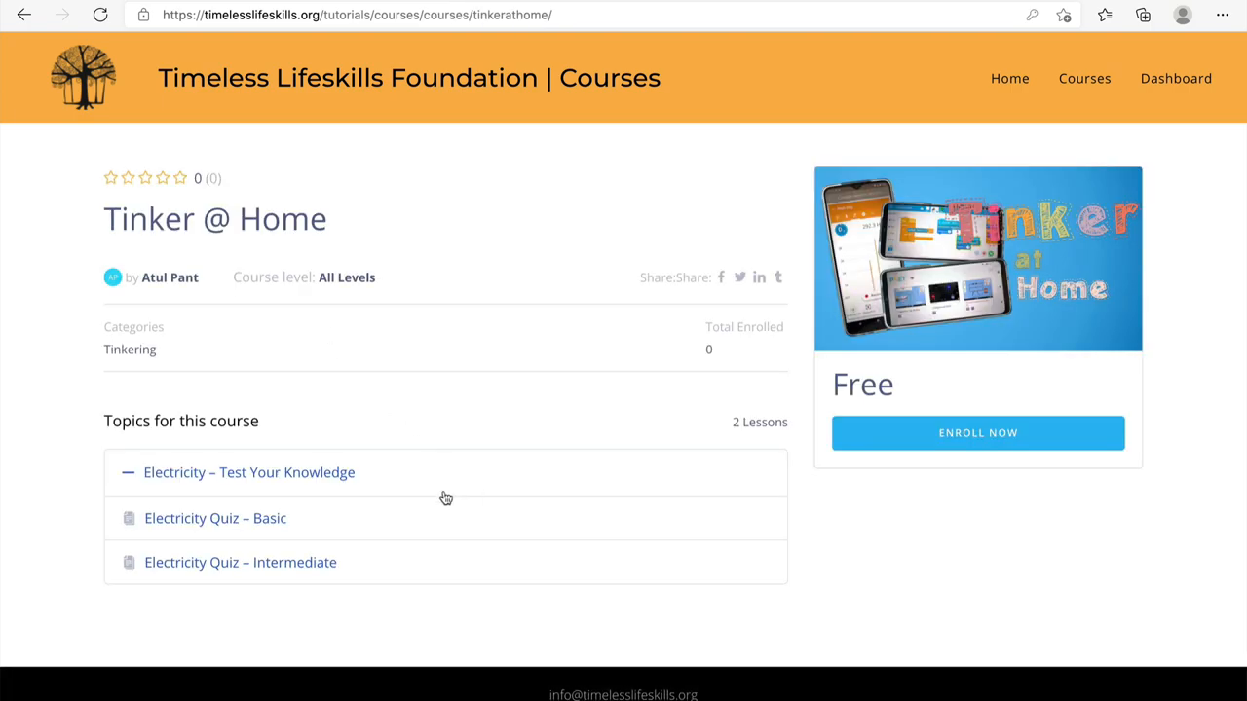
mouse_move(336, 563)
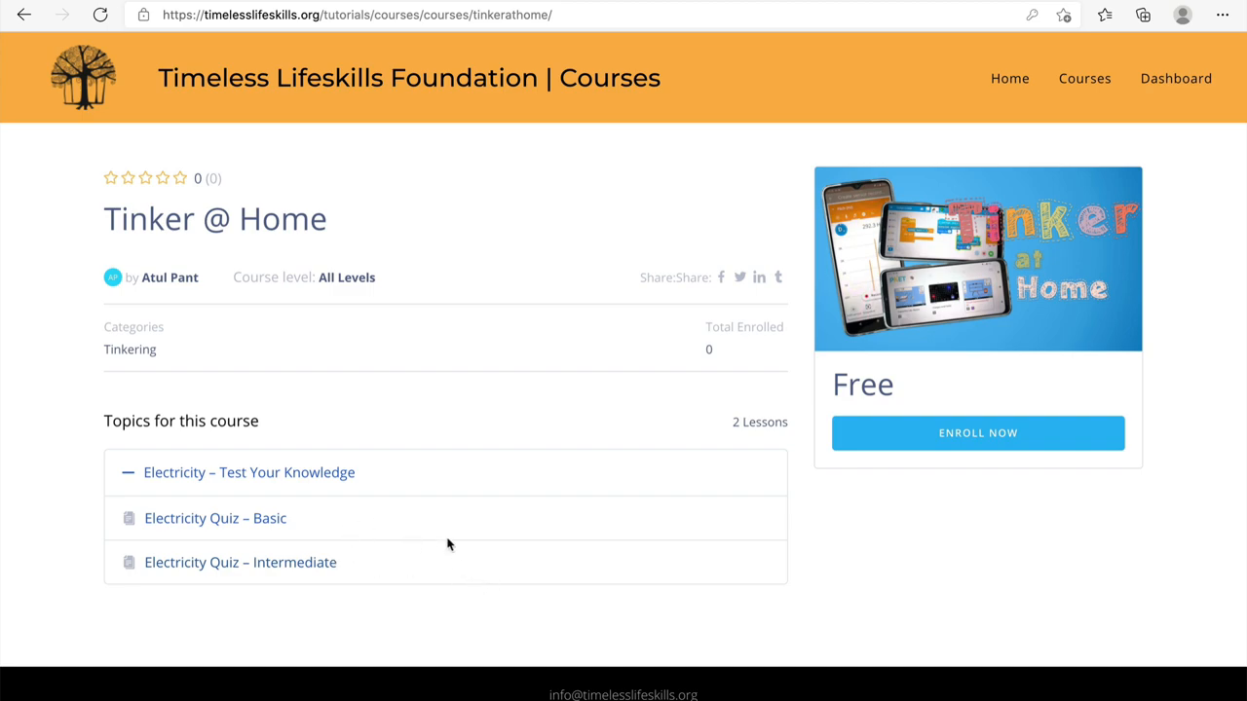
scroll("down", 3)
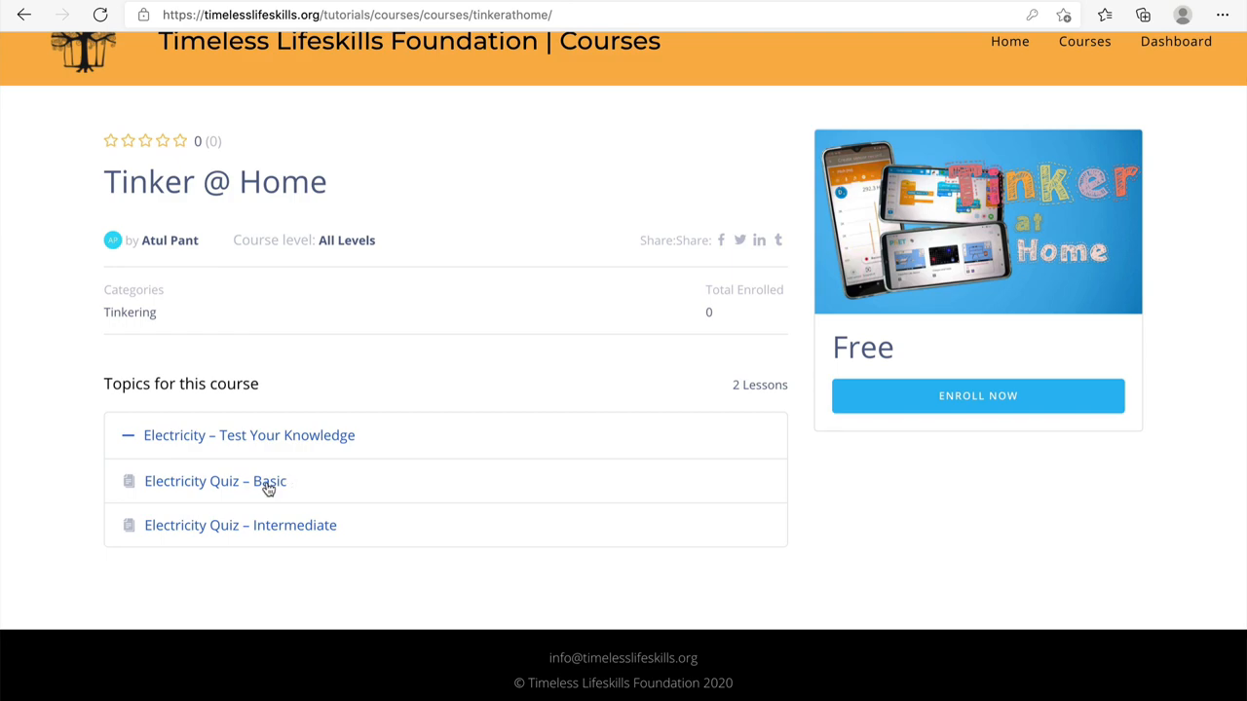
left_click(215, 480)
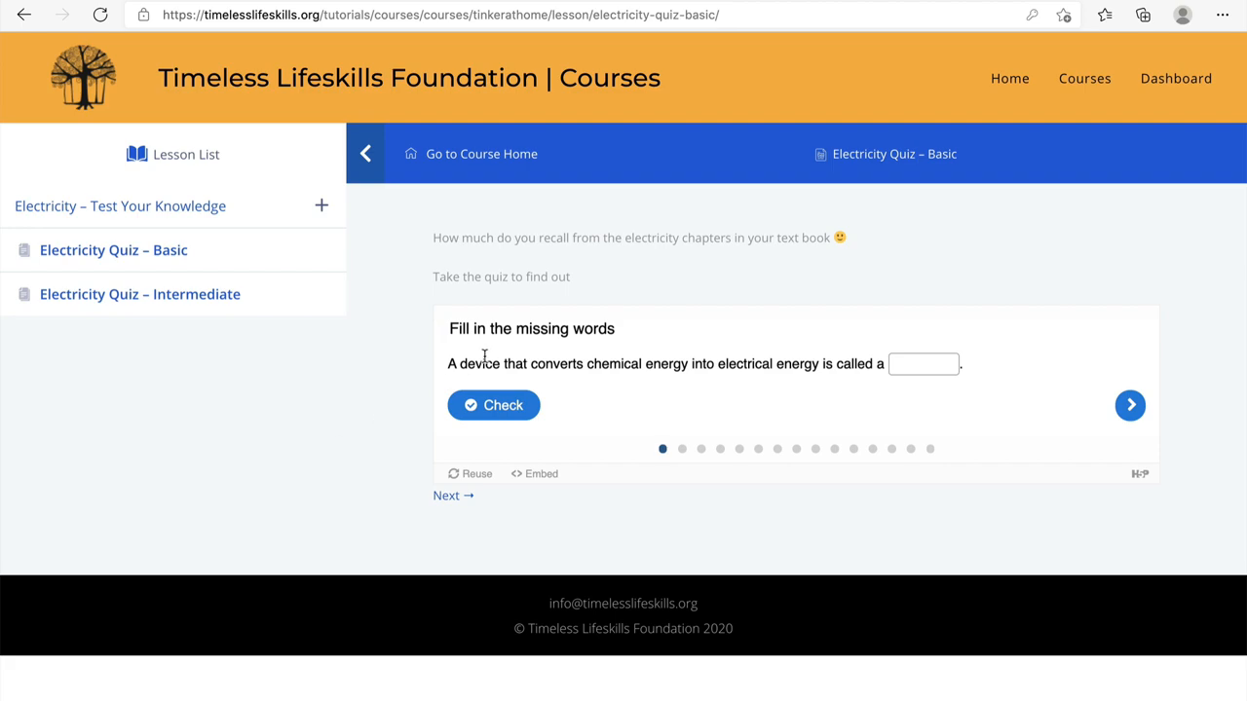
mouse_move(598, 380)
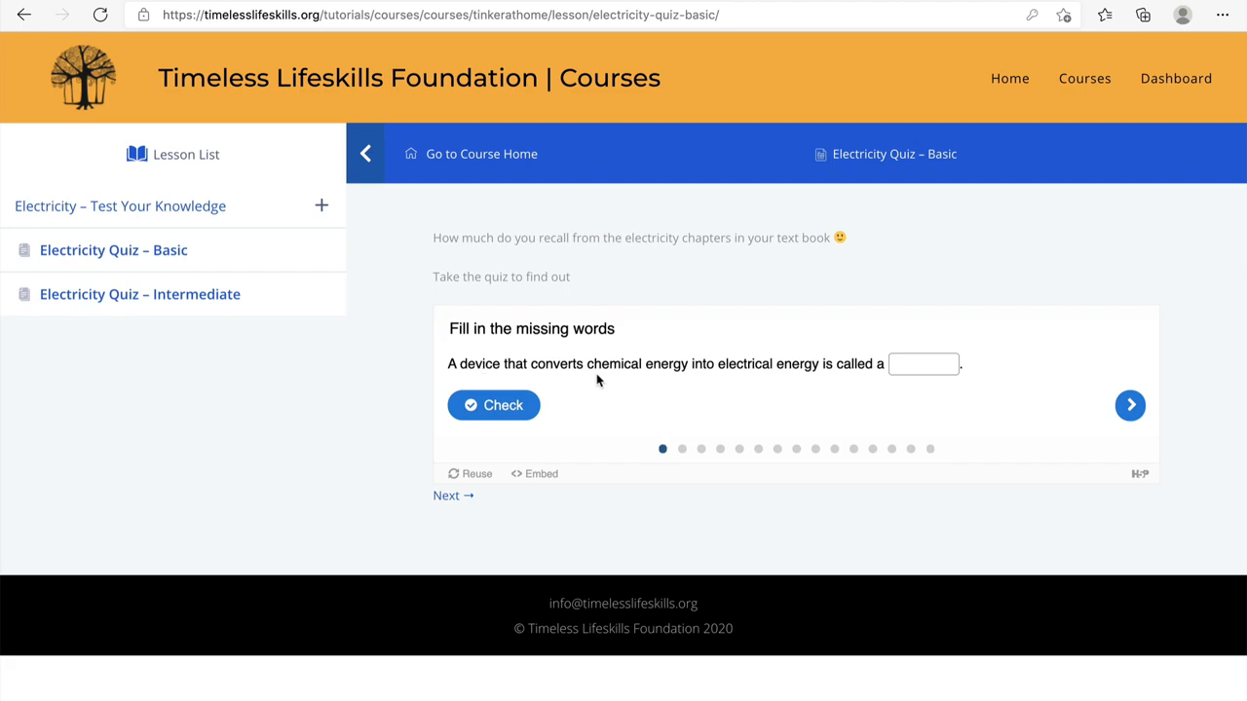
mouse_move(735, 380)
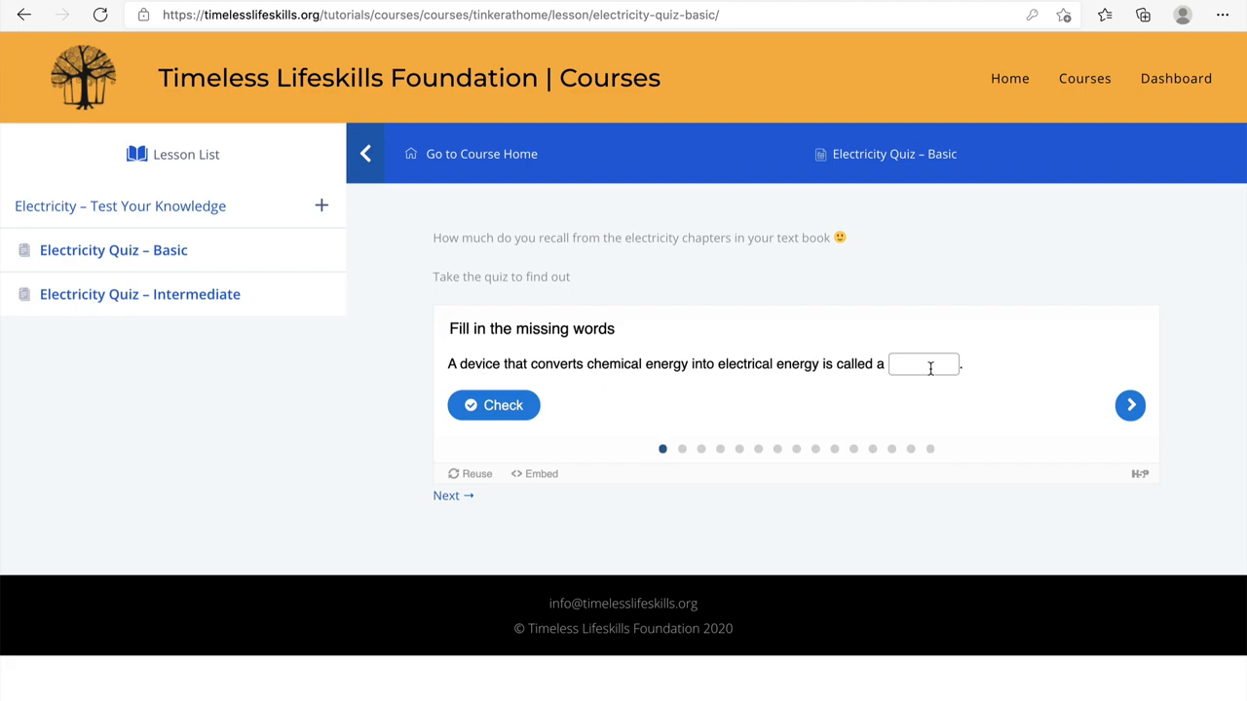
Answer the first quiz question with 'cell' and check it, scoring 1/1.
type("cell")
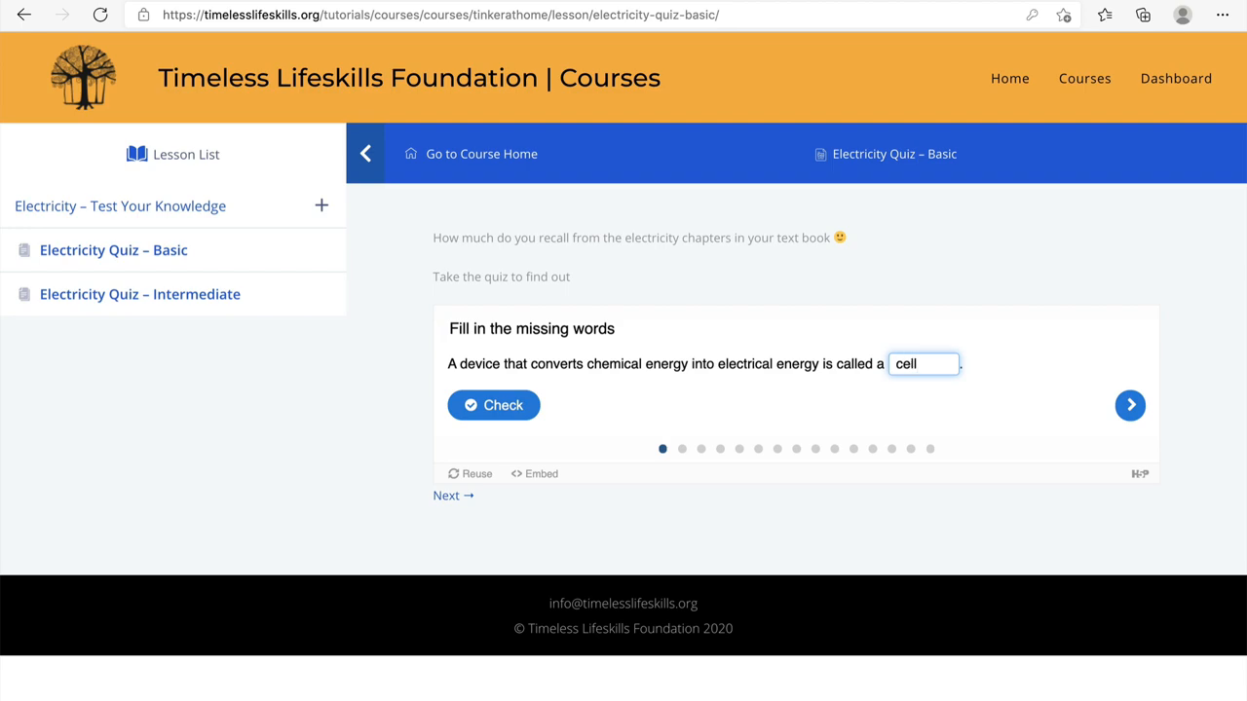
left_click(493, 406)
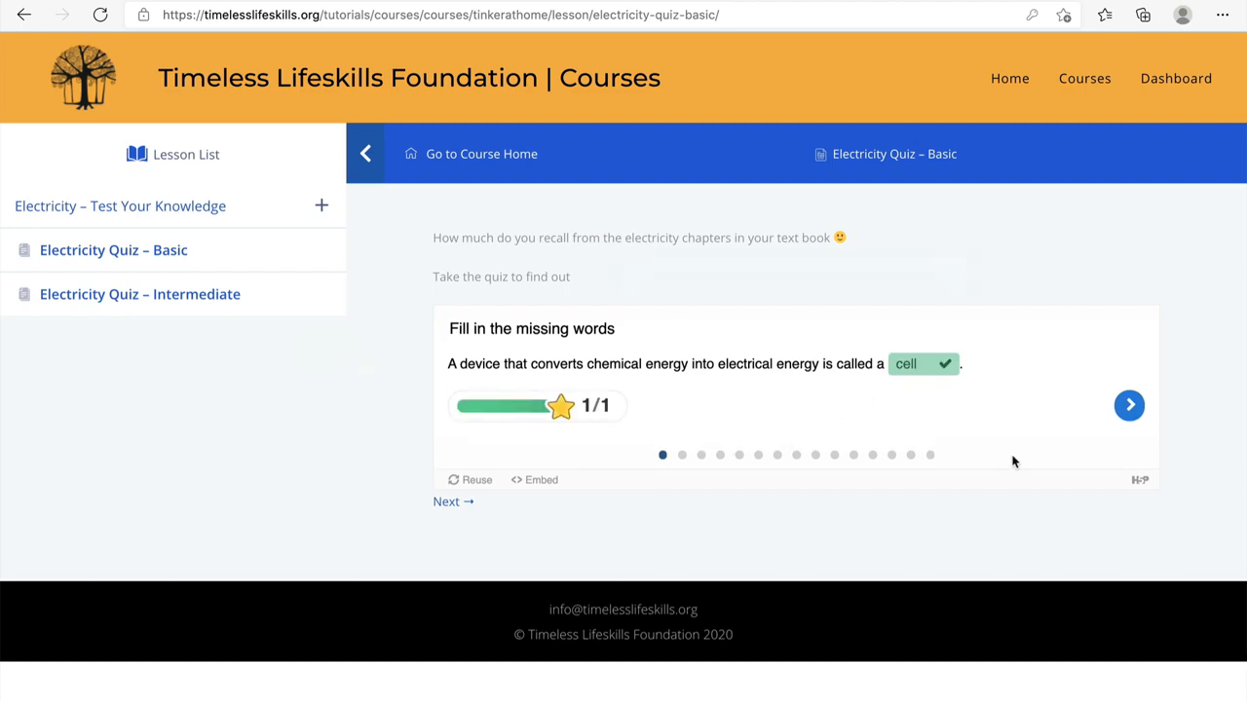
left_click(1129, 405)
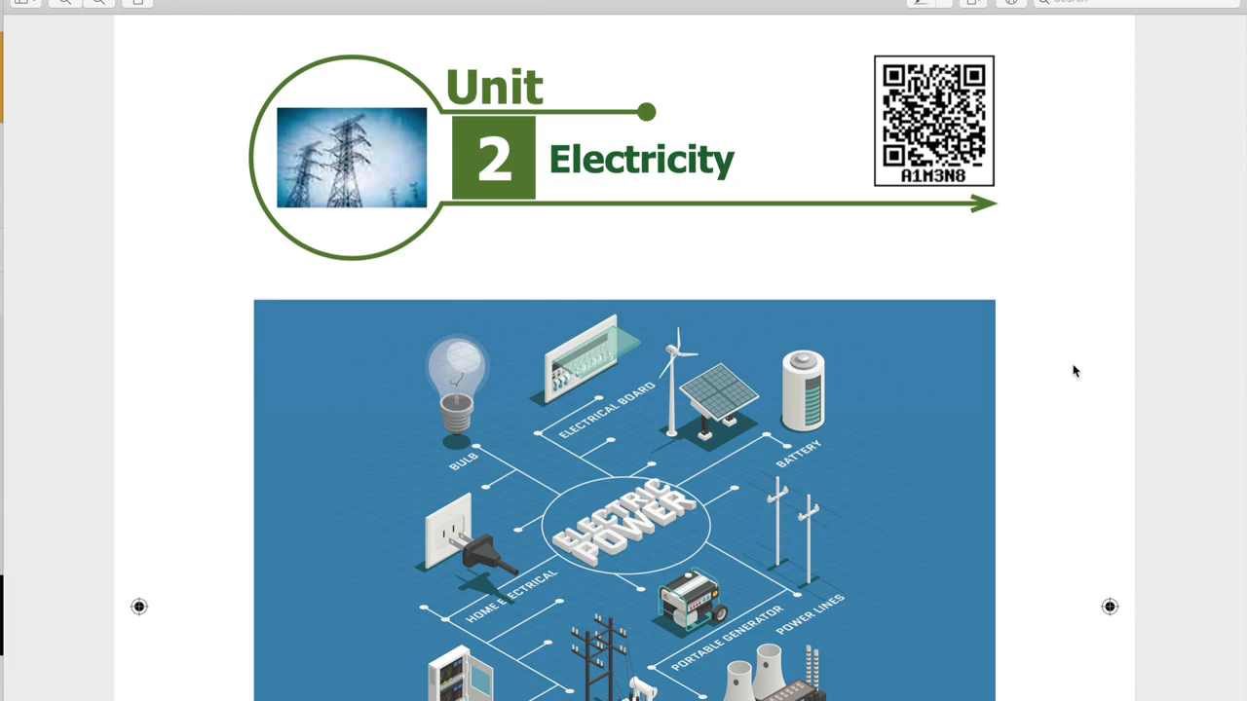
Scroll through the Unit 2 Electricity PDF to the Hydel power stations section.
scroll("down", 3)
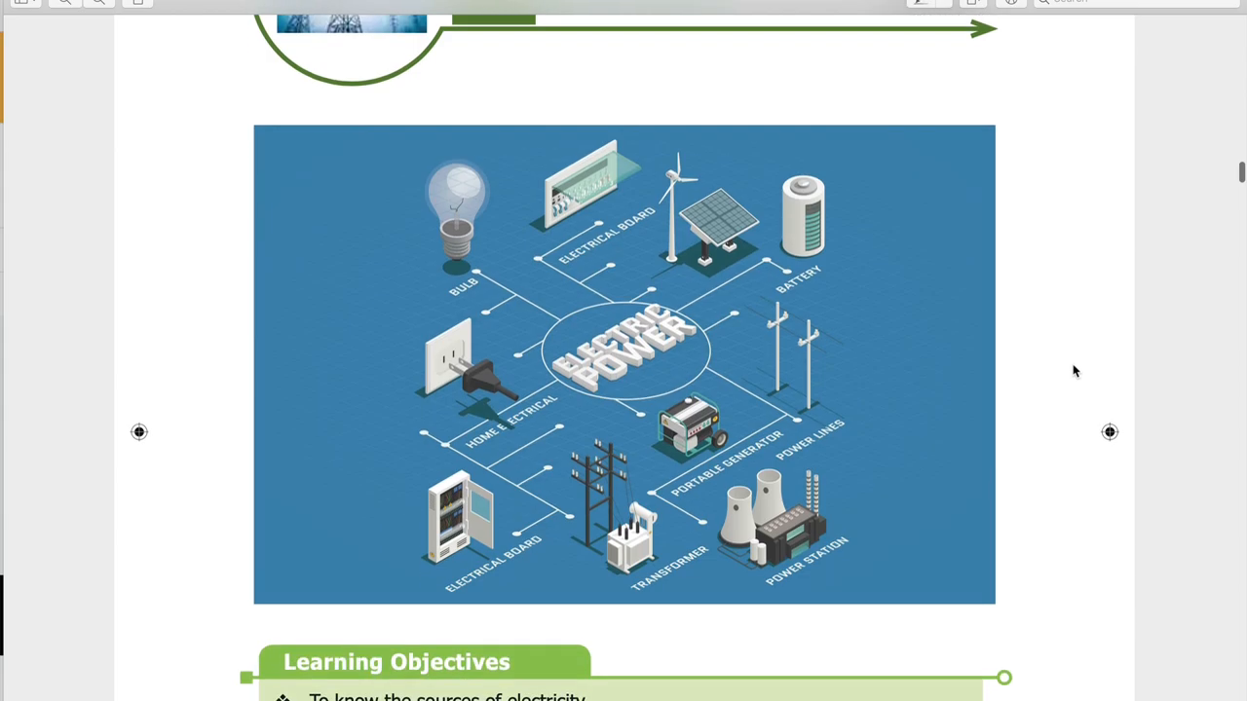
scroll("down", 3)
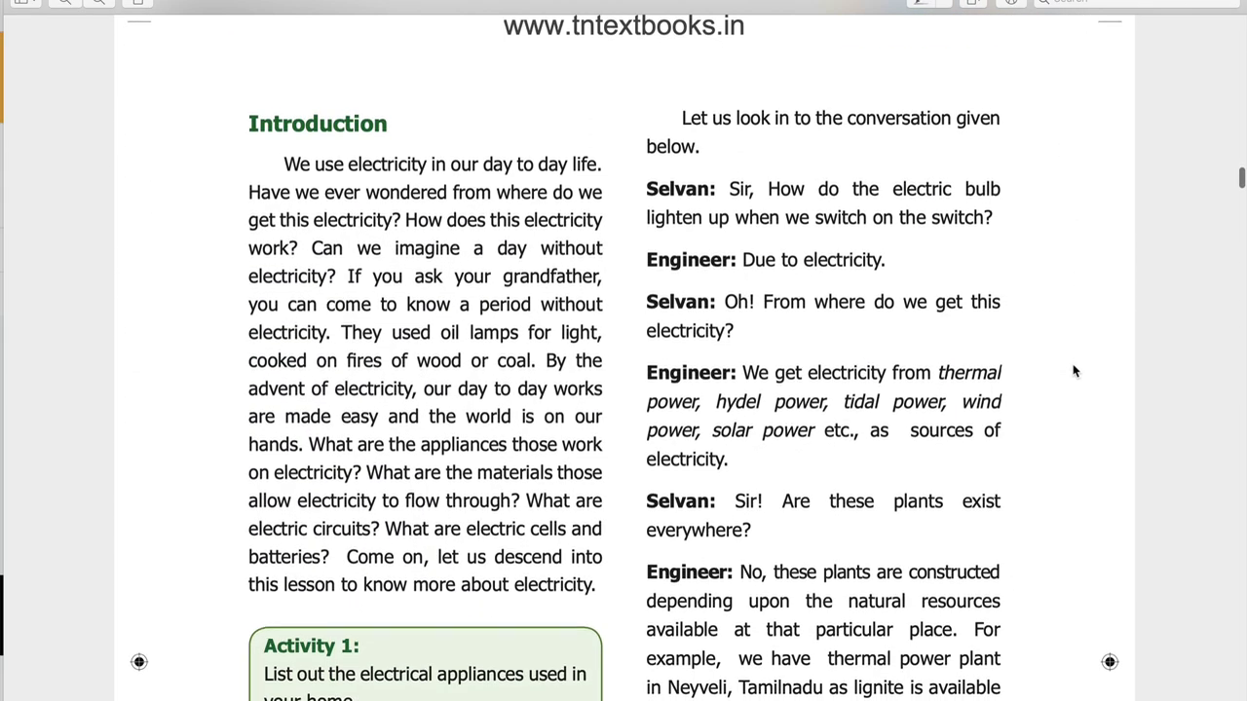
scroll("down", 3)
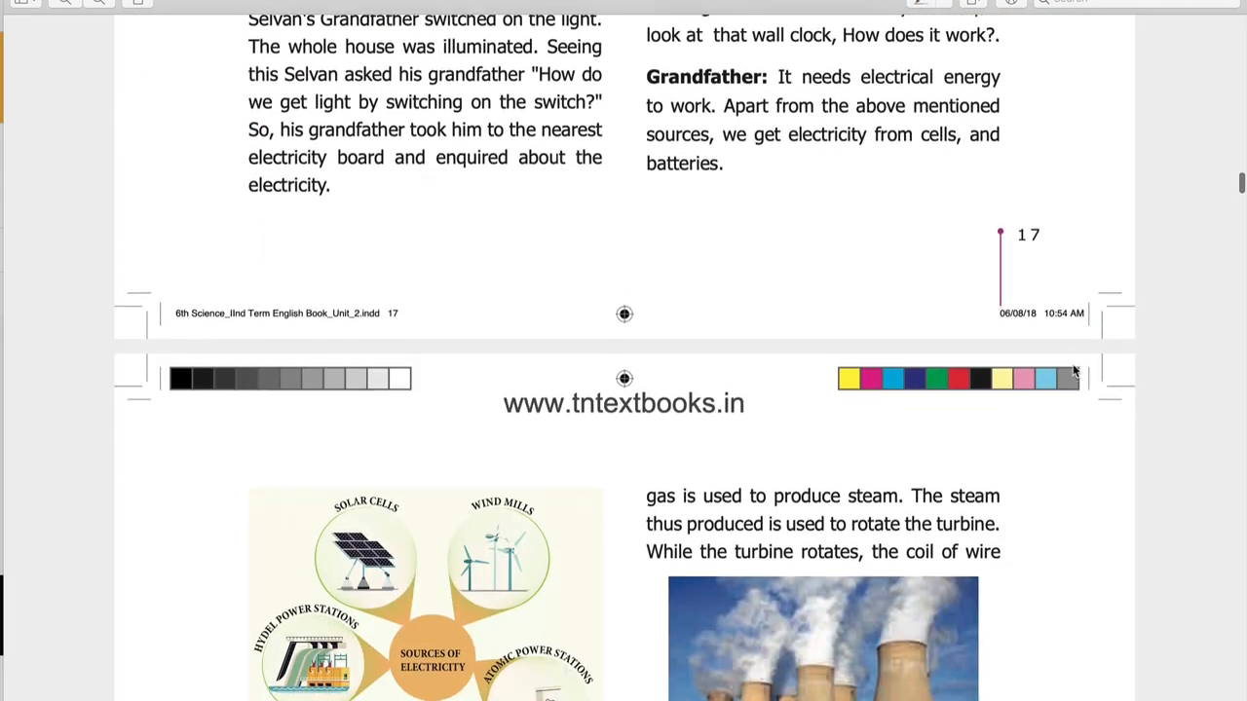
scroll("down", 3)
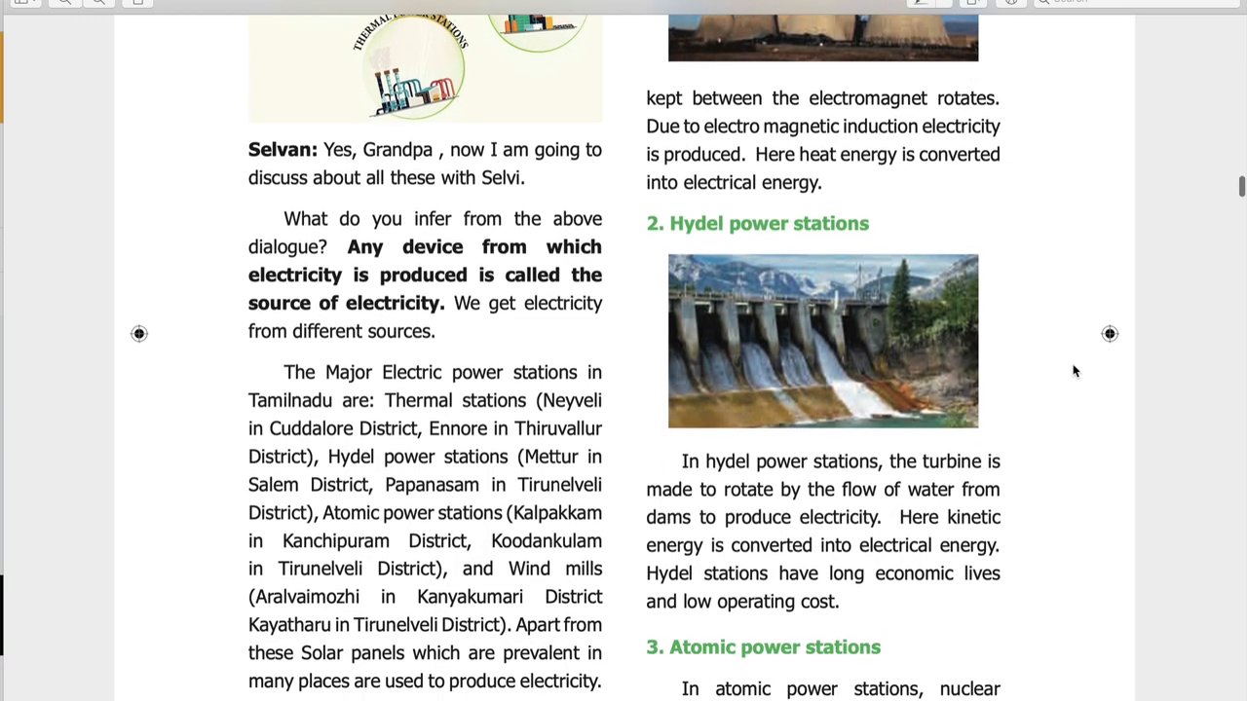
scroll("down", 3)
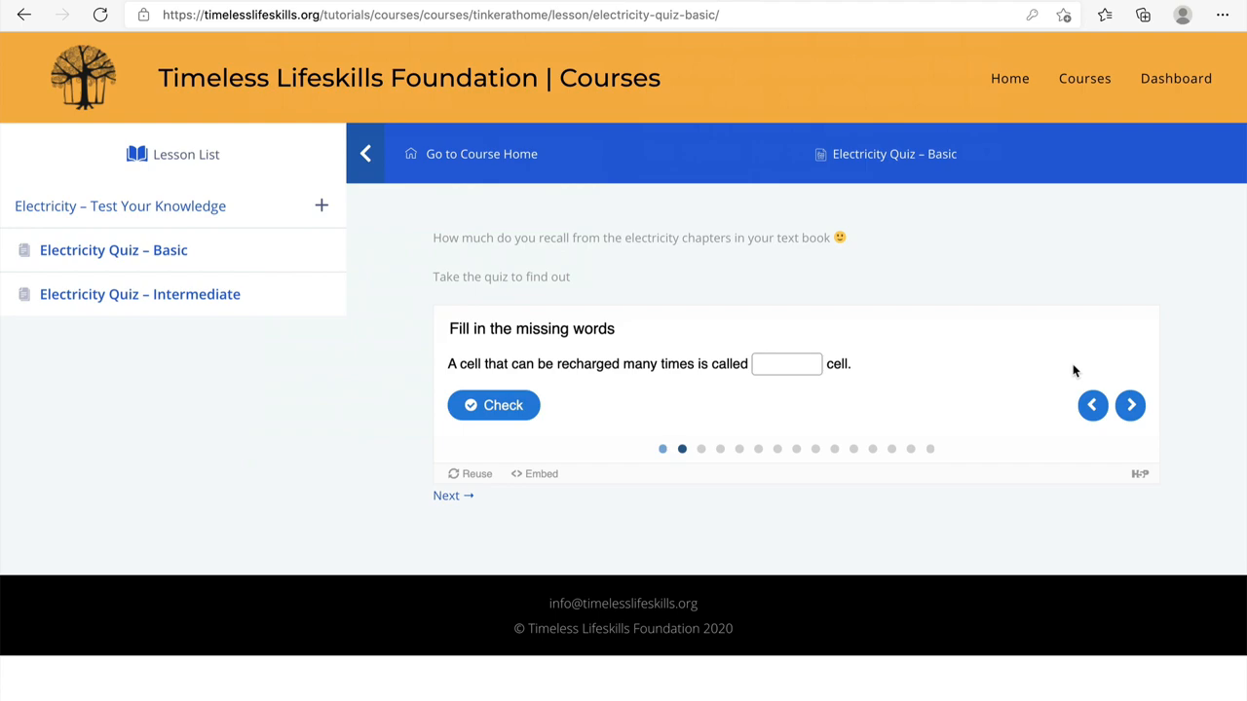
Return to the Courses page and scroll through the five free courses.
left_click(1084, 78)
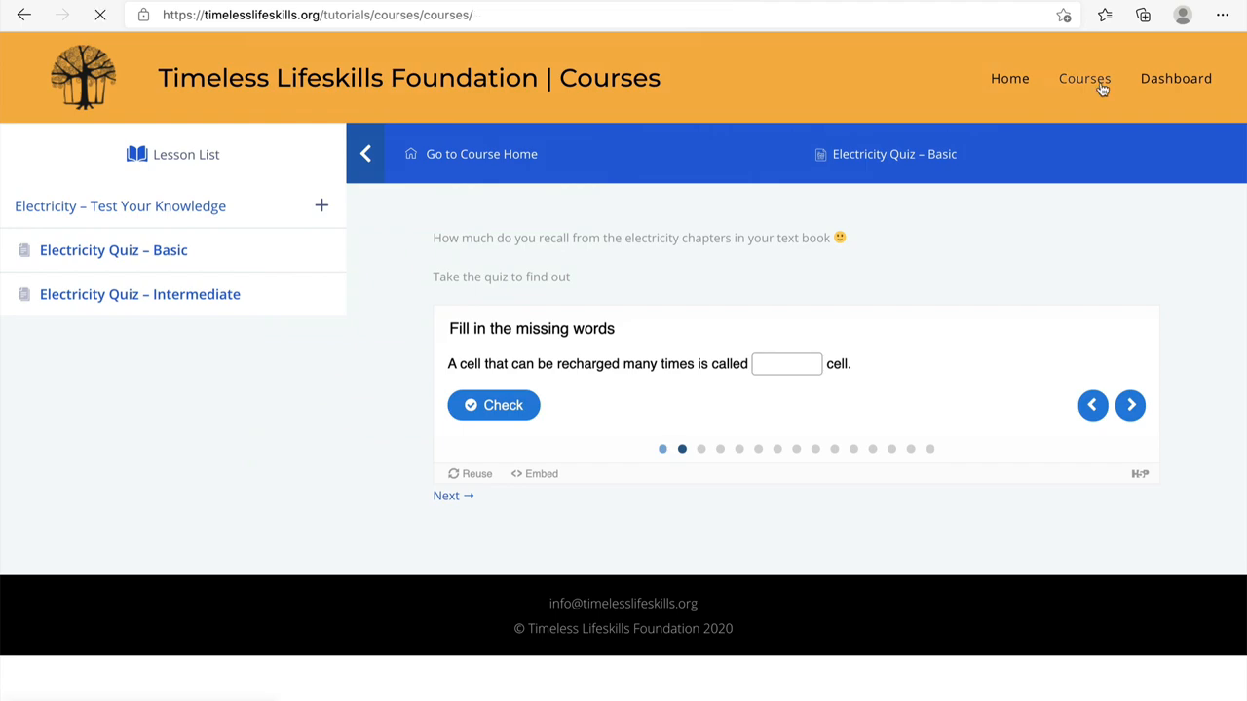
left_click(1084, 78)
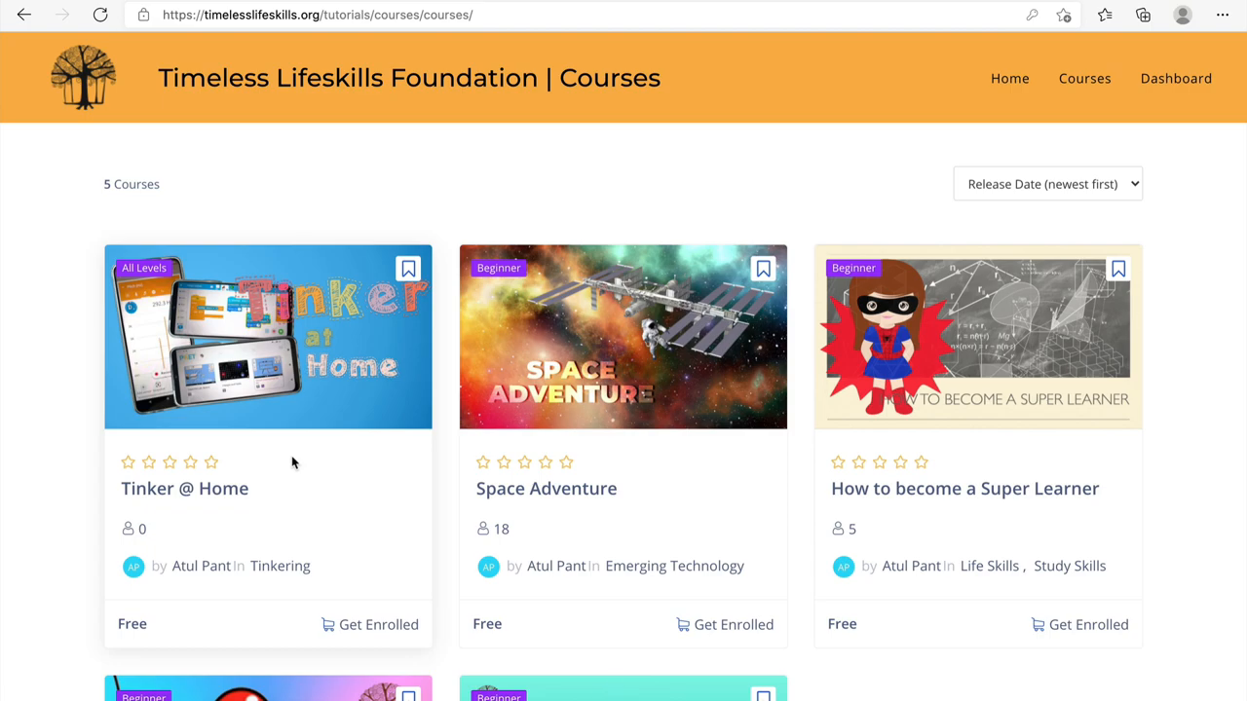
scroll("down", 3)
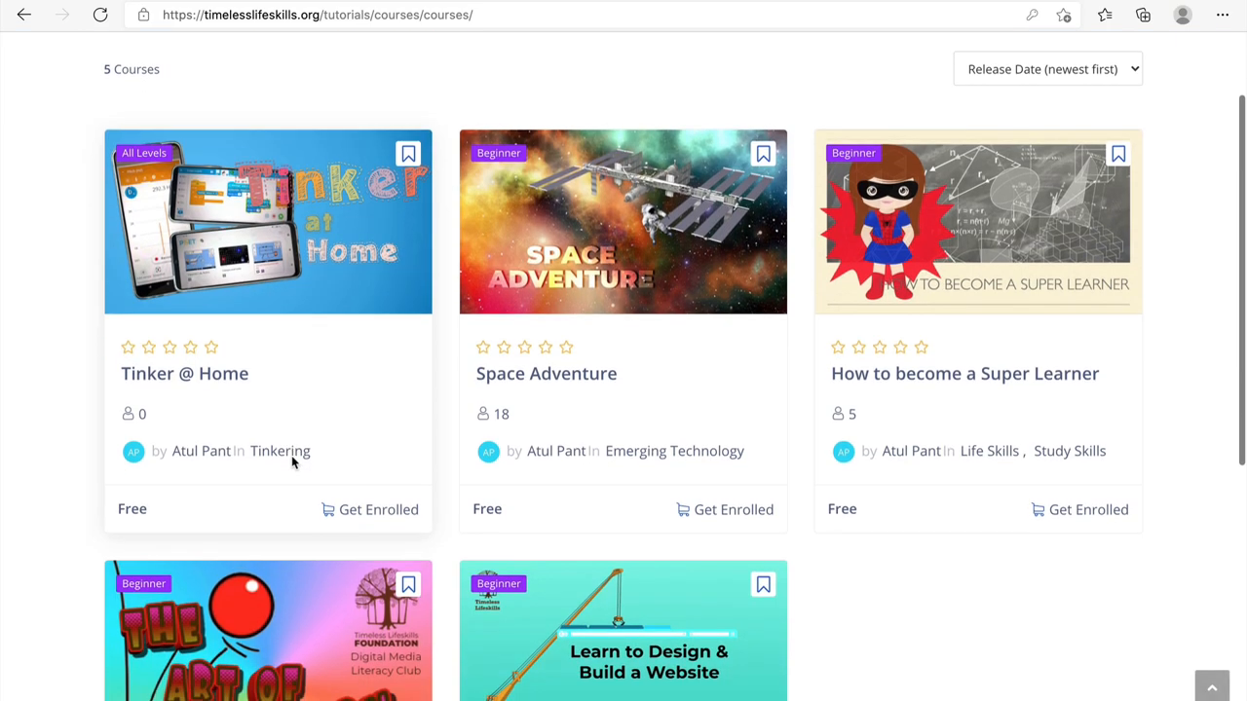